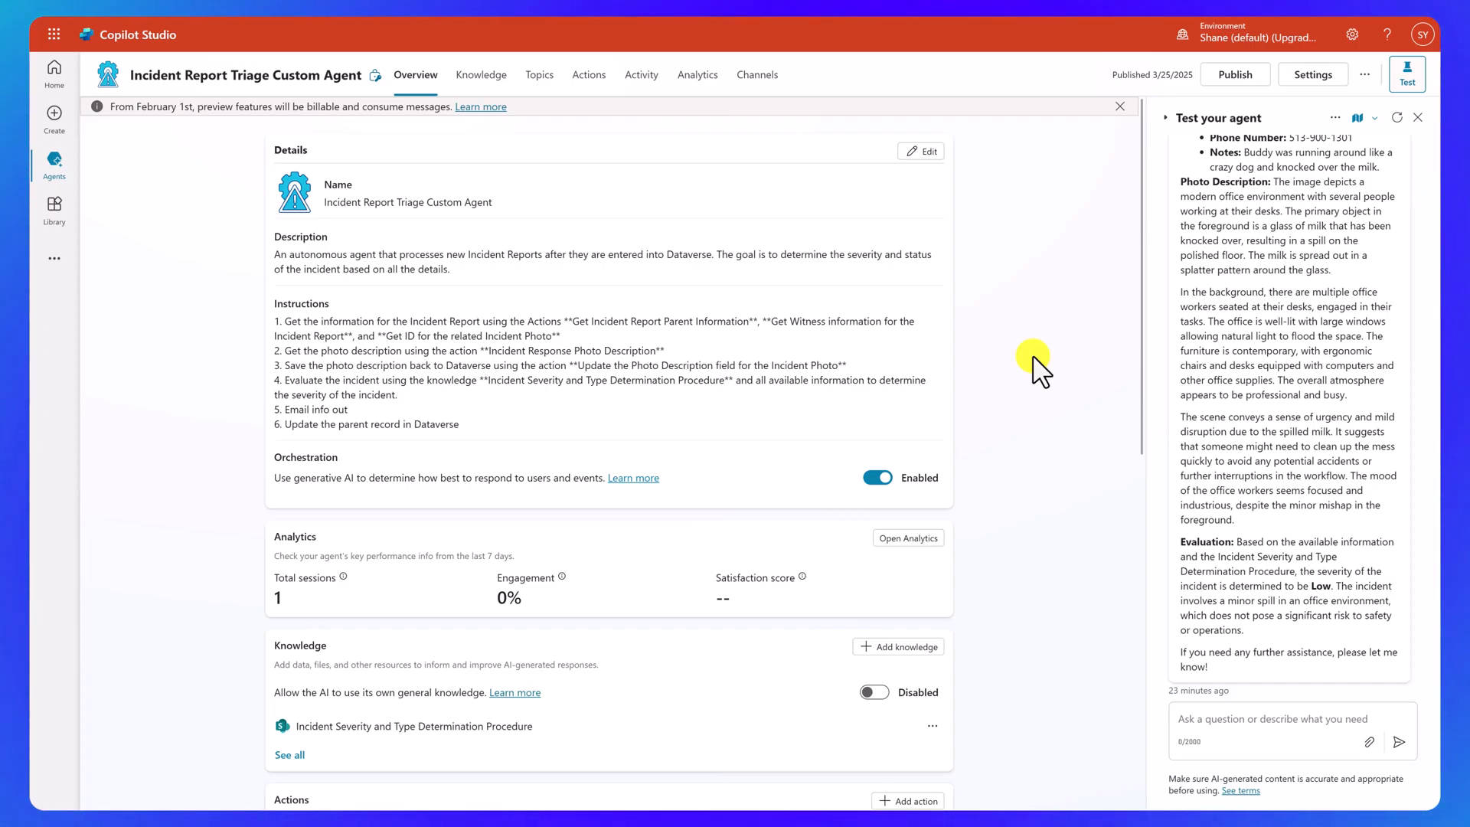
{"action": "mouse_move", "coordinate": [342, 413]}
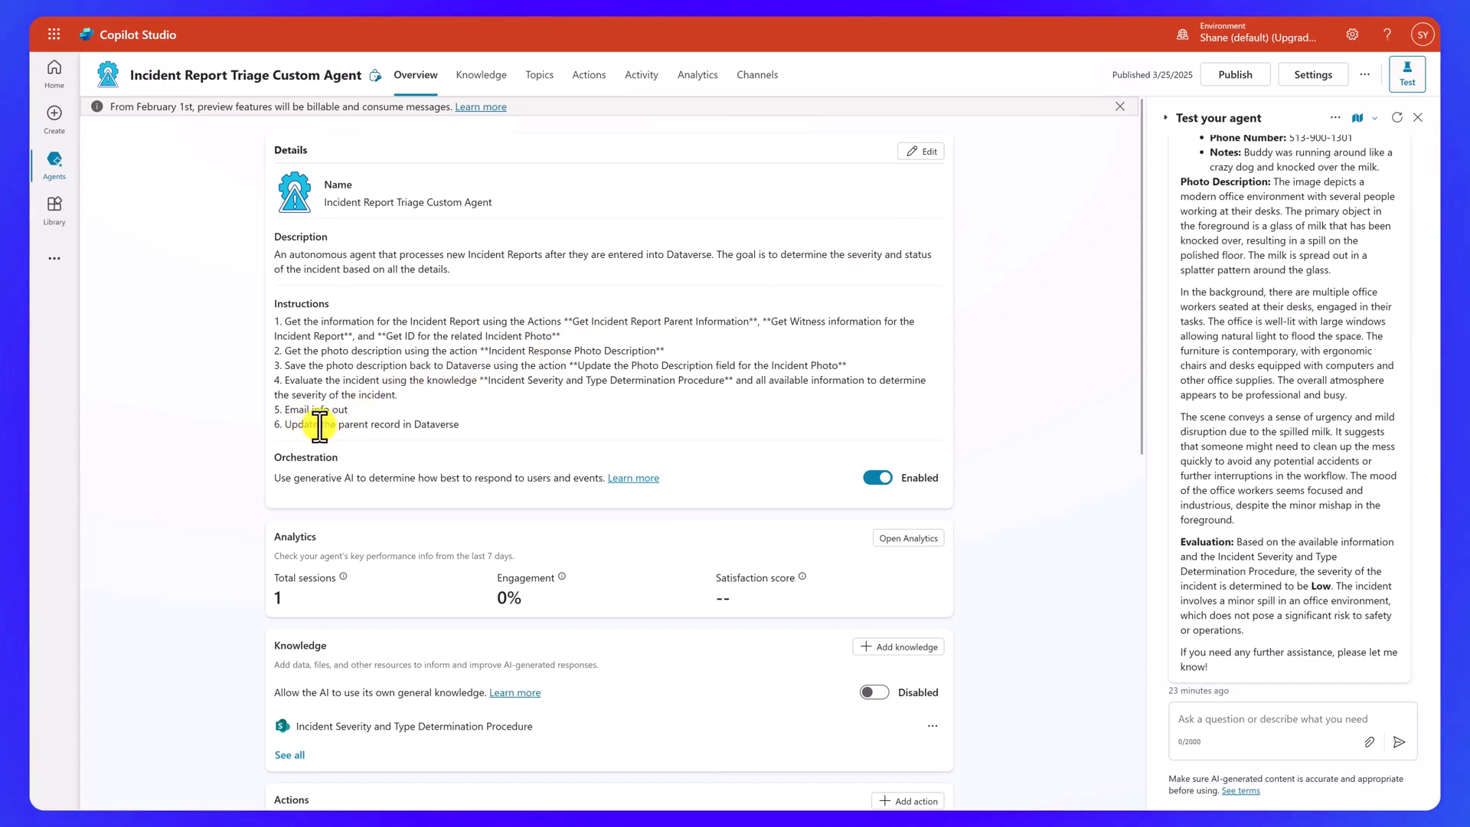
Show the agent's five existing actions, including Get Parent and Witnesses - List rows
{"action": "left_click", "coordinate": [589, 75]}
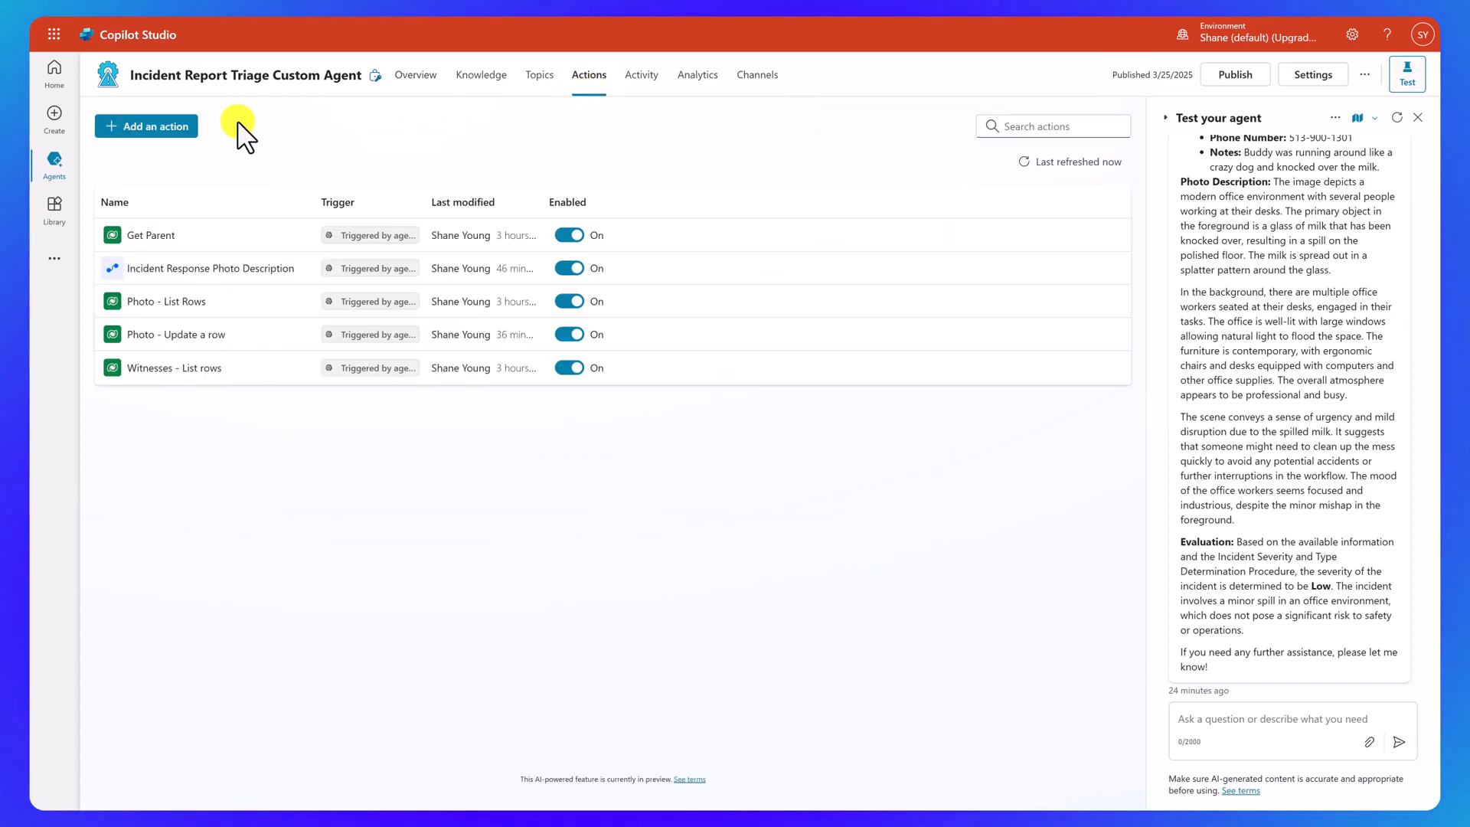
Start adding an action and search the catalogue for 'outlook', then 'send an email'
{"action": "left_click", "coordinate": [146, 126]}
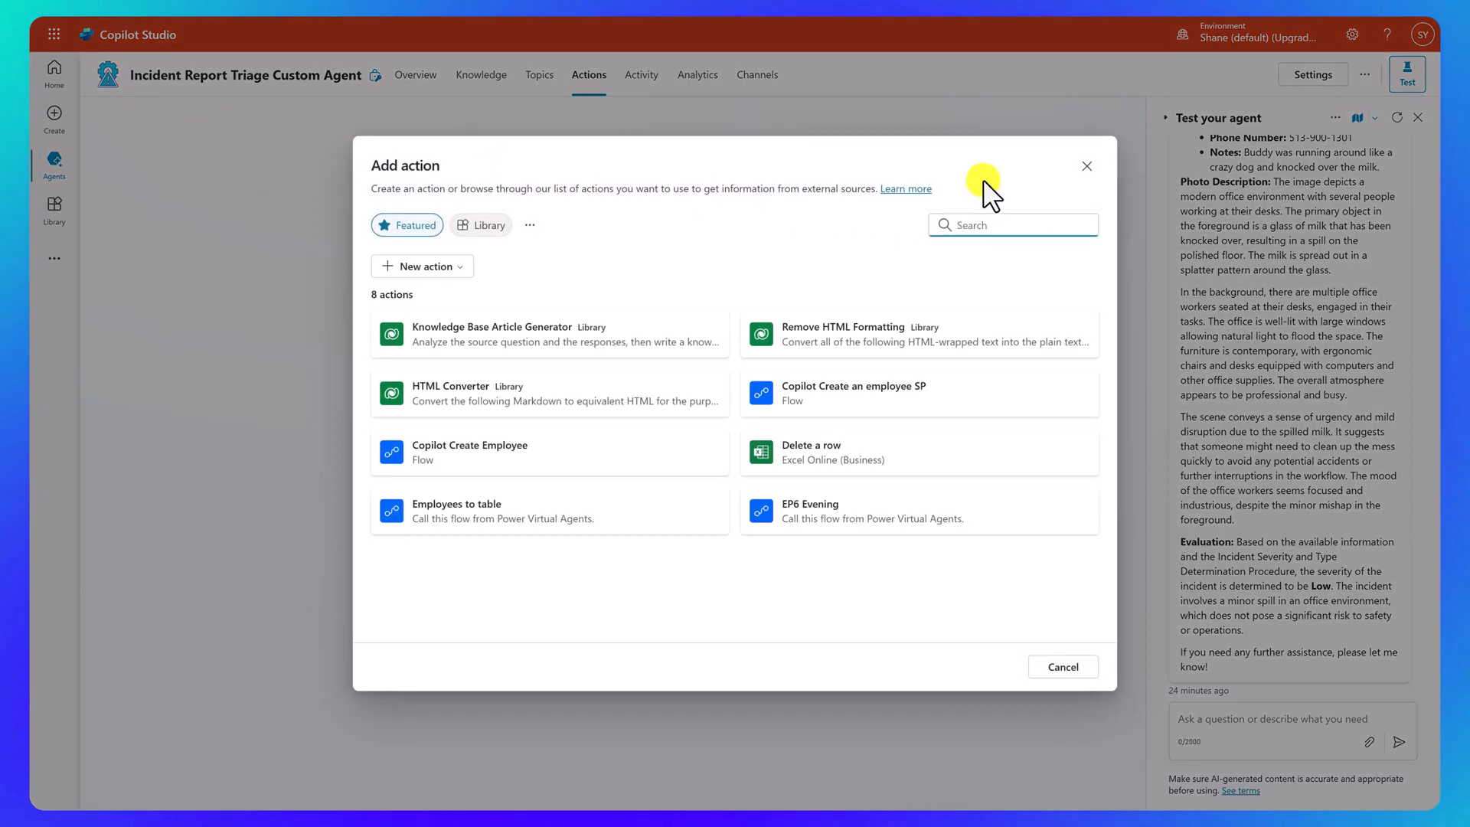
{"action": "type", "text": "ou"}
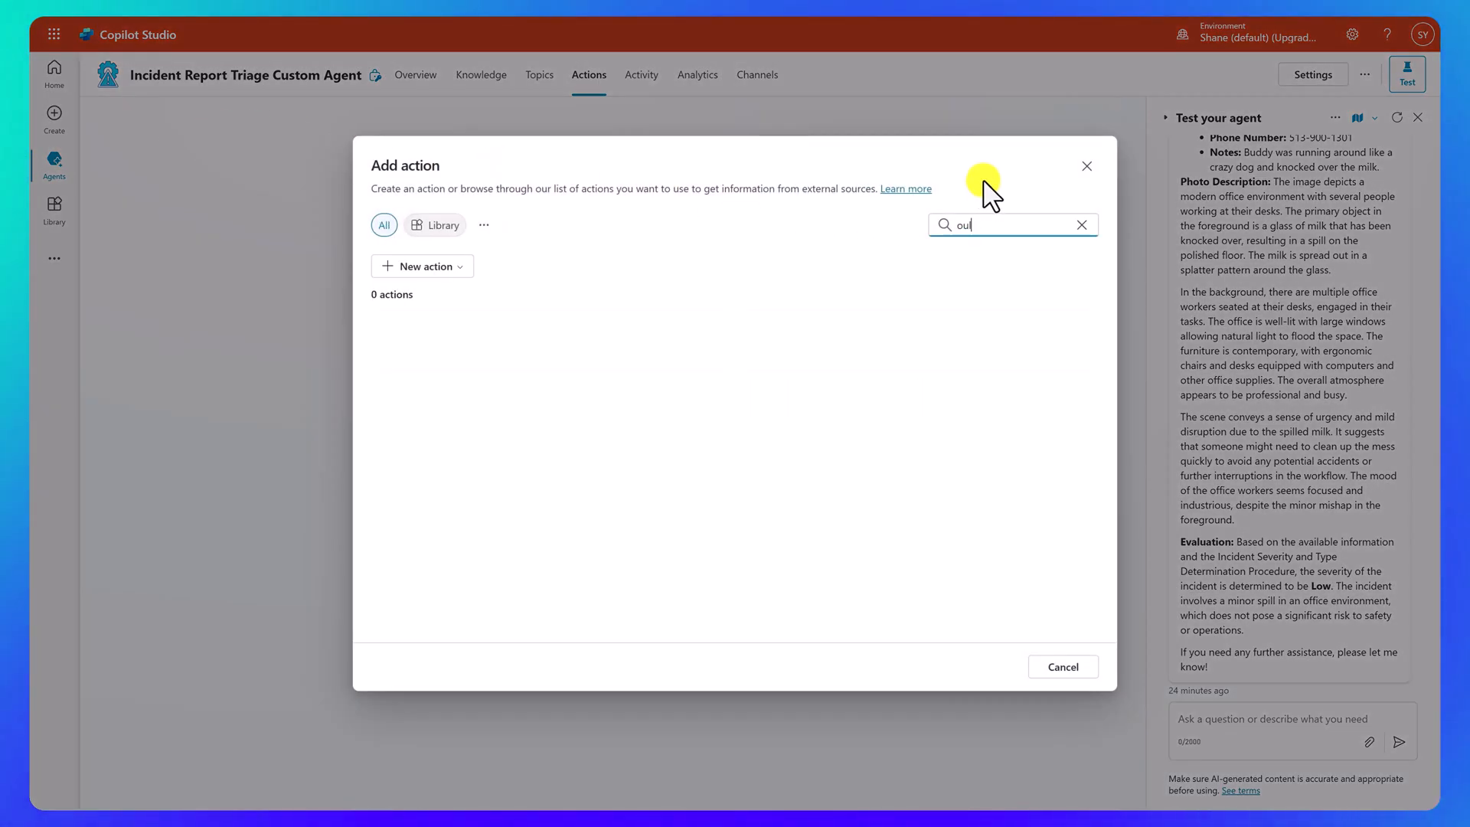
{"action": "type", "text": "tlook"}
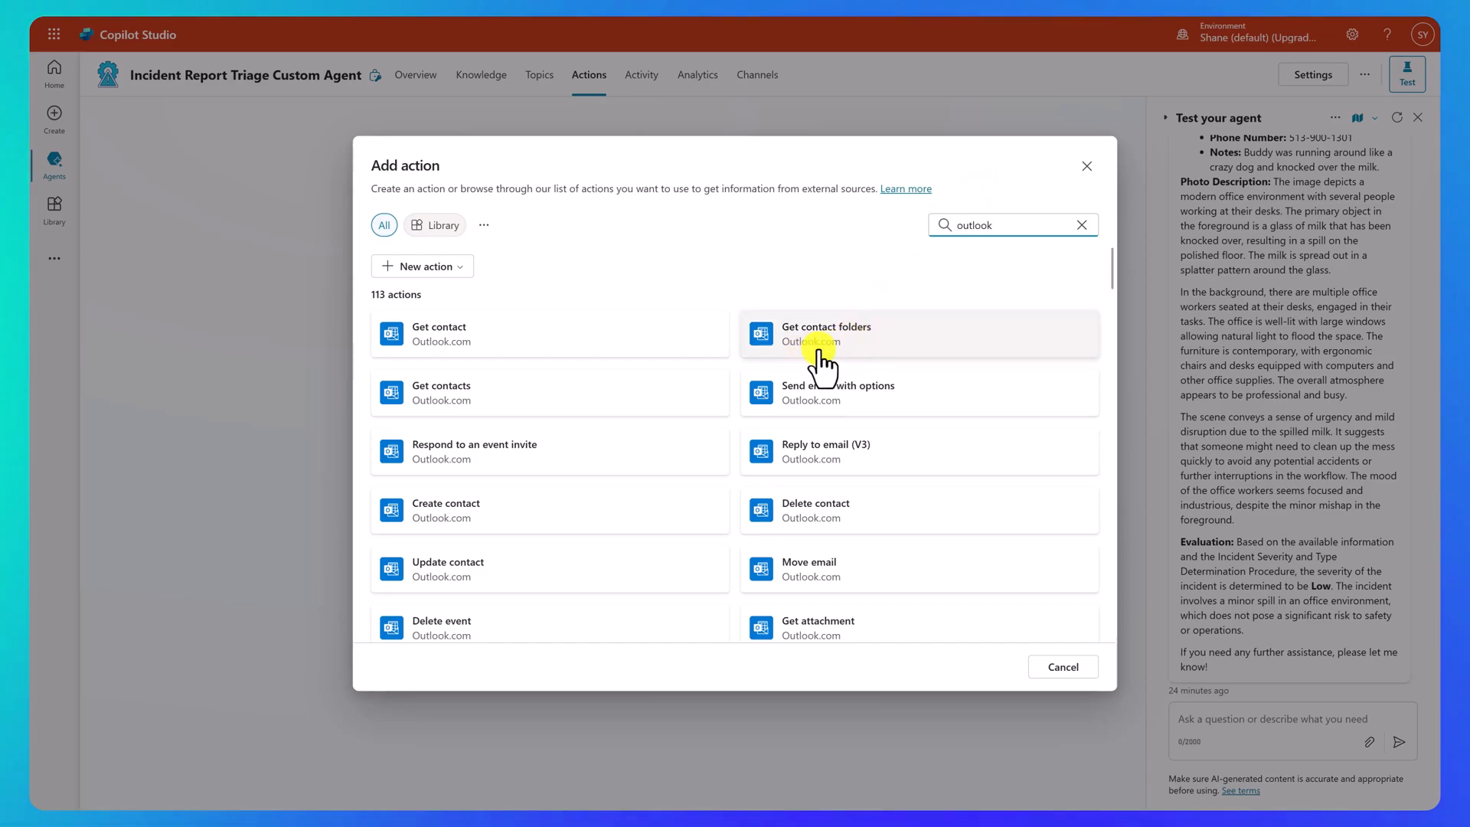
{"action": "mouse_move", "coordinate": [881, 338]}
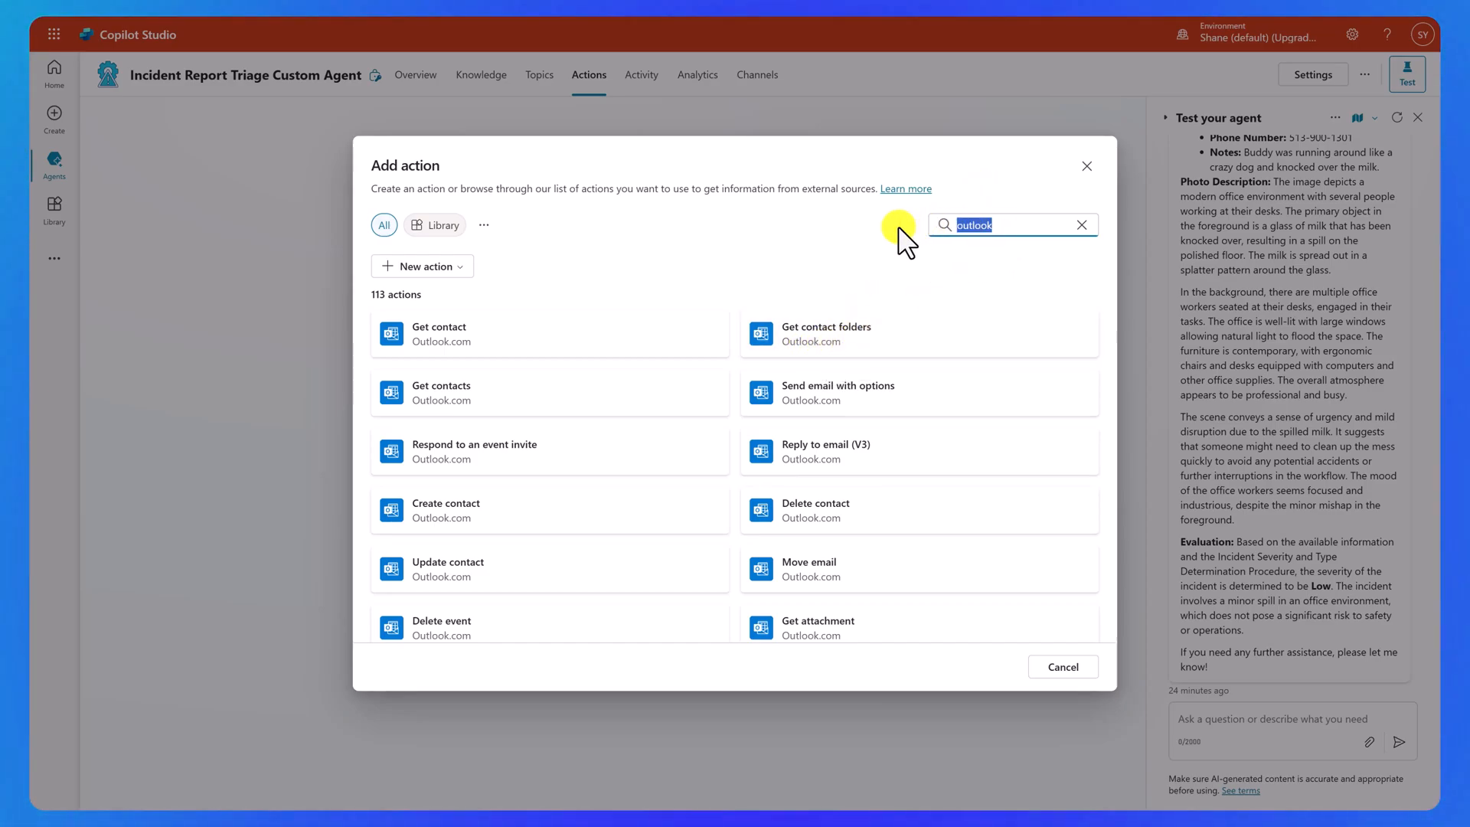
{"action": "type", "text": "send an email"}
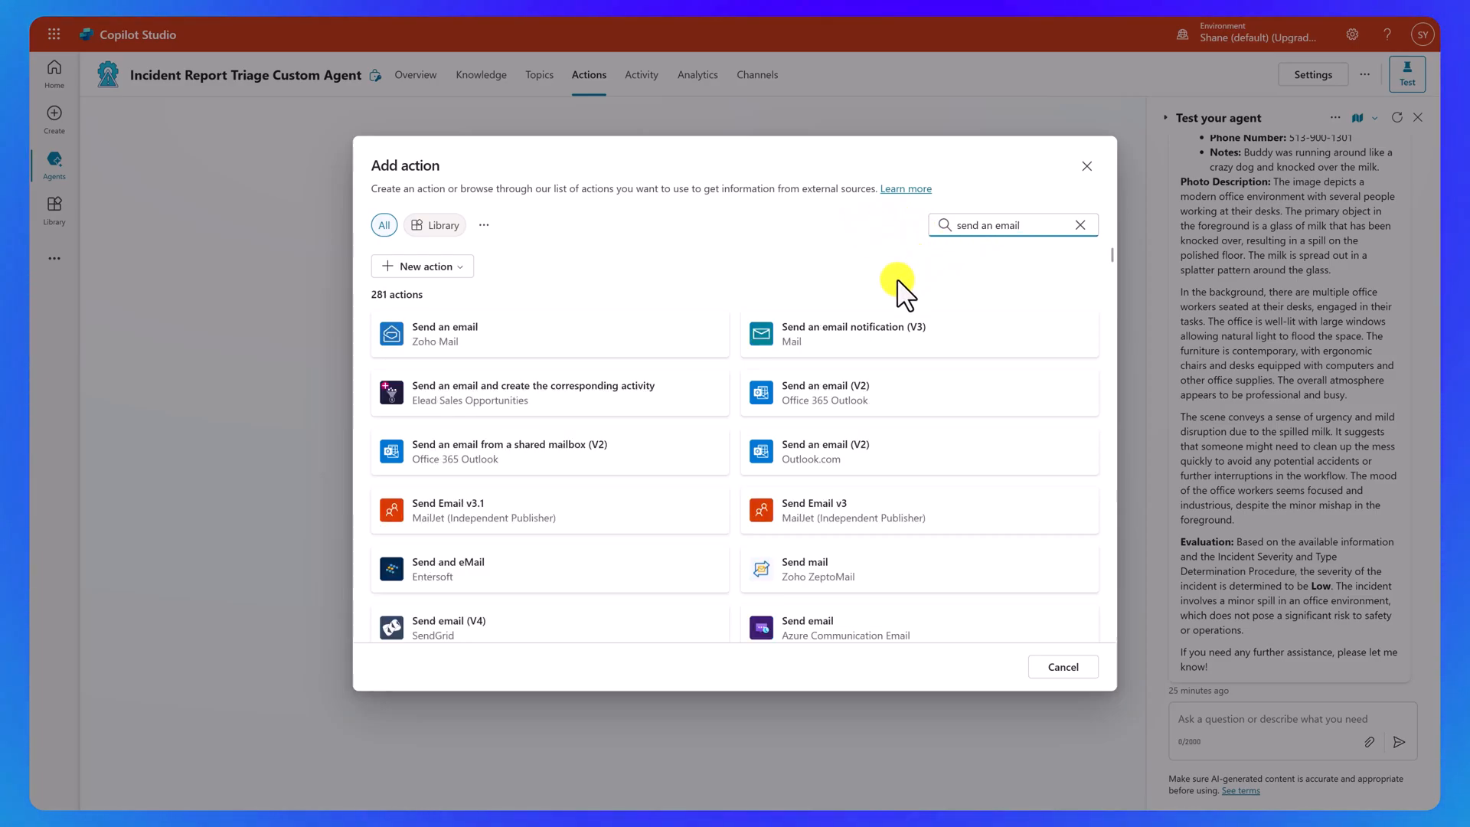
{"action": "mouse_move", "coordinate": [881, 391]}
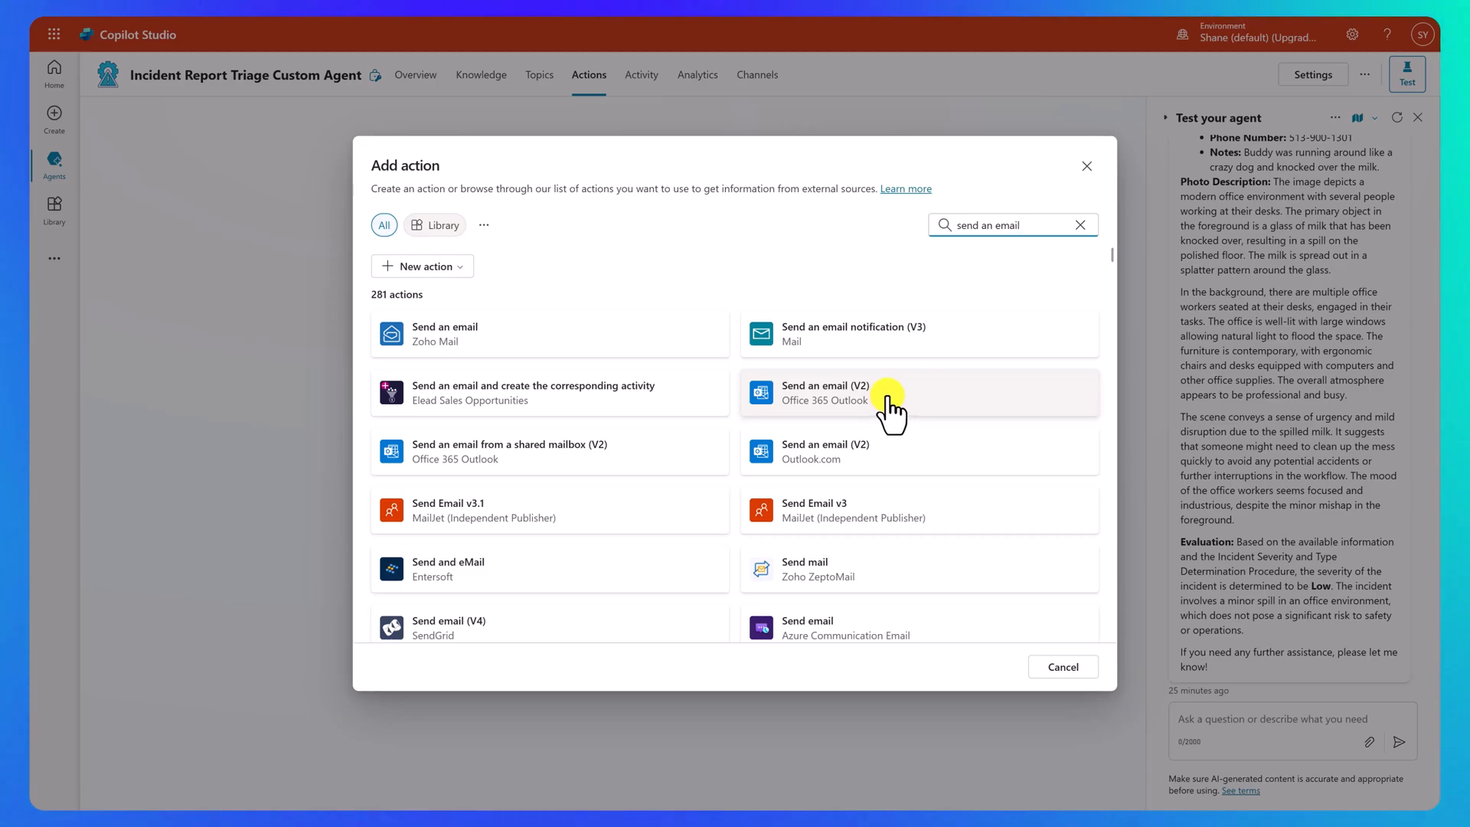
Add Office 365 Outlook Send an email (V2) using Copilot author authentication
{"action": "left_click", "coordinate": [823, 392]}
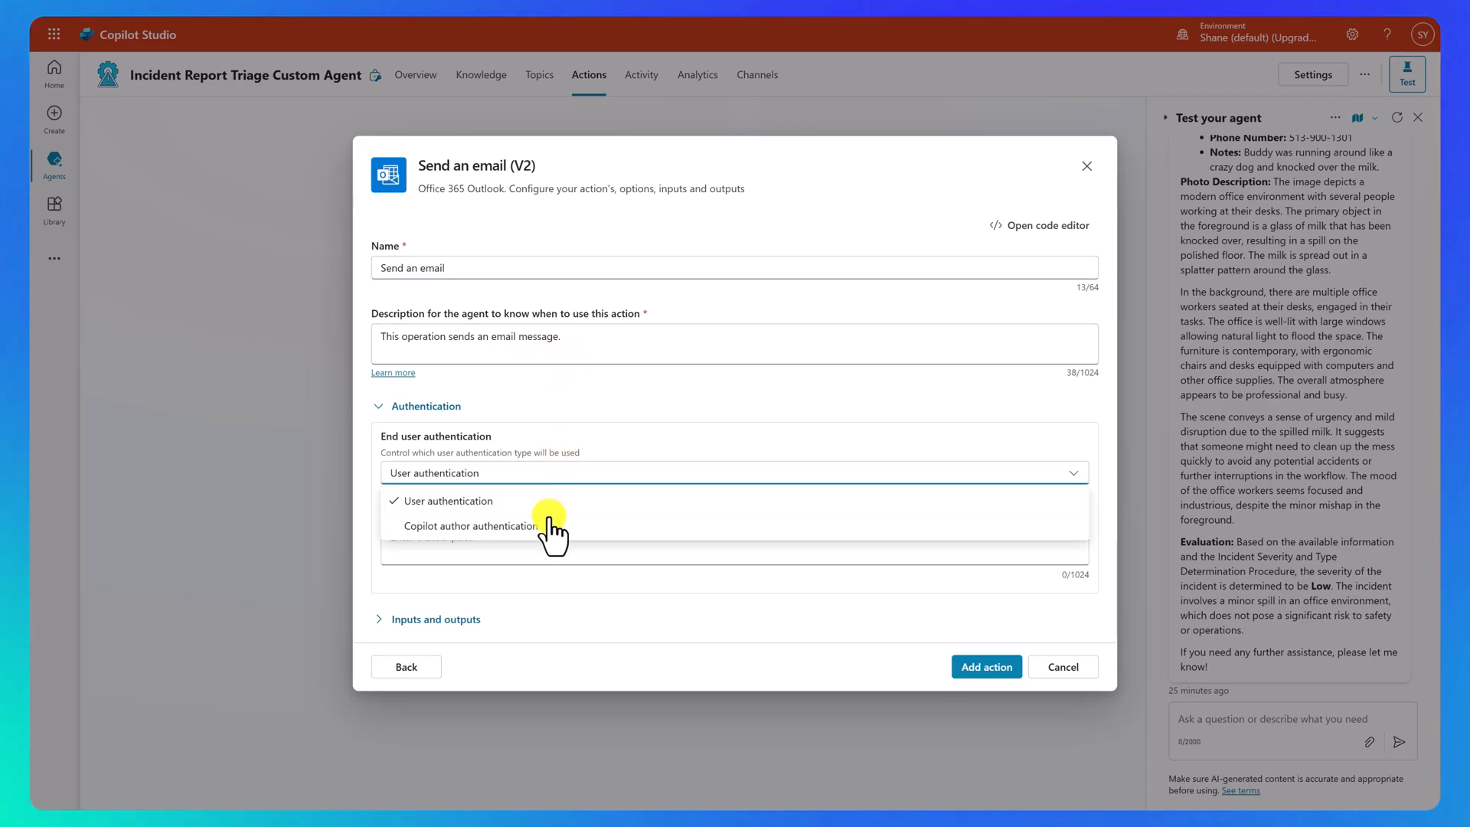
{"action": "left_click", "coordinate": [471, 525]}
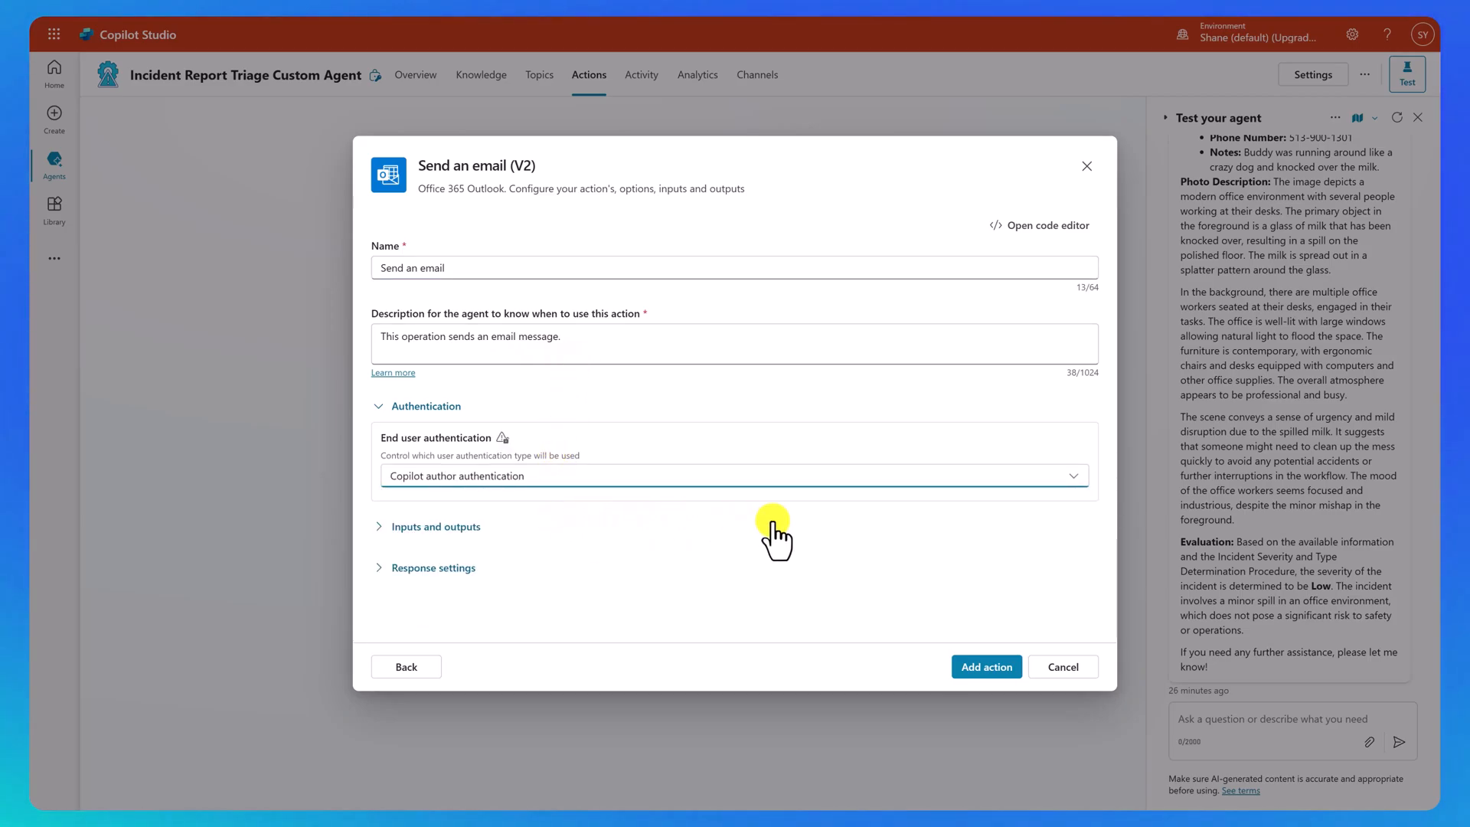
{"action": "left_click", "coordinate": [985, 667]}
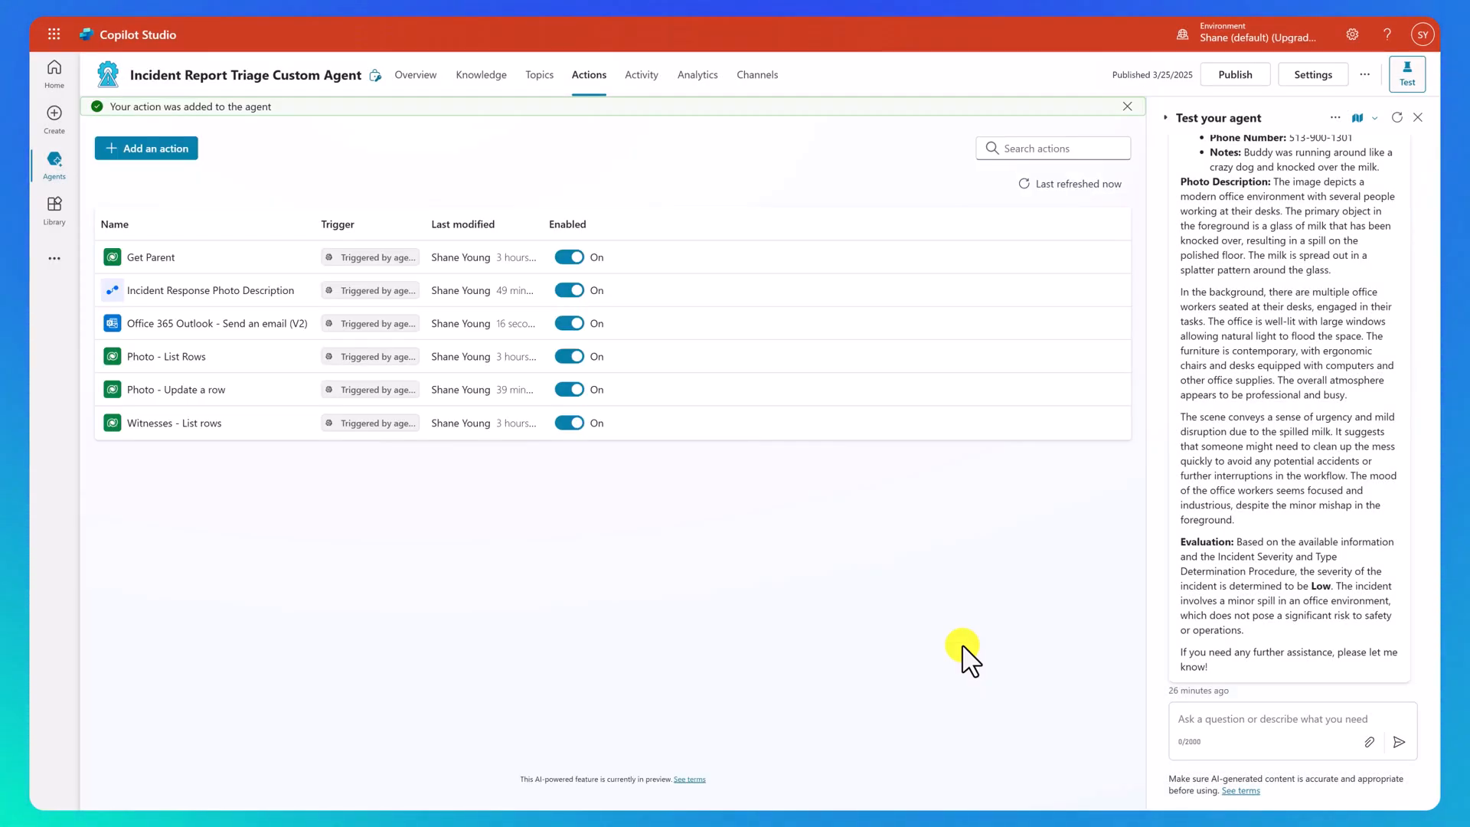
{"action": "mouse_move", "coordinate": [242, 347]}
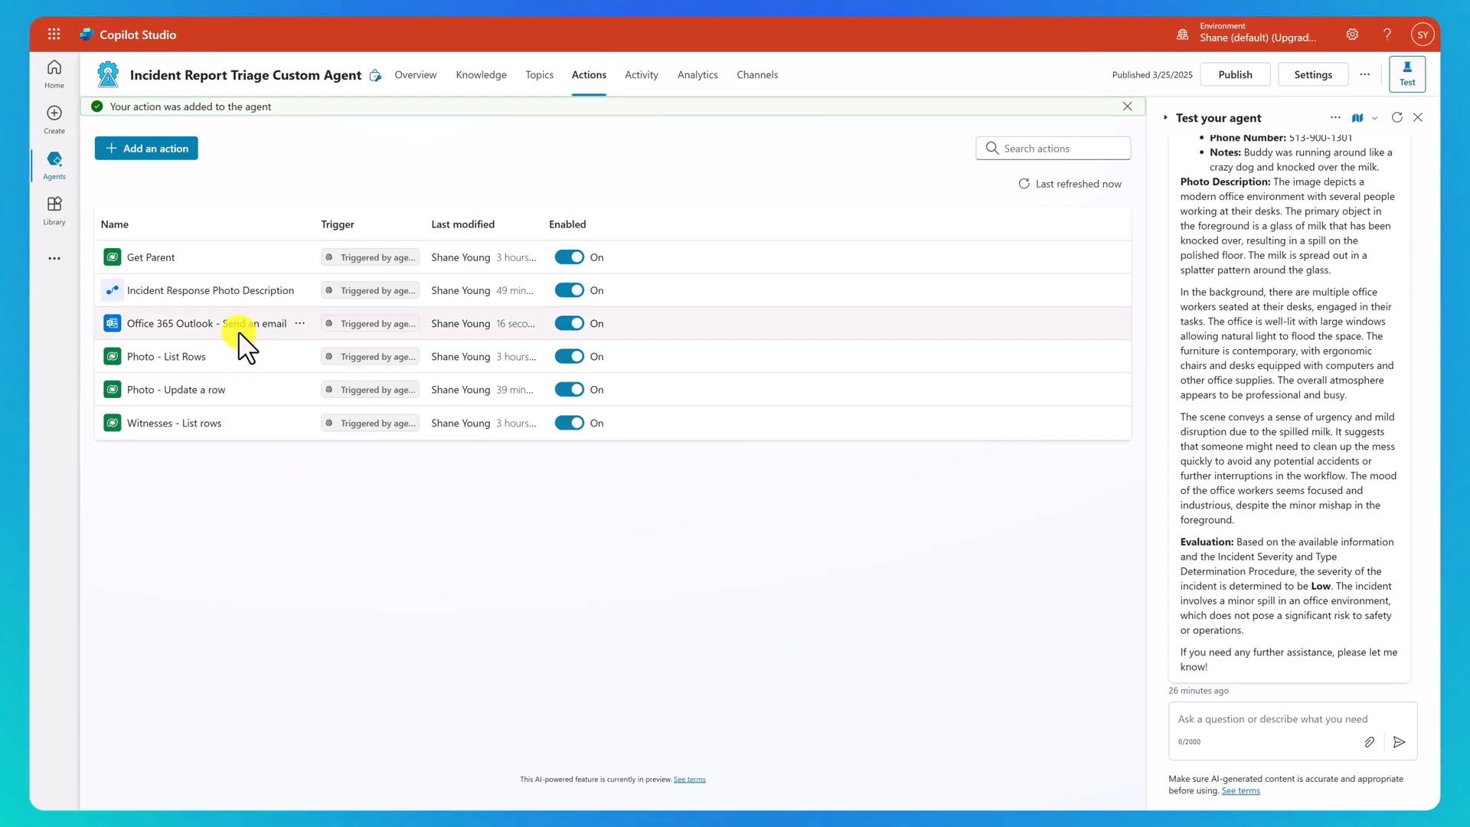
Open the Send an email (V2) action and view its required To and Subject inputs
{"action": "left_click", "coordinate": [187, 322]}
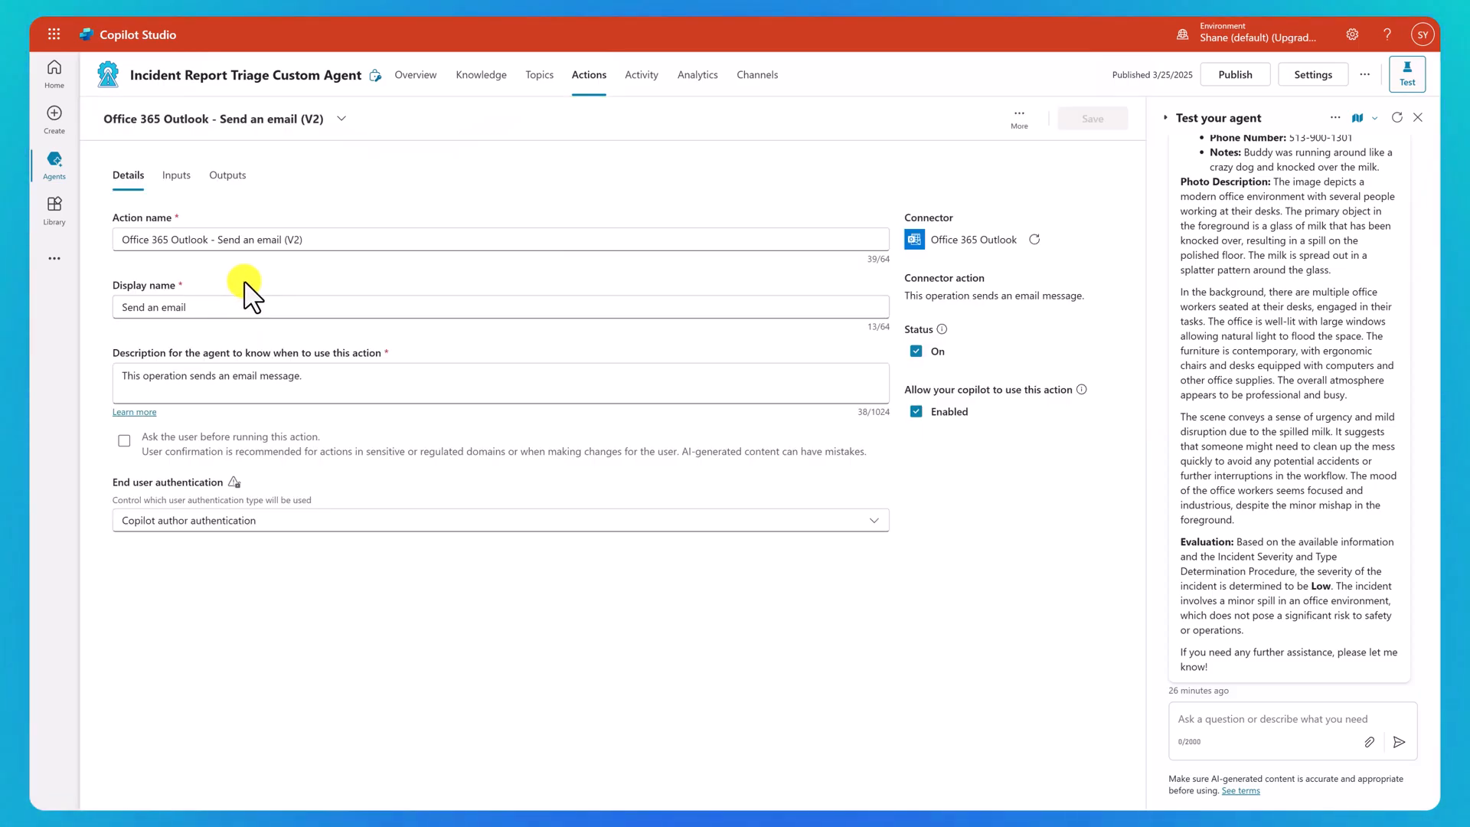
{"action": "mouse_move", "coordinate": [176, 175]}
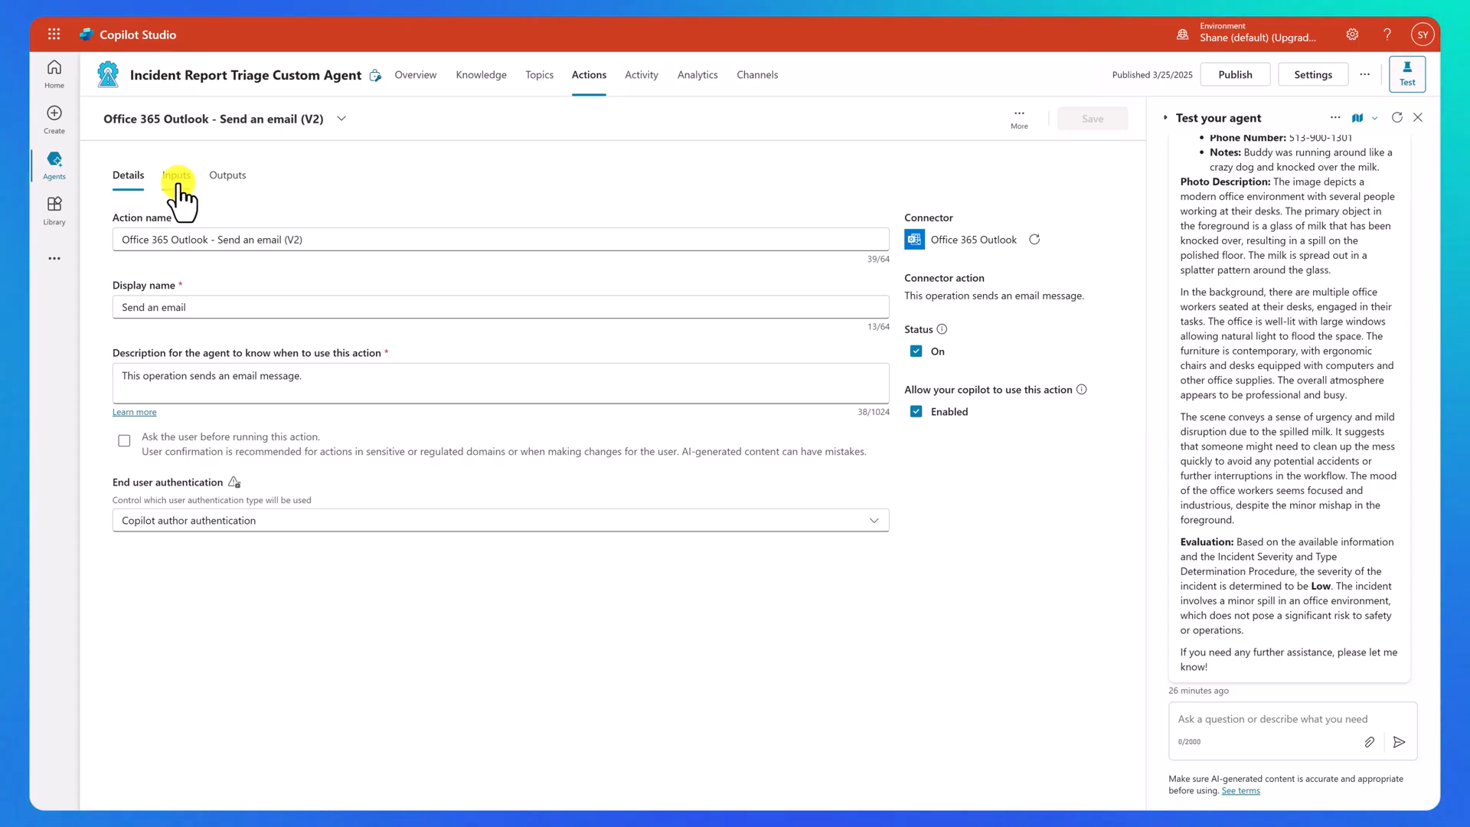
{"action": "left_click", "coordinate": [176, 175]}
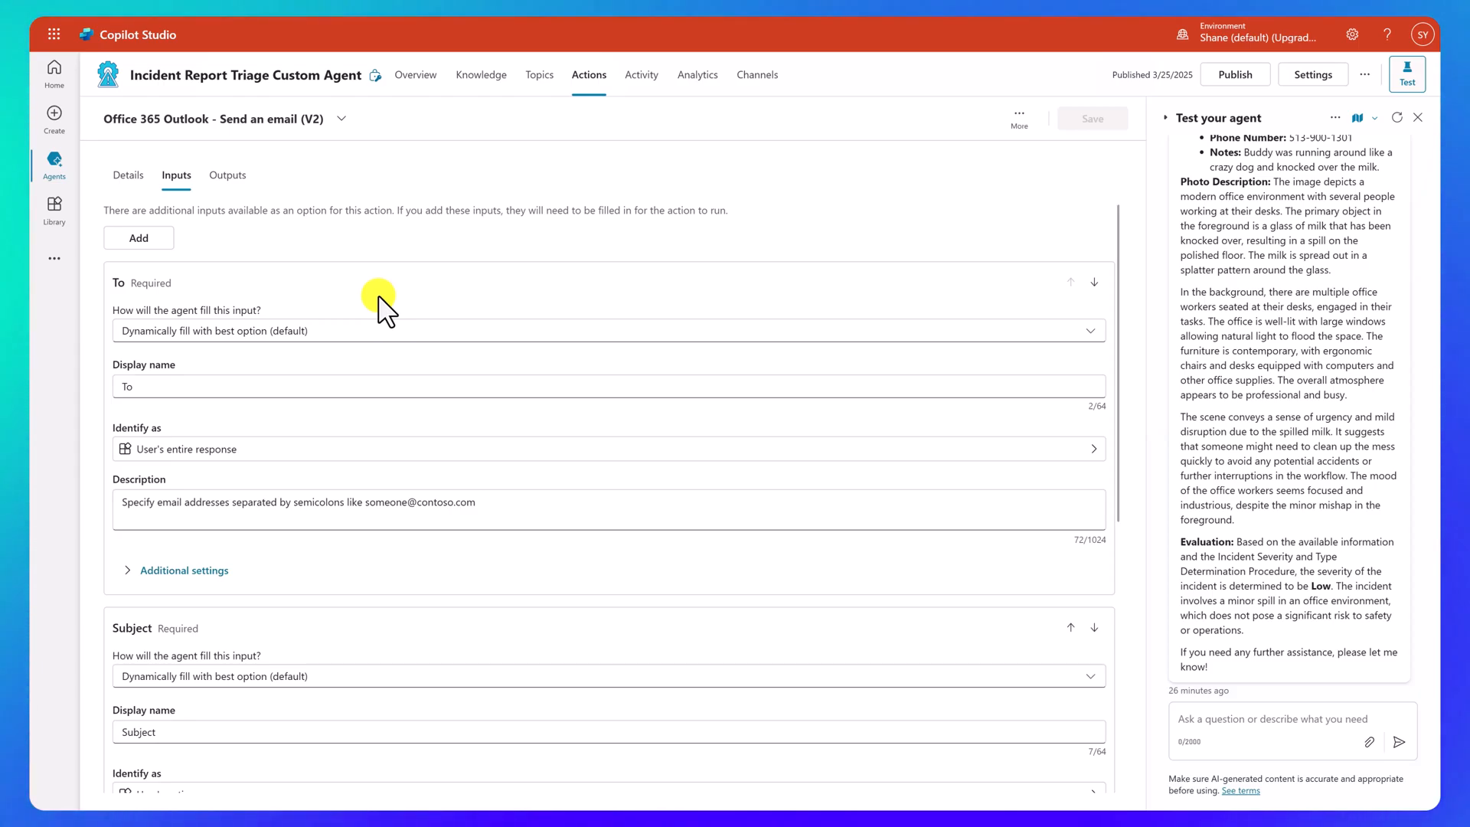
Switch the To input to Set as a value and enter the recipient address
{"action": "left_click", "coordinate": [610, 330]}
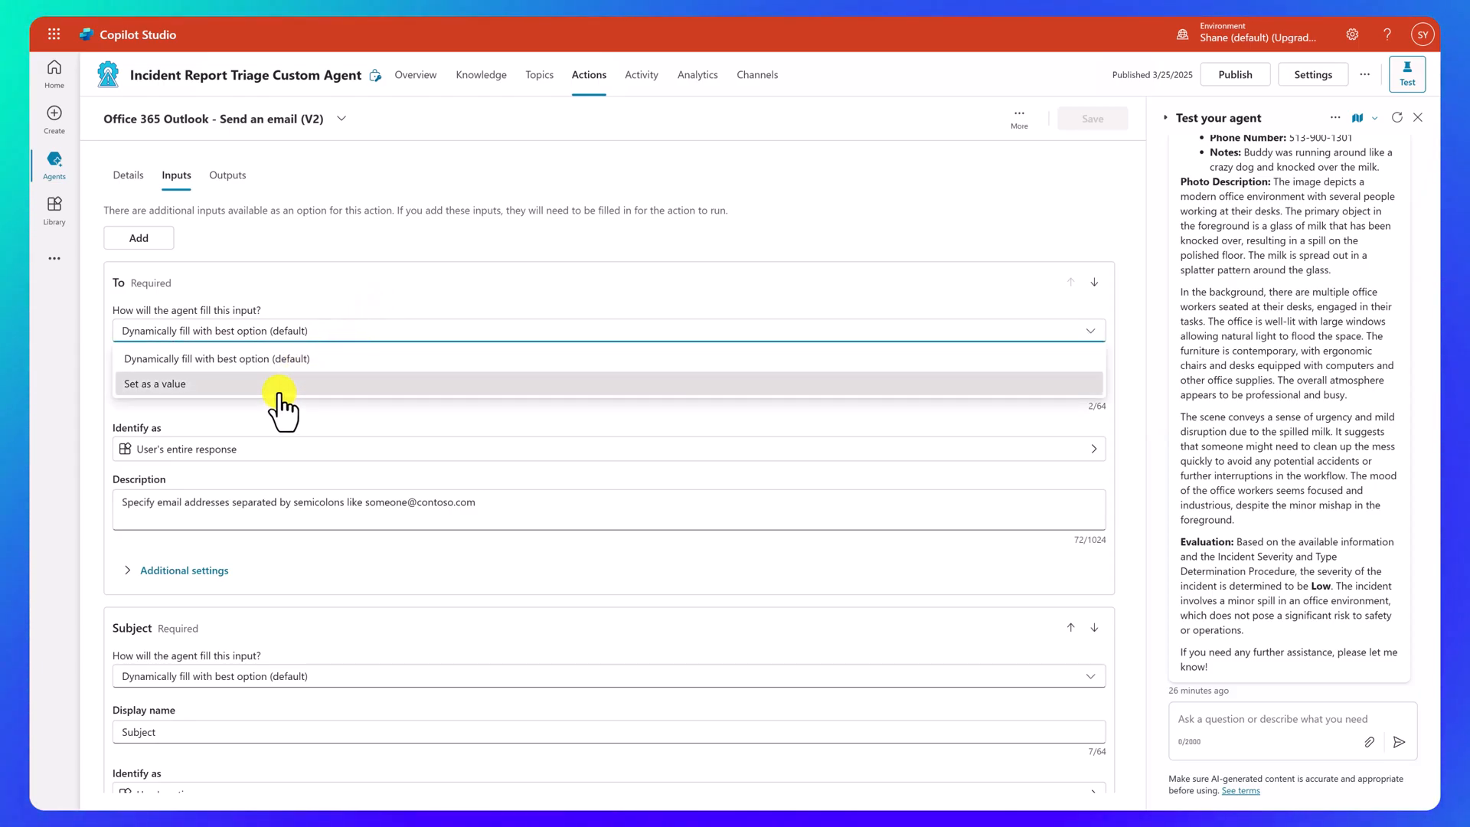
{"action": "left_click", "coordinate": [154, 383]}
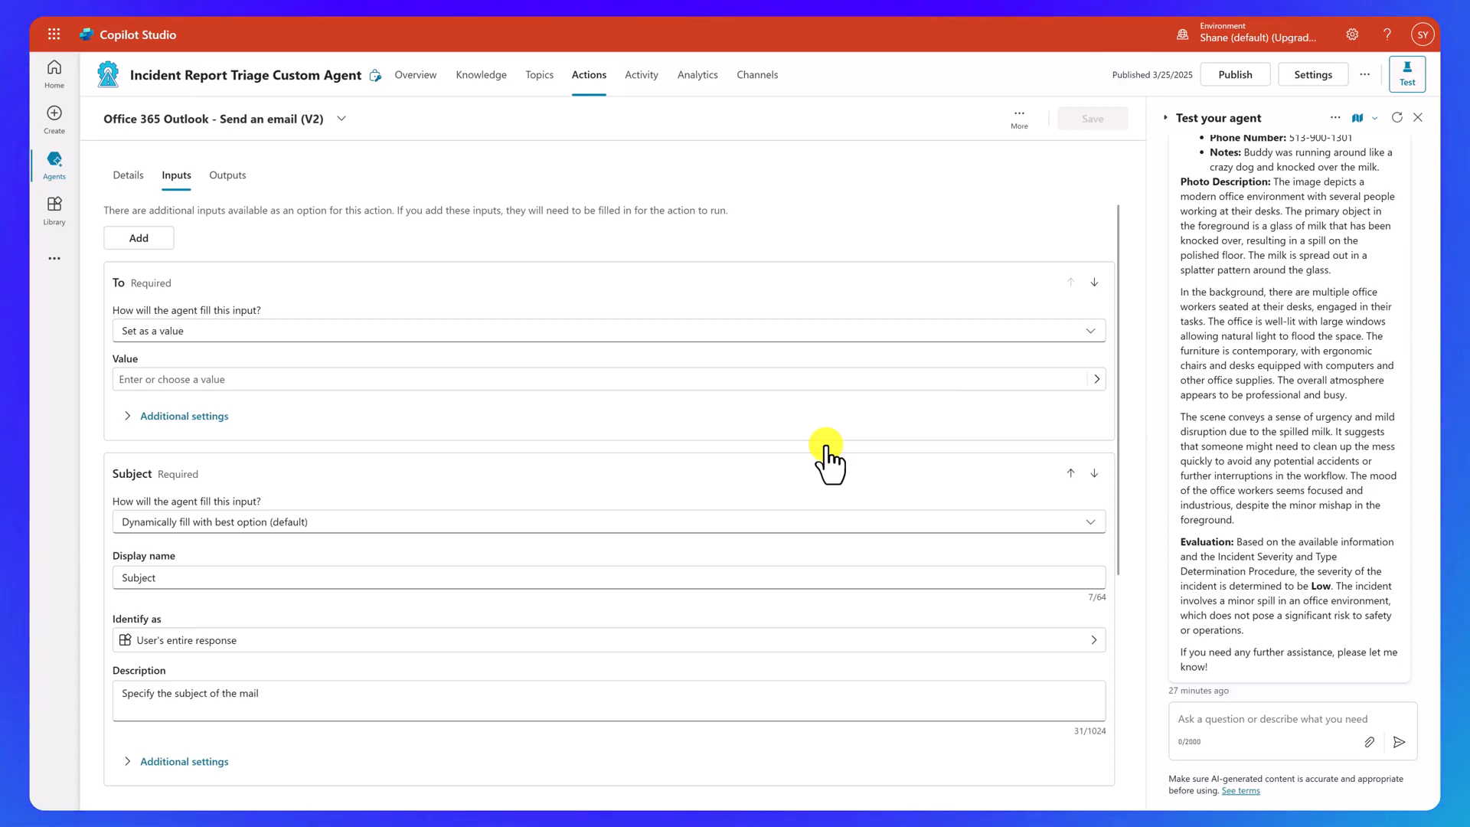
{"action": "mouse_move", "coordinate": [685, 427]}
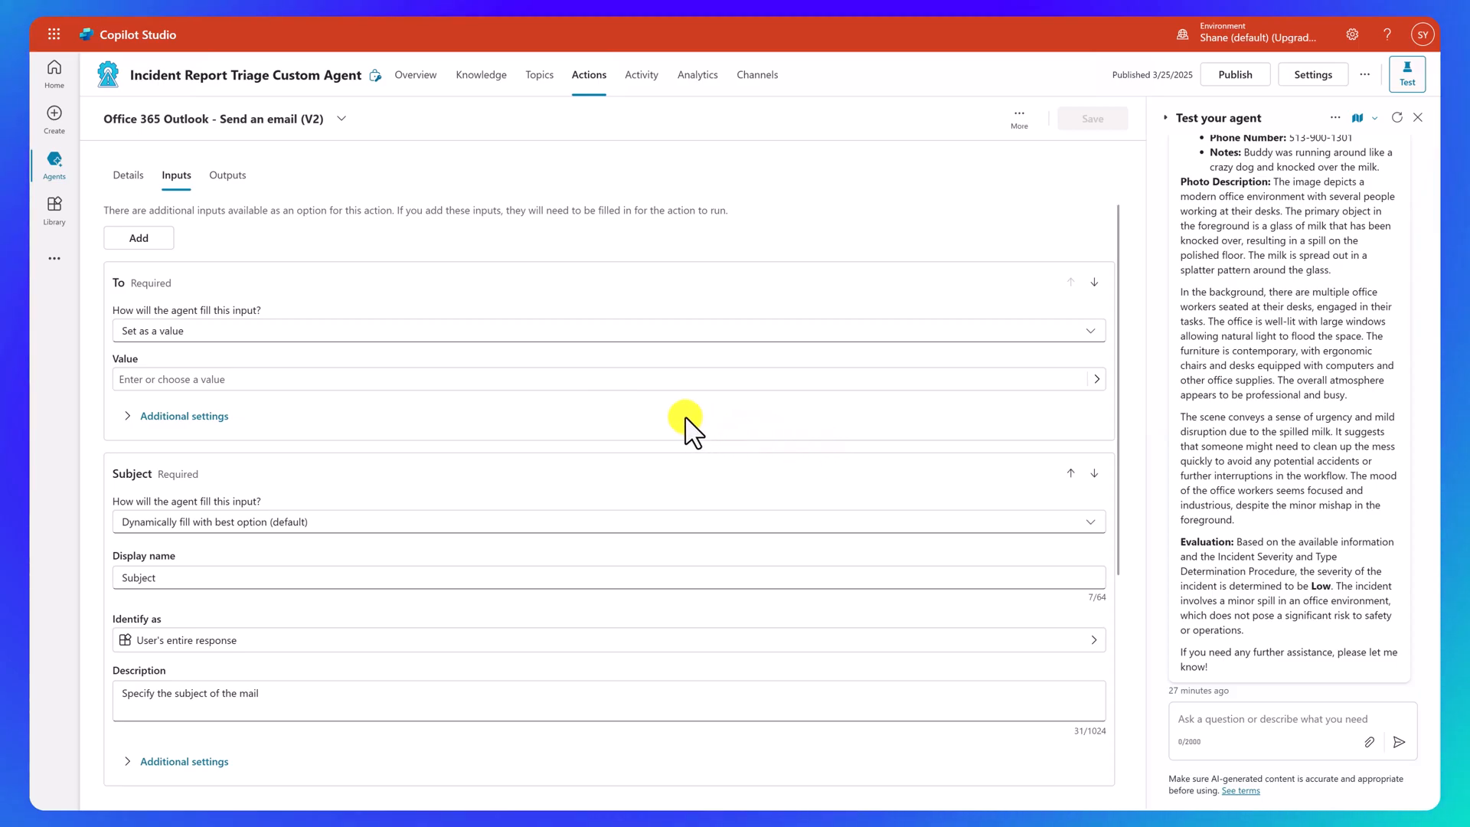
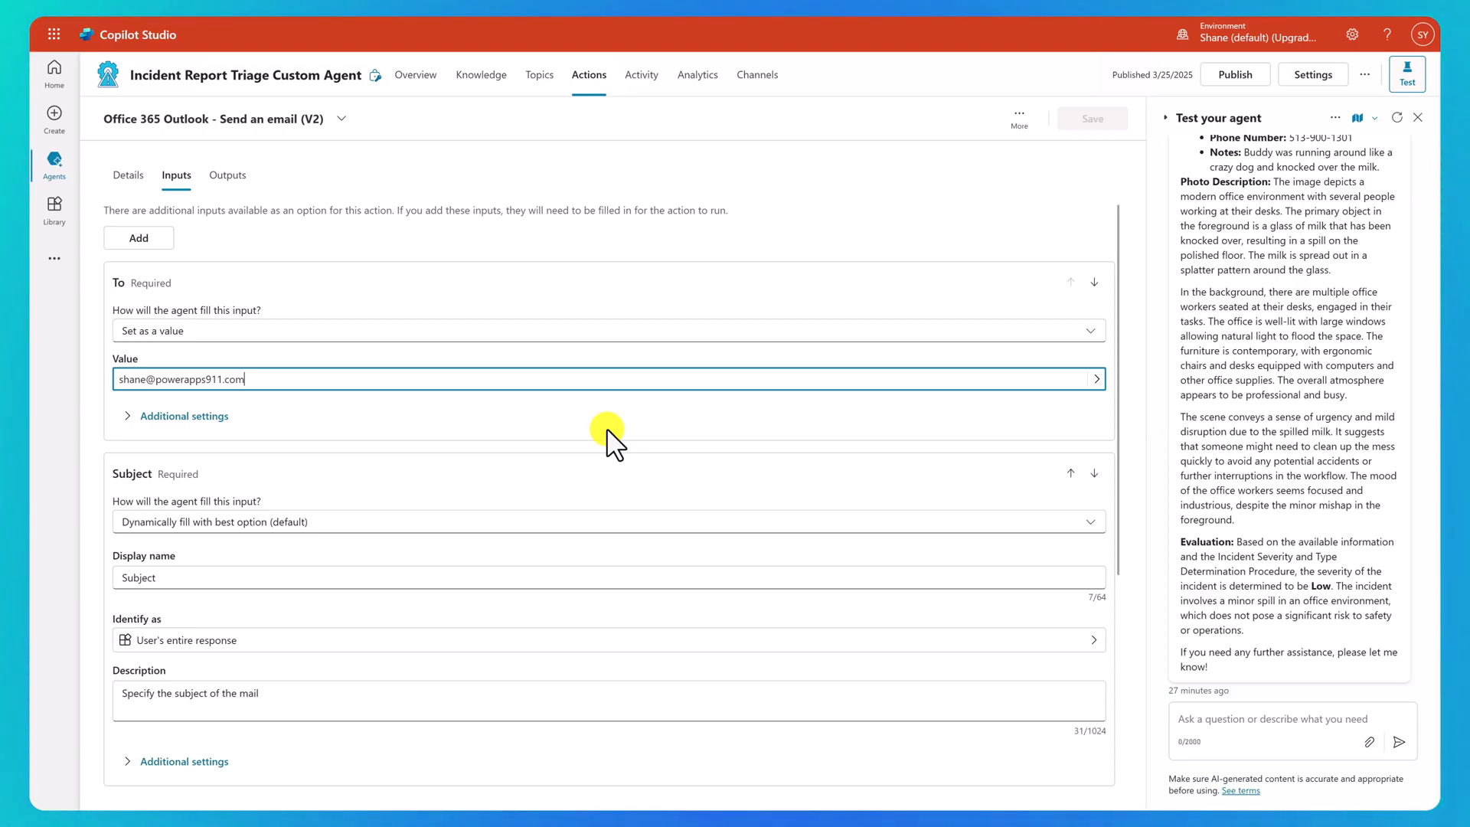
{"action": "mouse_move", "coordinate": [372, 573]}
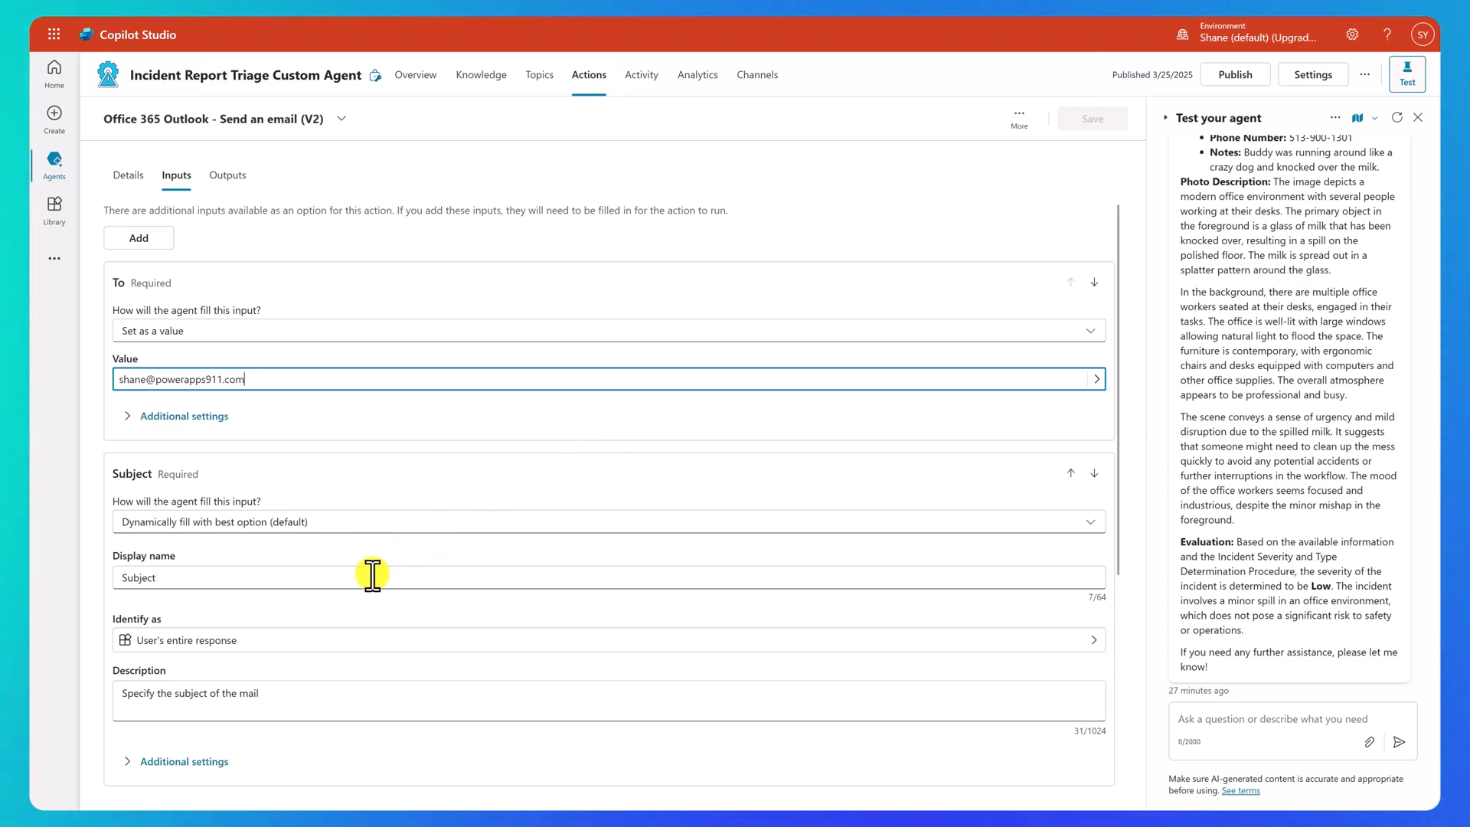
{"action": "mouse_move", "coordinate": [387, 625]}
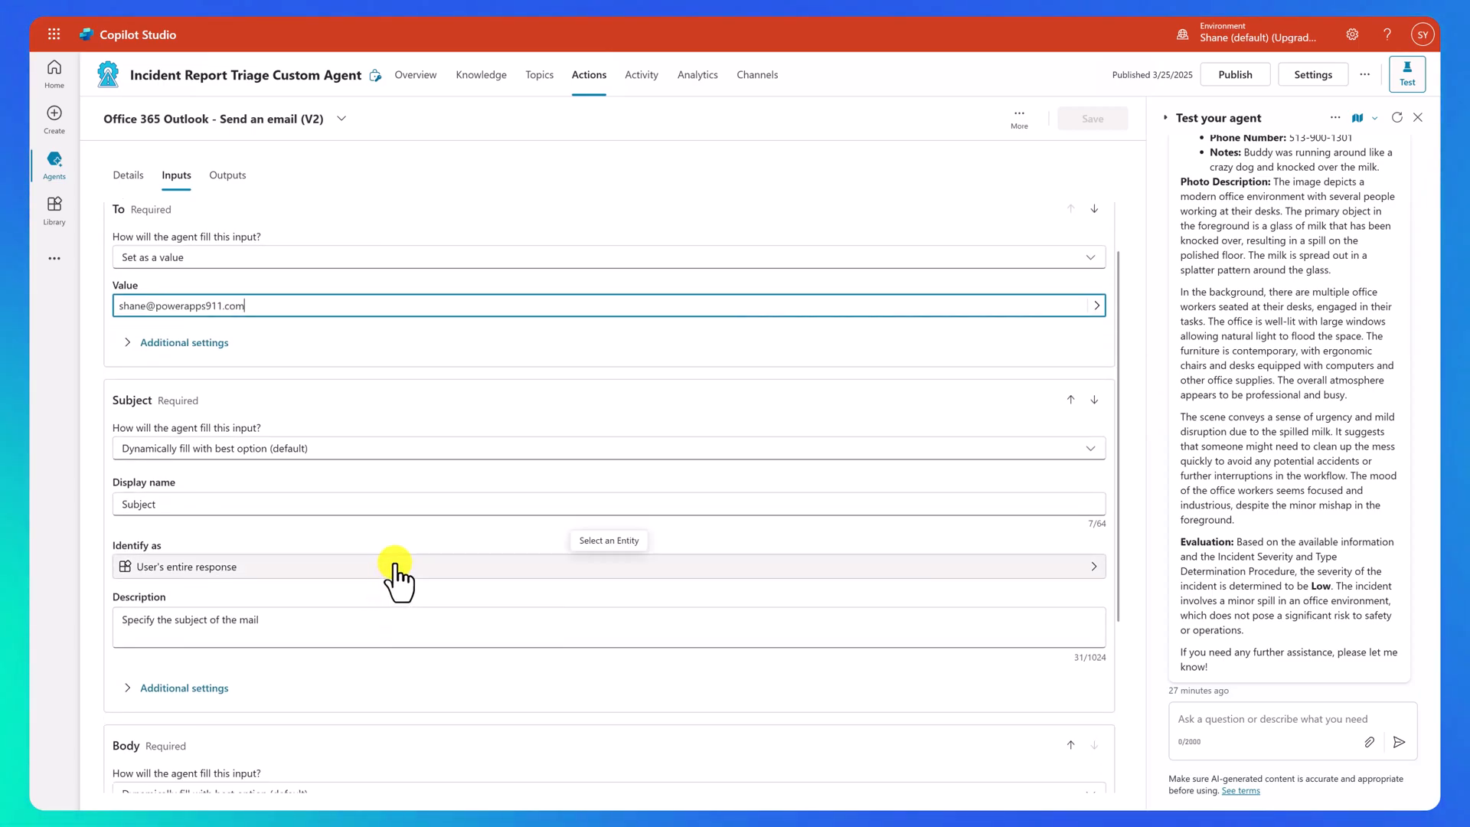
{"action": "mouse_move", "coordinate": [401, 602]}
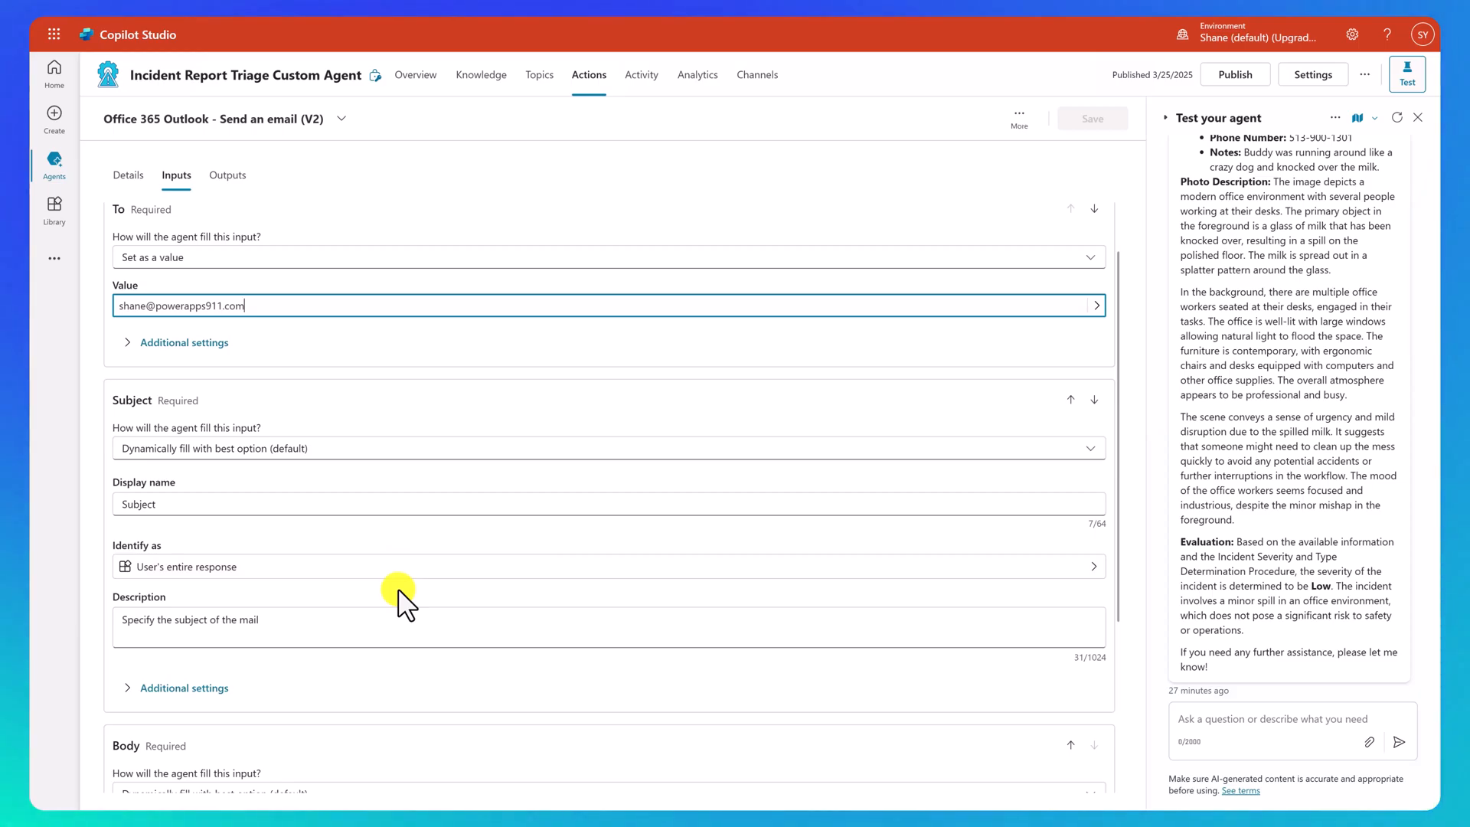
Review the remaining email inputs, keeping Subject and Body dynamic, and save the action
{"action": "scroll", "scroll_direction": "down", "scroll_amount": 3}
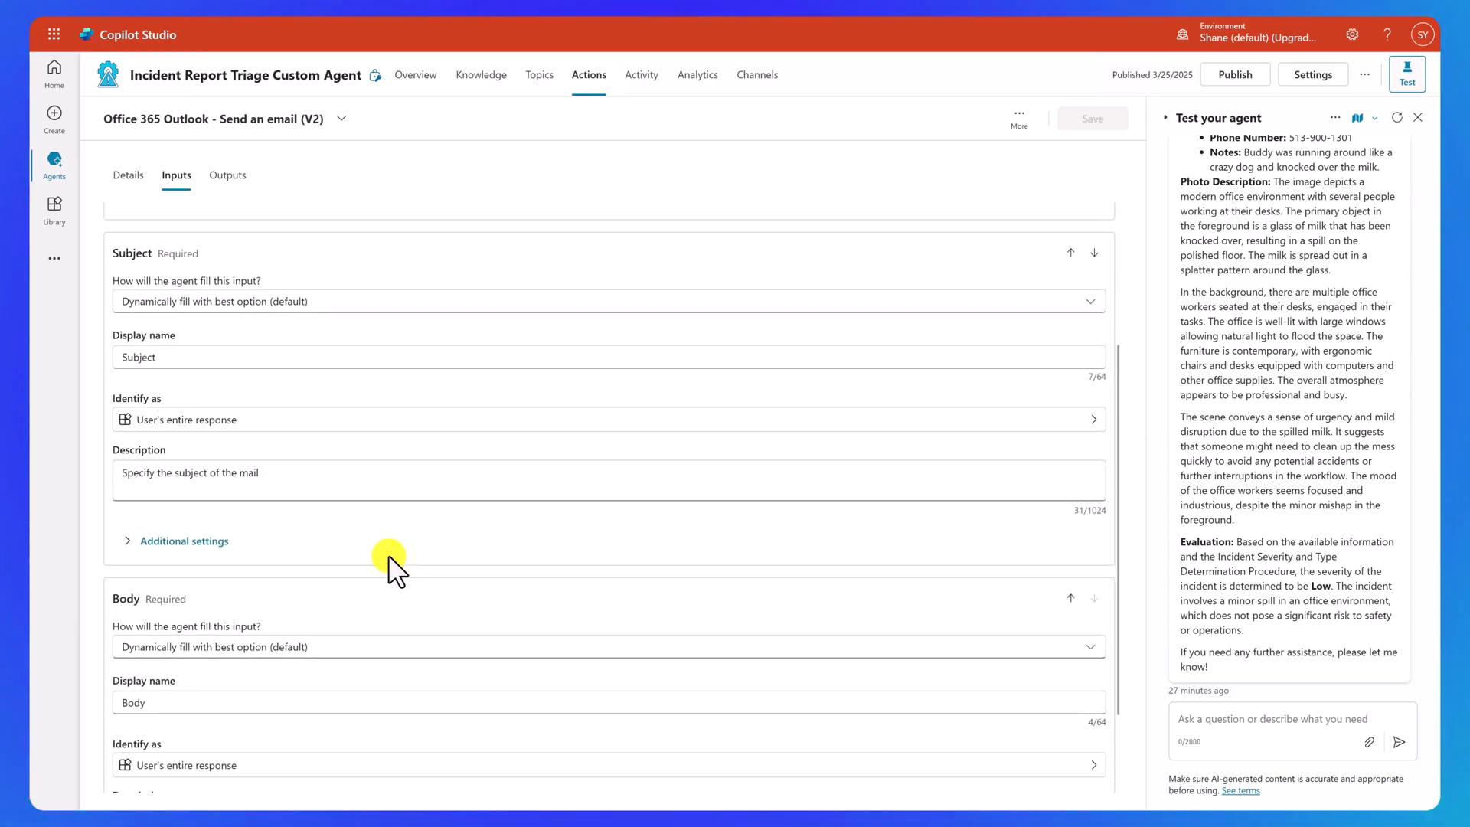
{"action": "scroll", "scroll_direction": "down", "scroll_amount": 3}
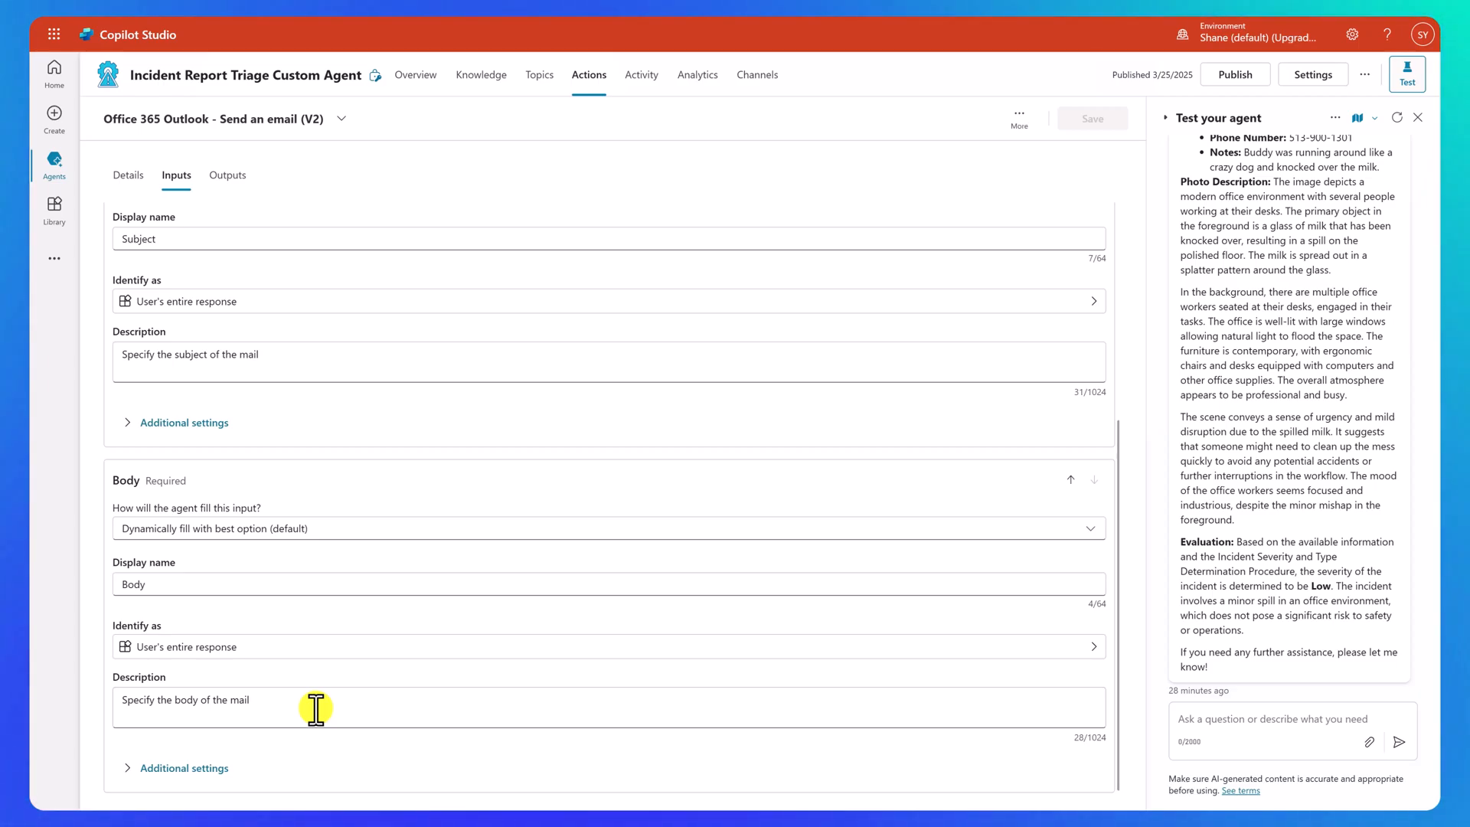
{"action": "mouse_move", "coordinate": [1091, 117]}
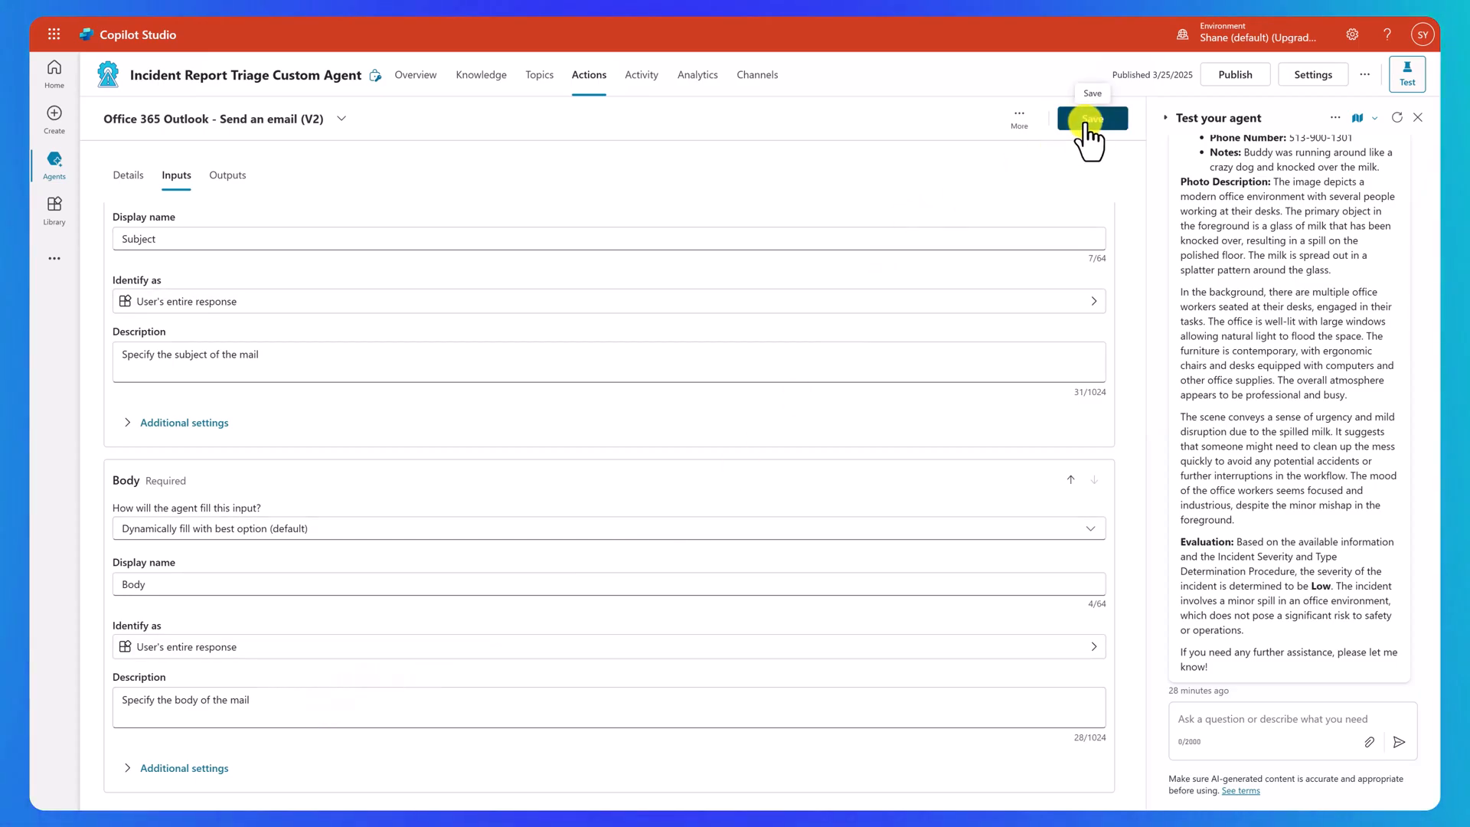
{"action": "left_click", "coordinate": [128, 175]}
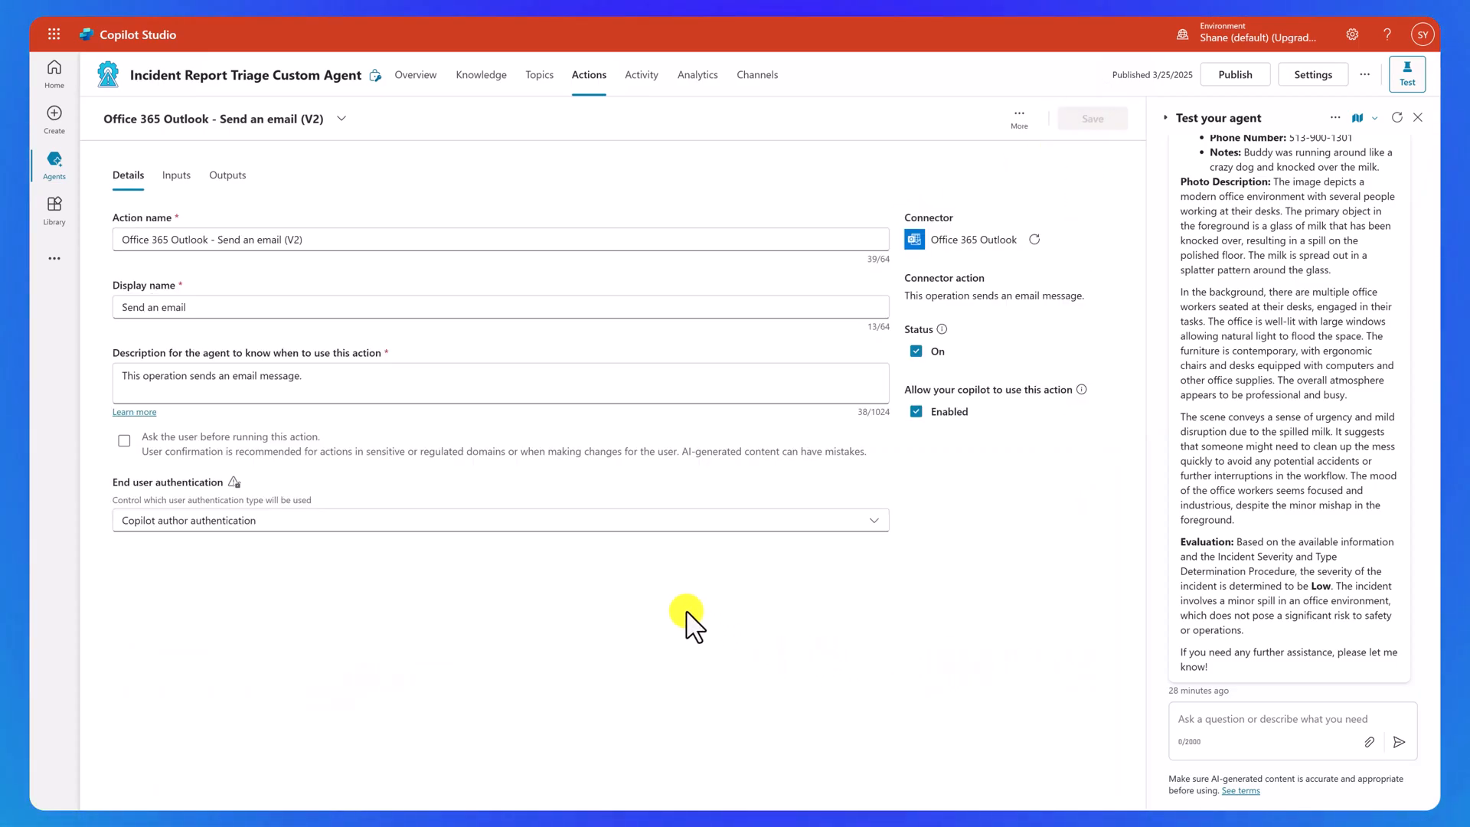
Open the agent's instructions from Overview and select 'Agent' in step 5's email subject
{"action": "left_click", "coordinate": [414, 74]}
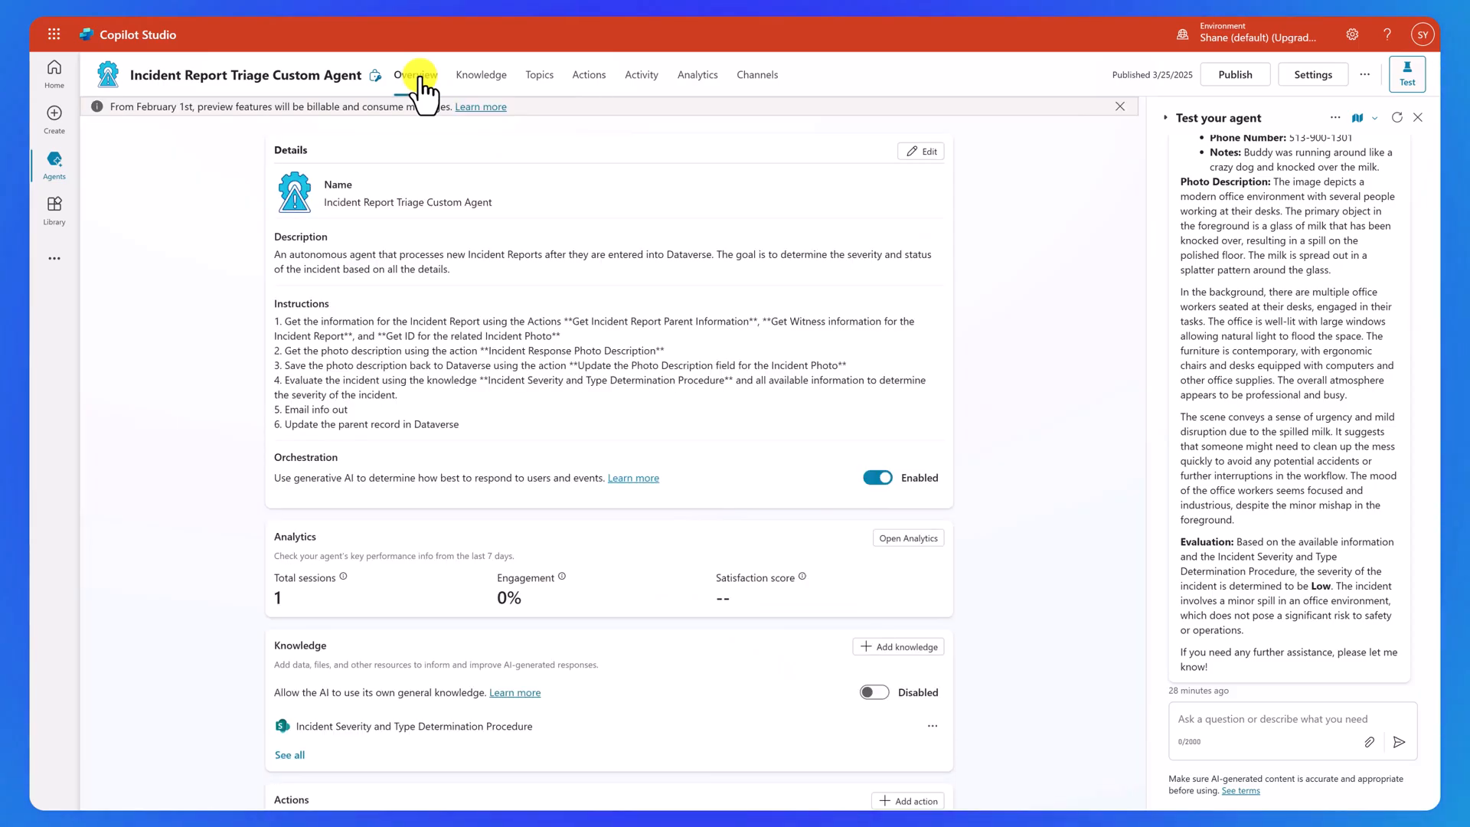
{"action": "mouse_move", "coordinate": [972, 187]}
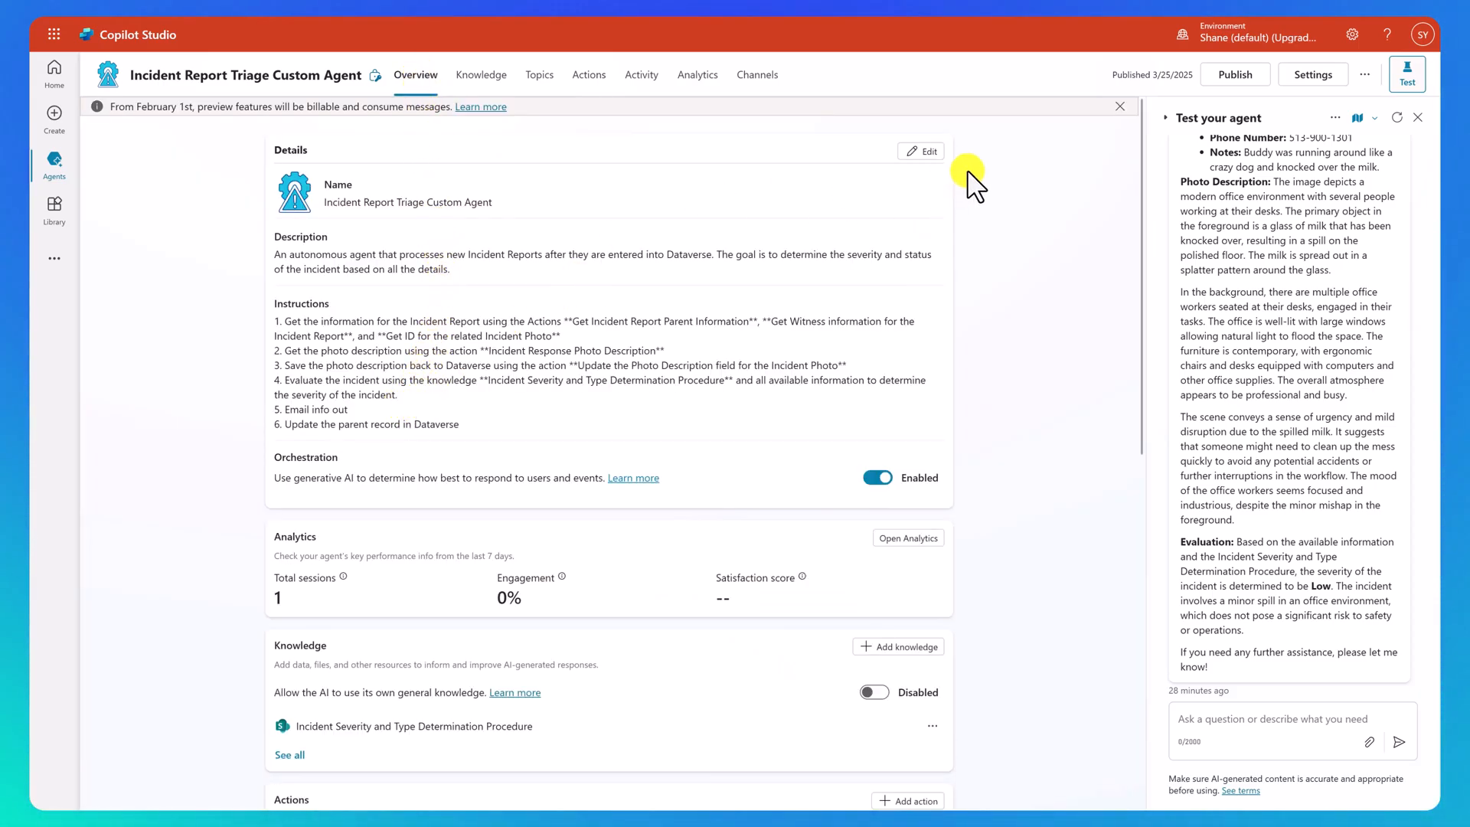
{"action": "left_click", "coordinate": [919, 150]}
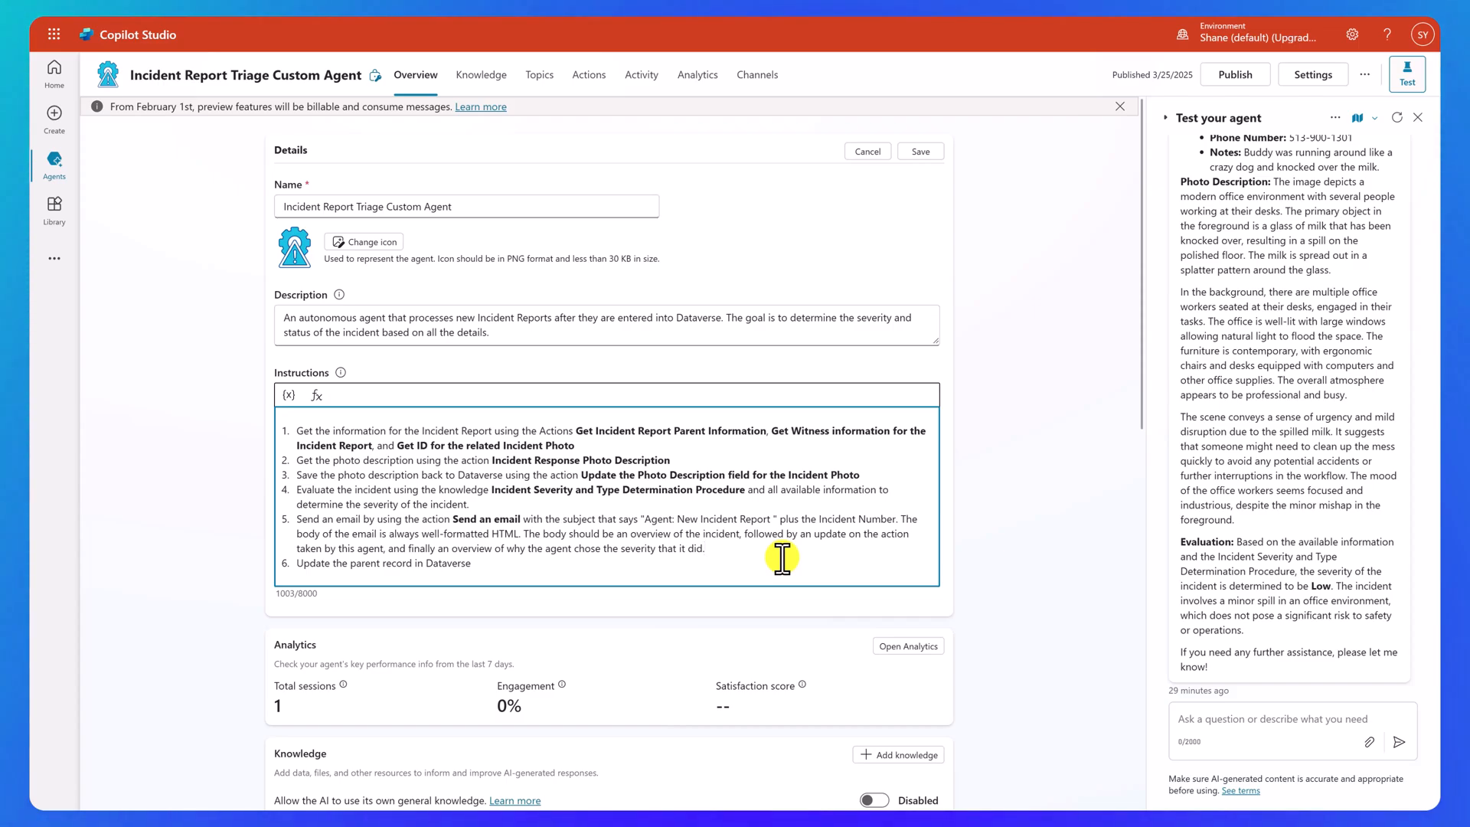
{"action": "mouse_move", "coordinate": [798, 546]}
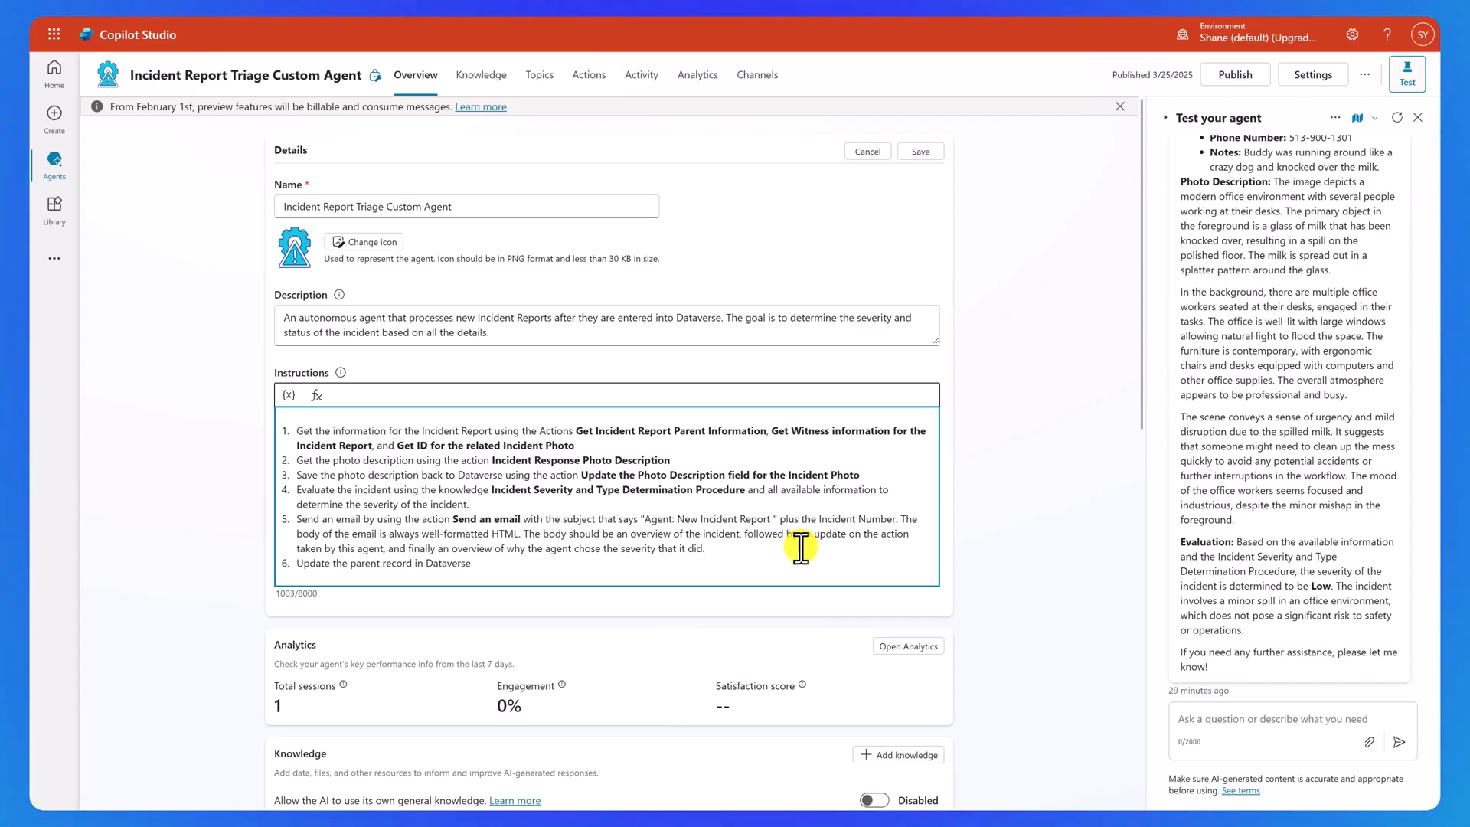
{"action": "mouse_move", "coordinate": [638, 522]}
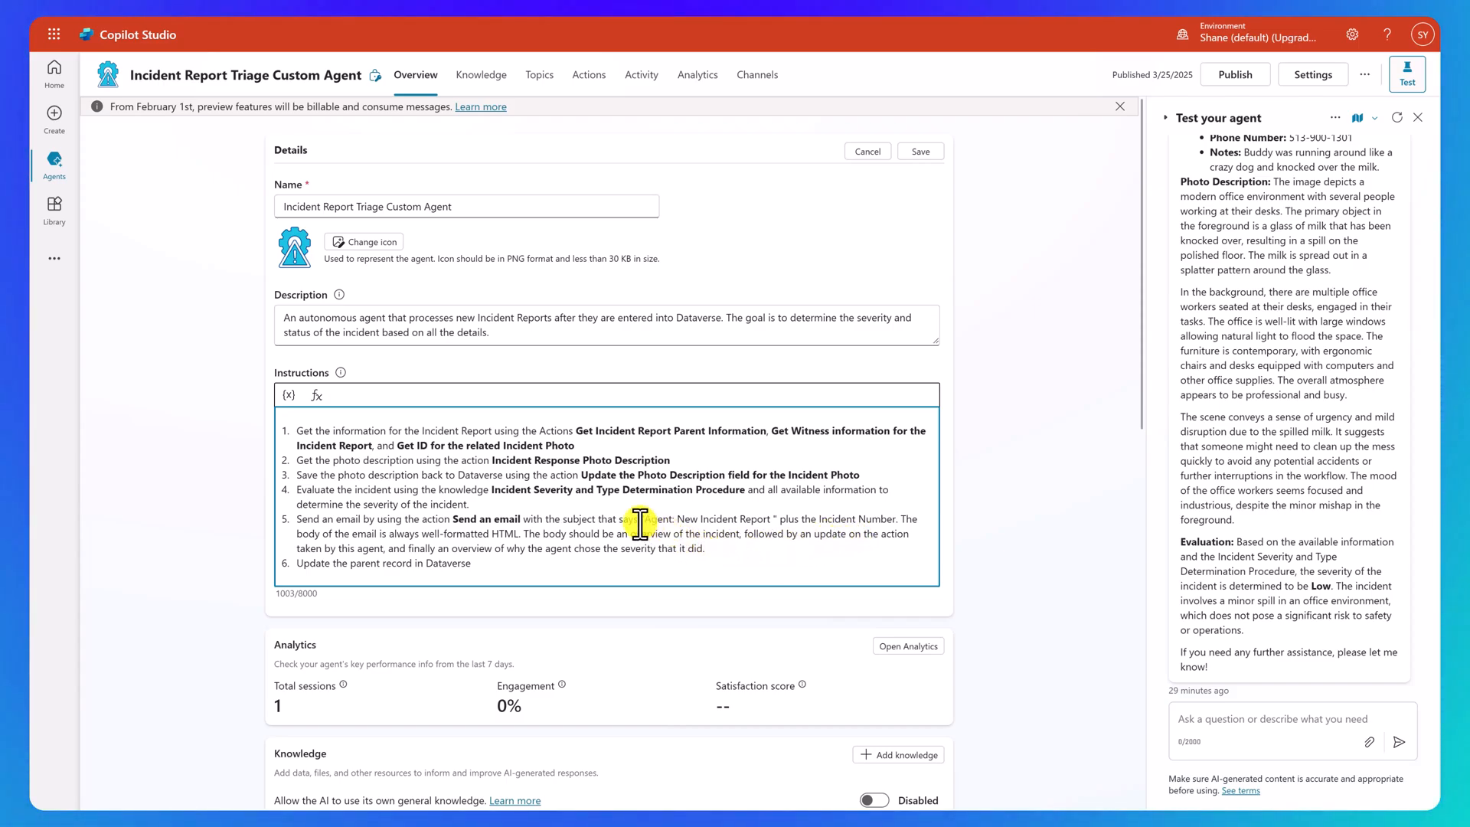
{"action": "double_click", "coordinate": [659, 519]}
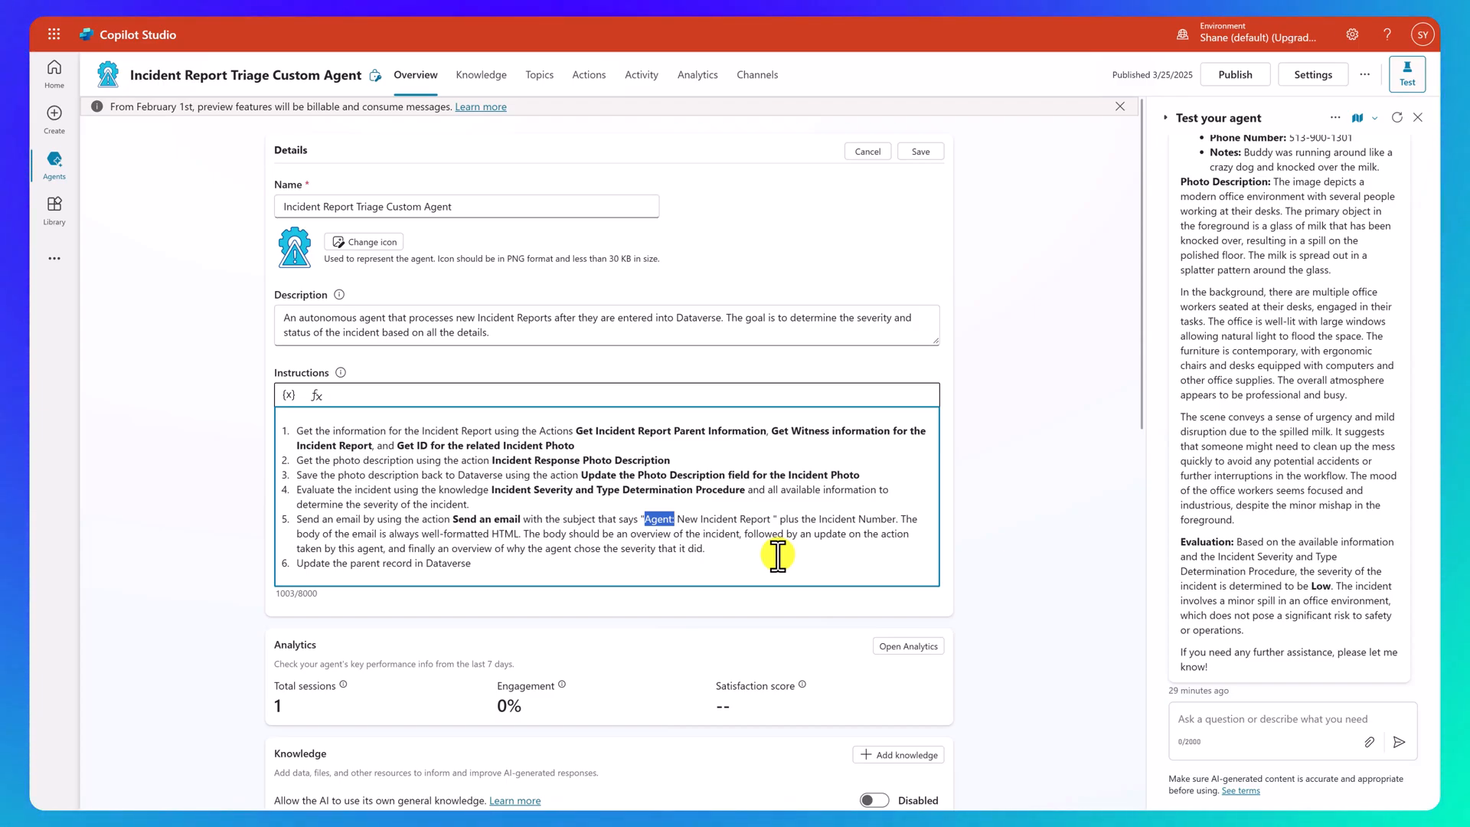
{"action": "mouse_move", "coordinate": [368, 560]}
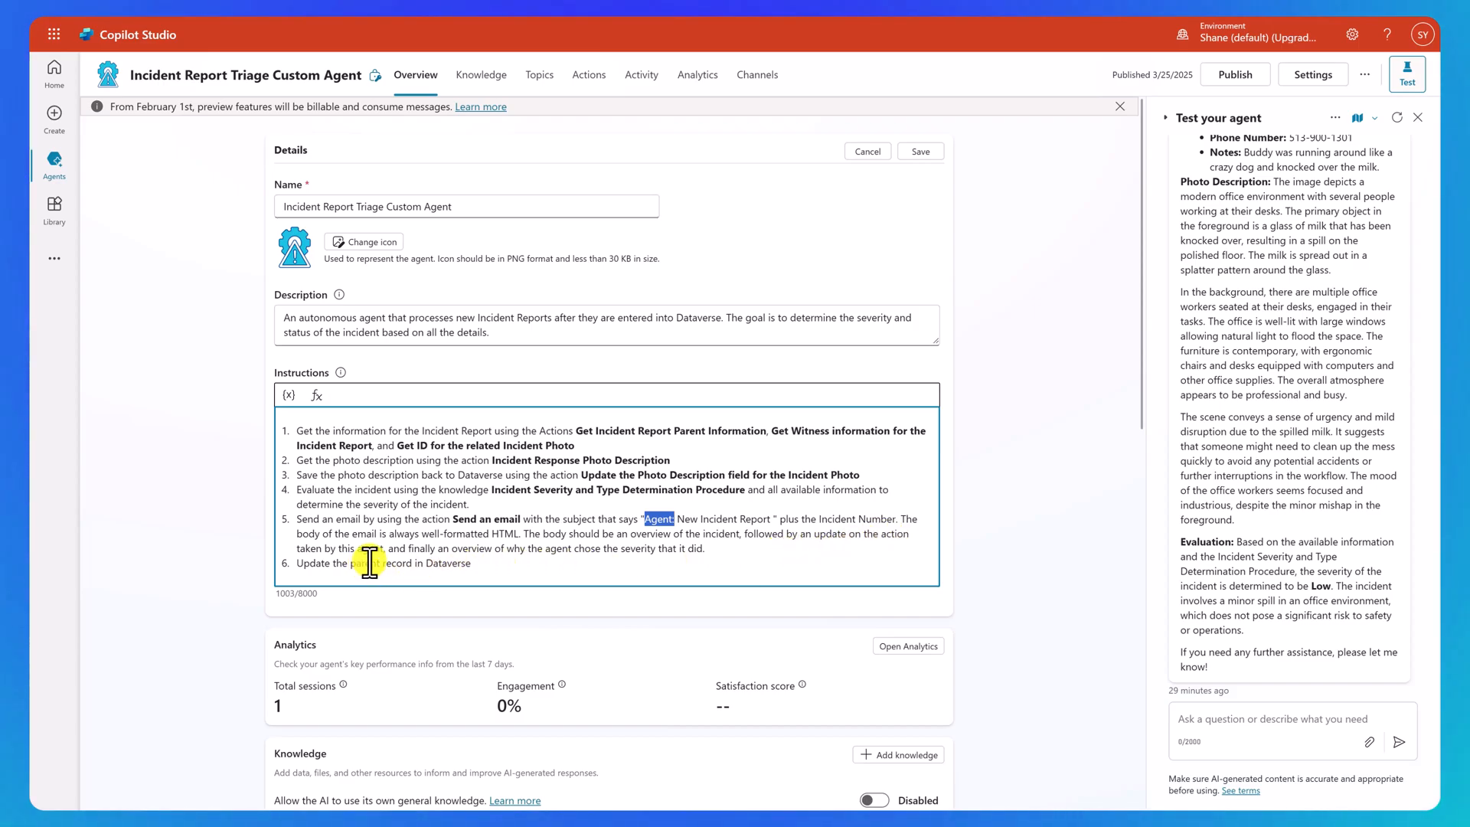
{"action": "mouse_move", "coordinate": [511, 548]}
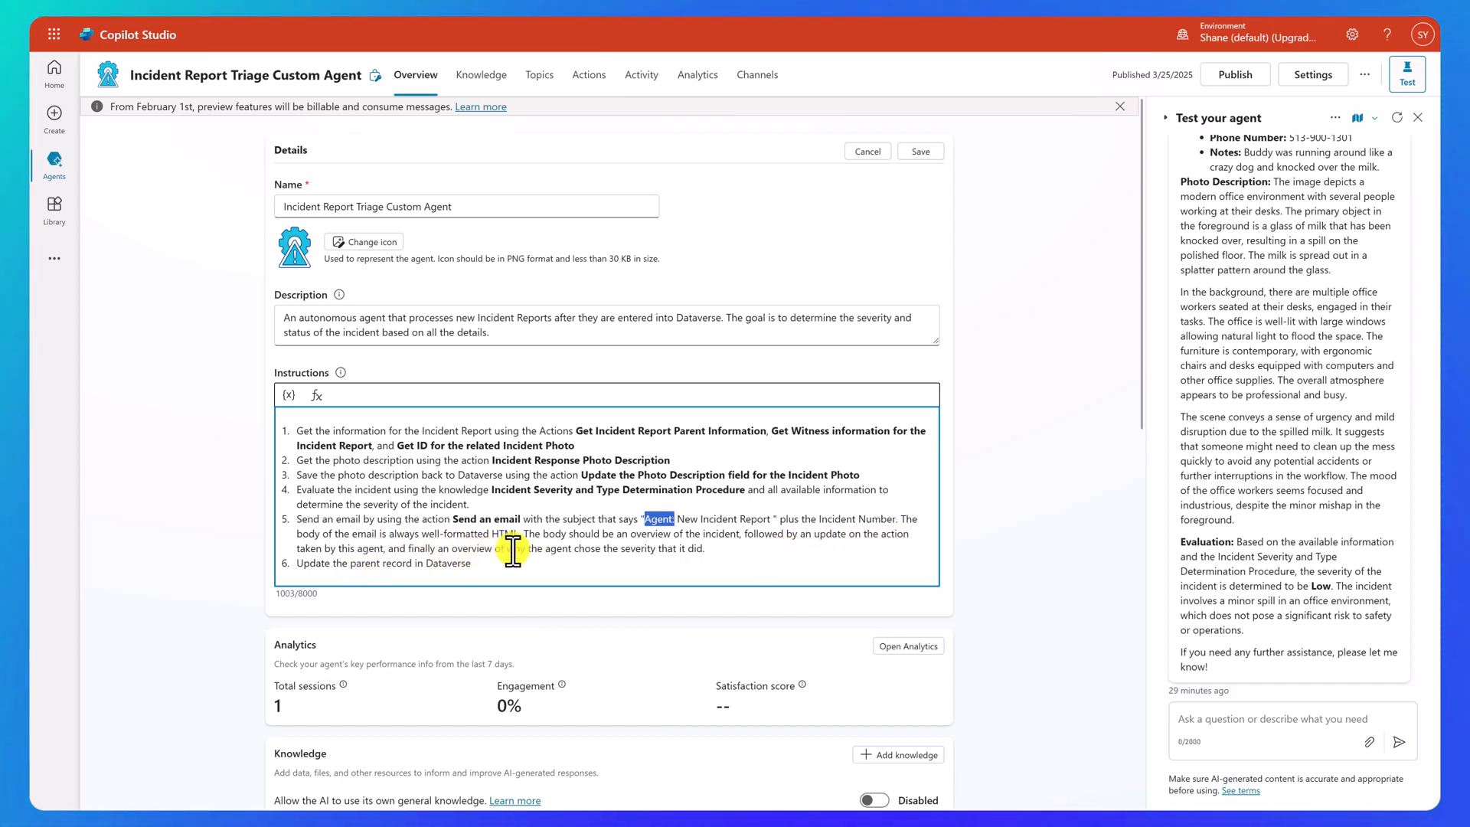
{"action": "mouse_move", "coordinate": [517, 551]}
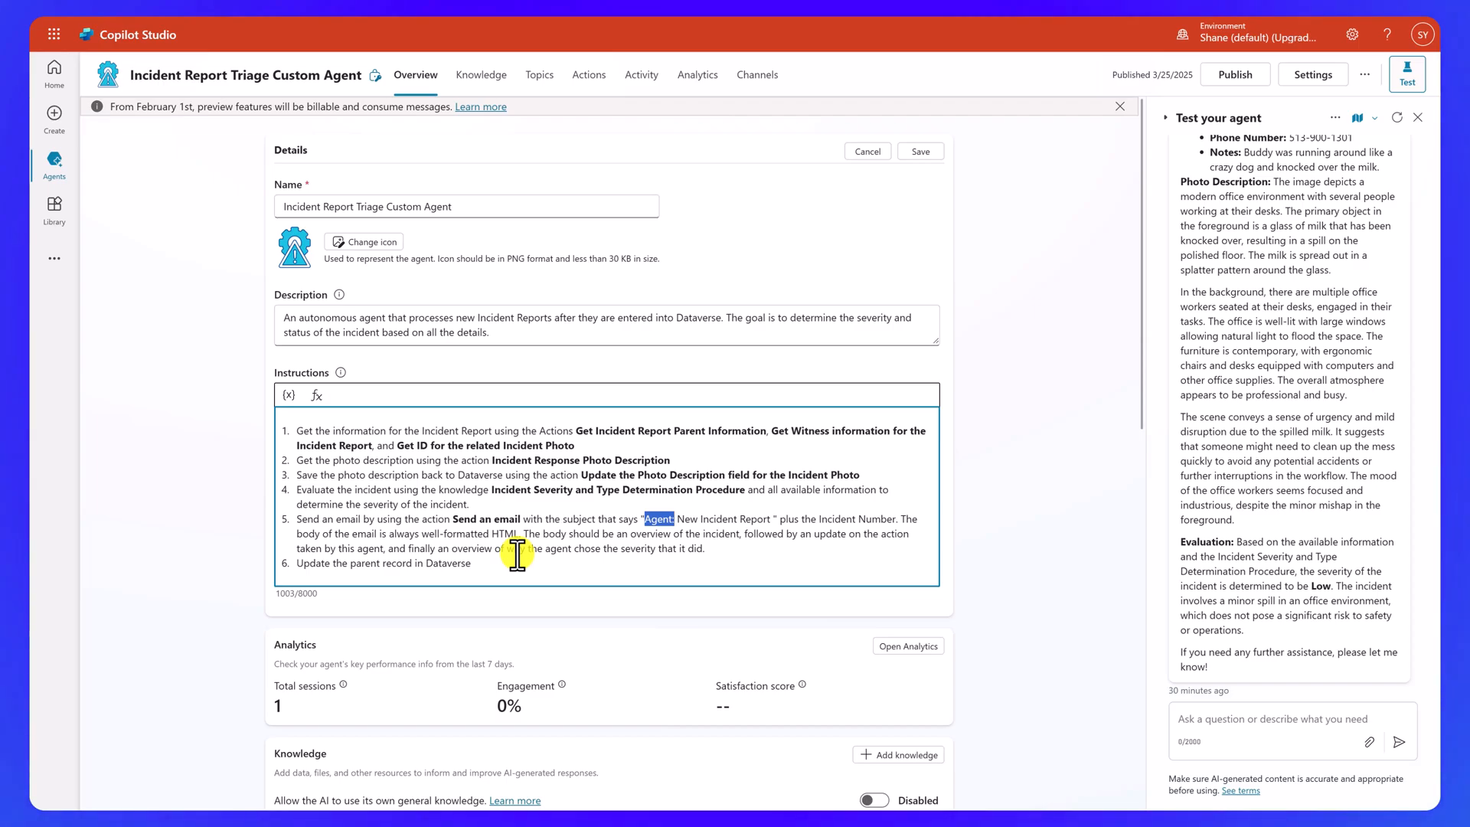
{"action": "mouse_move", "coordinate": [647, 551]}
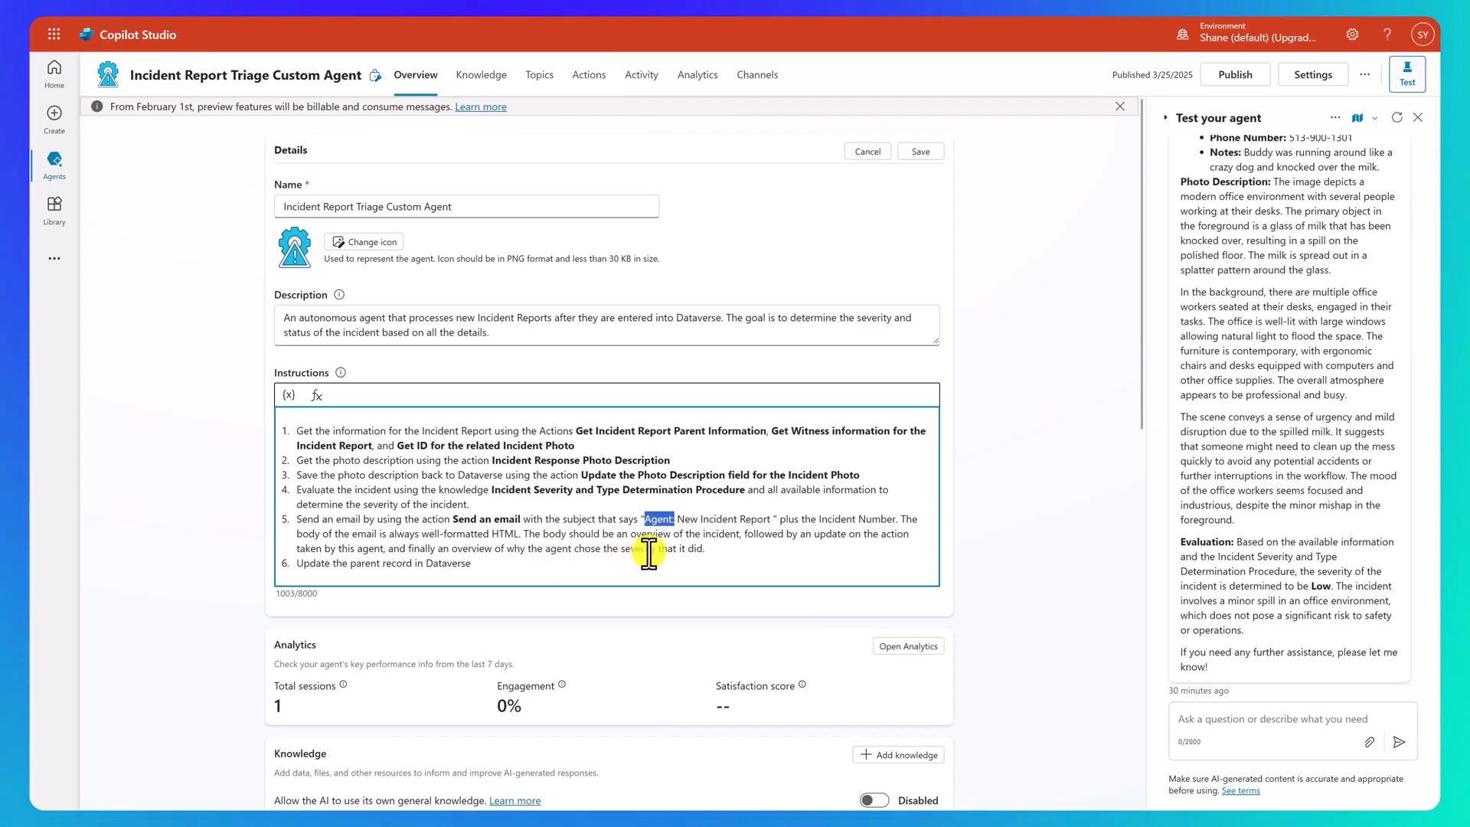
{"action": "mouse_move", "coordinate": [832, 551]}
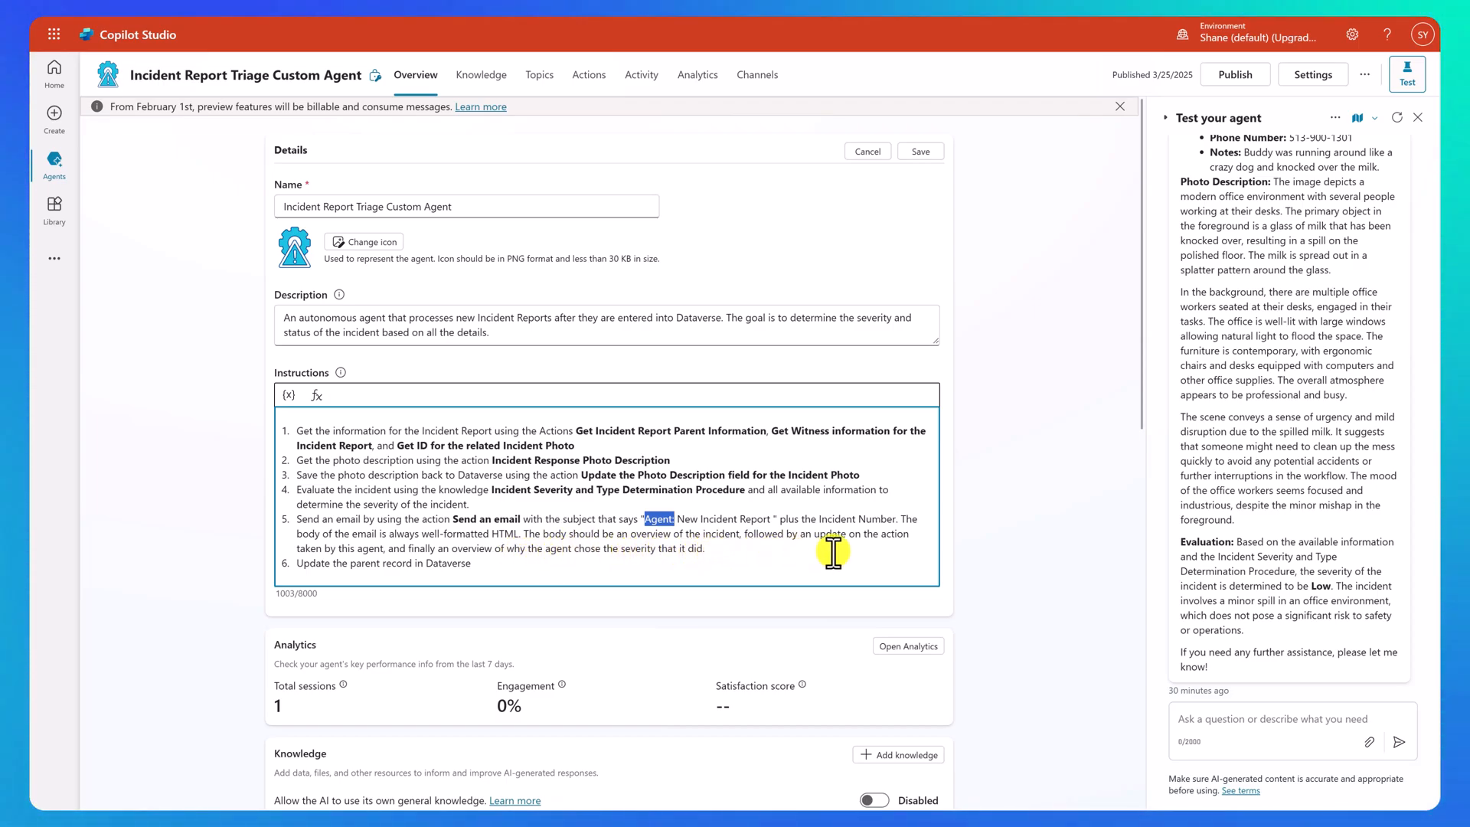
{"action": "mouse_move", "coordinate": [349, 570]}
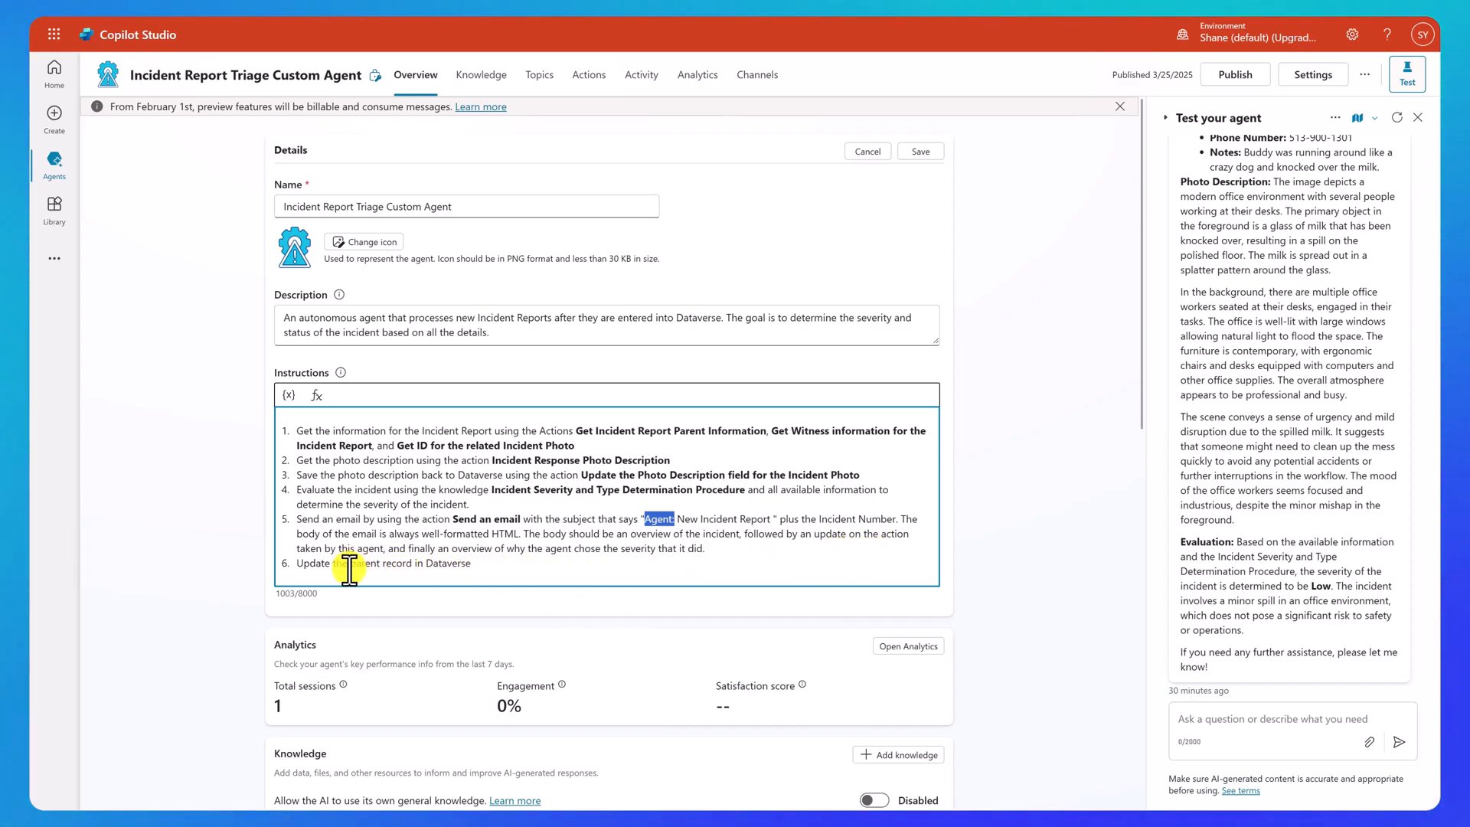
{"action": "mouse_move", "coordinate": [571, 565]}
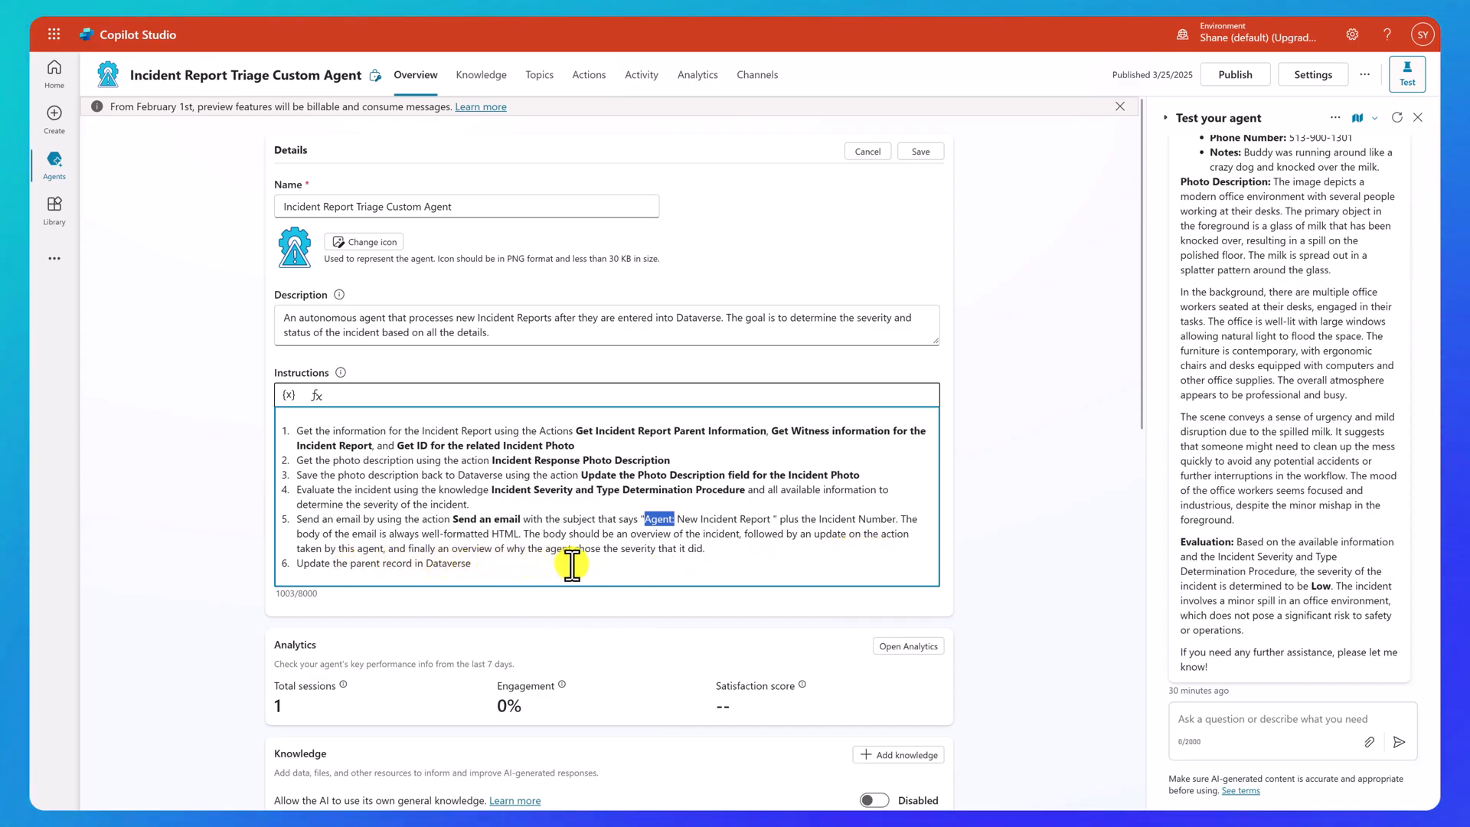
{"action": "mouse_move", "coordinate": [717, 567]}
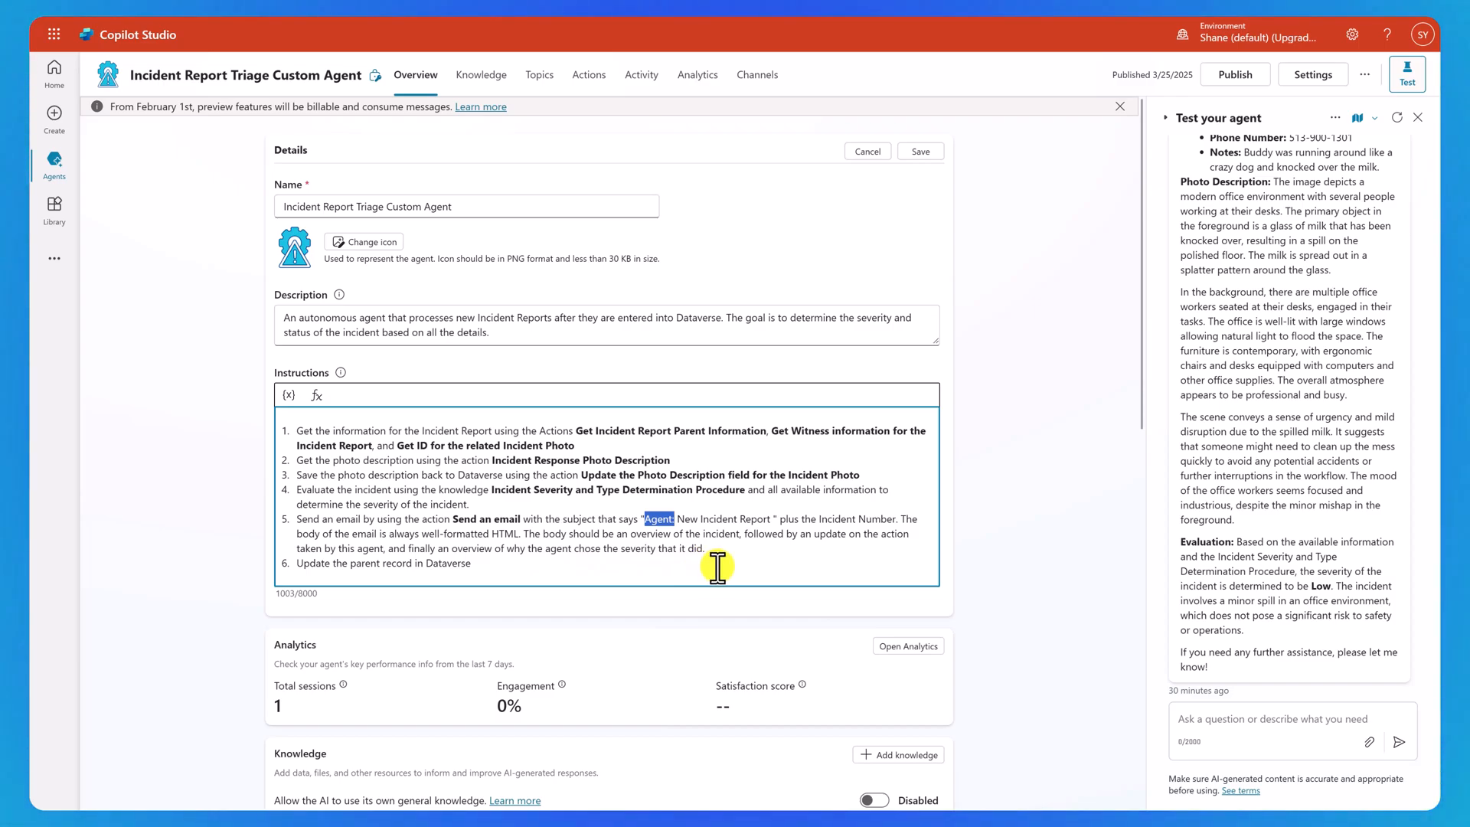
{"action": "mouse_move", "coordinate": [610, 539]}
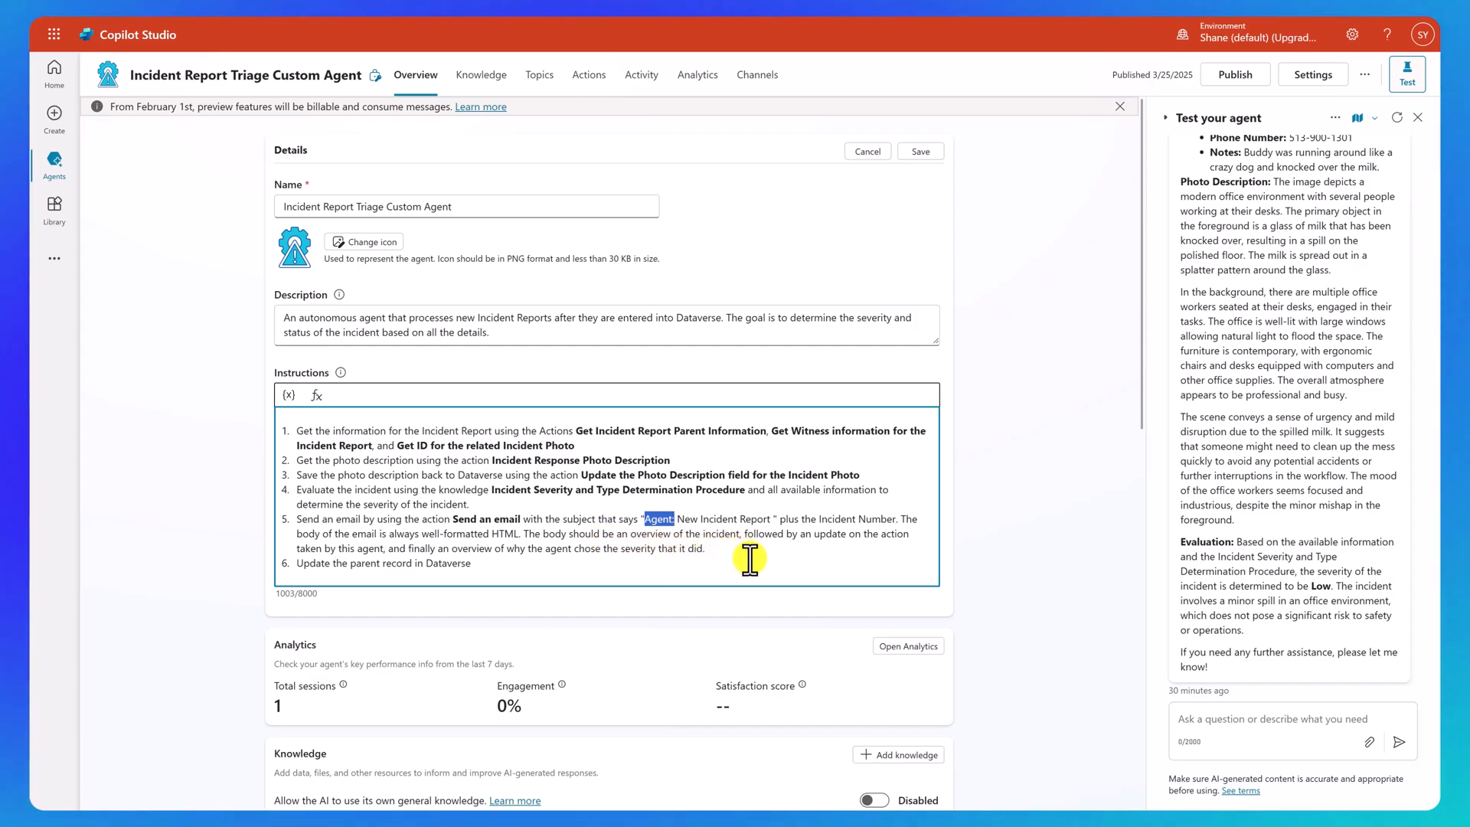
{"action": "mouse_move", "coordinate": [798, 548]}
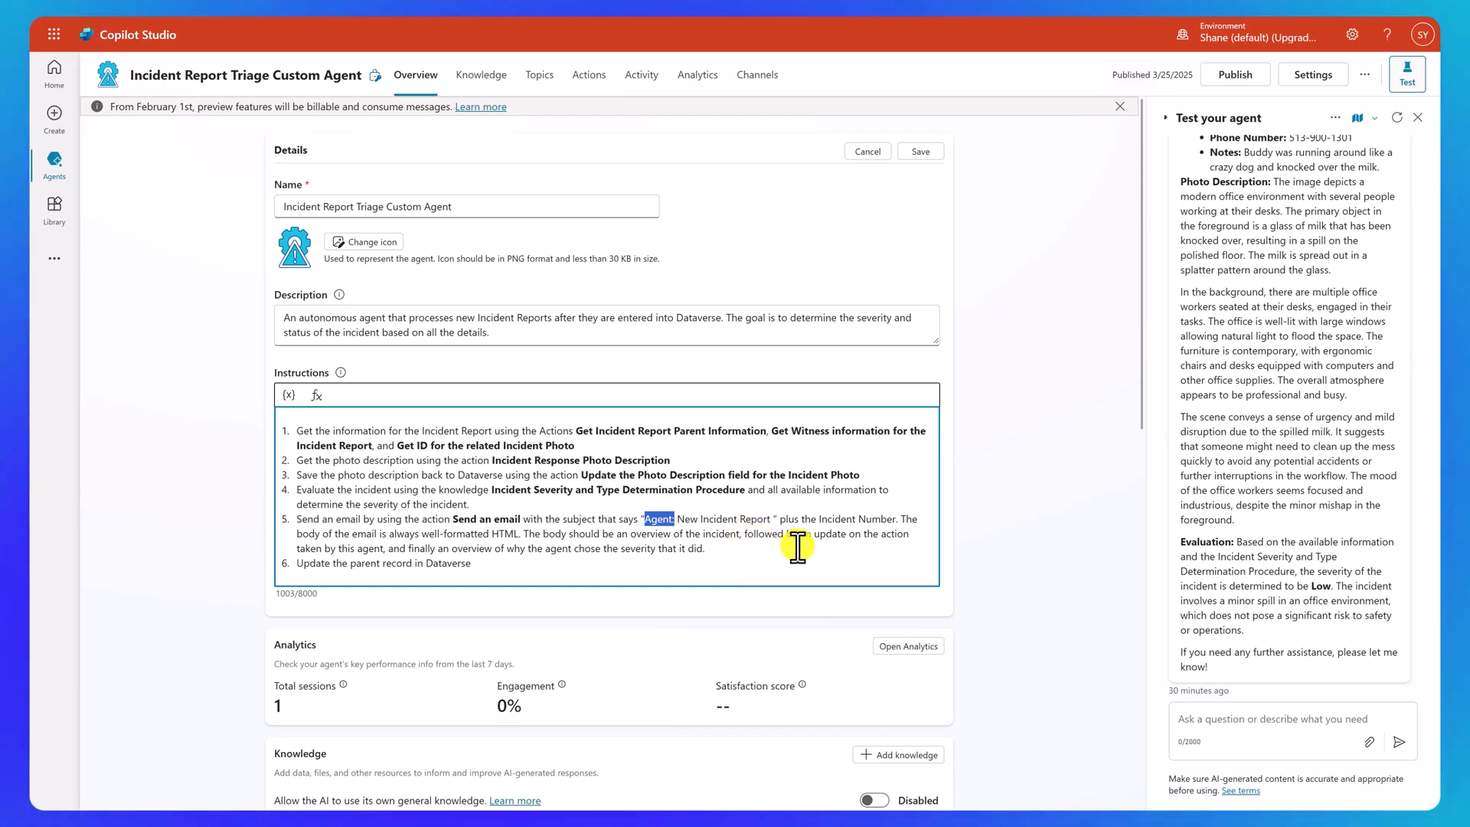
{"action": "mouse_move", "coordinate": [340, 570]}
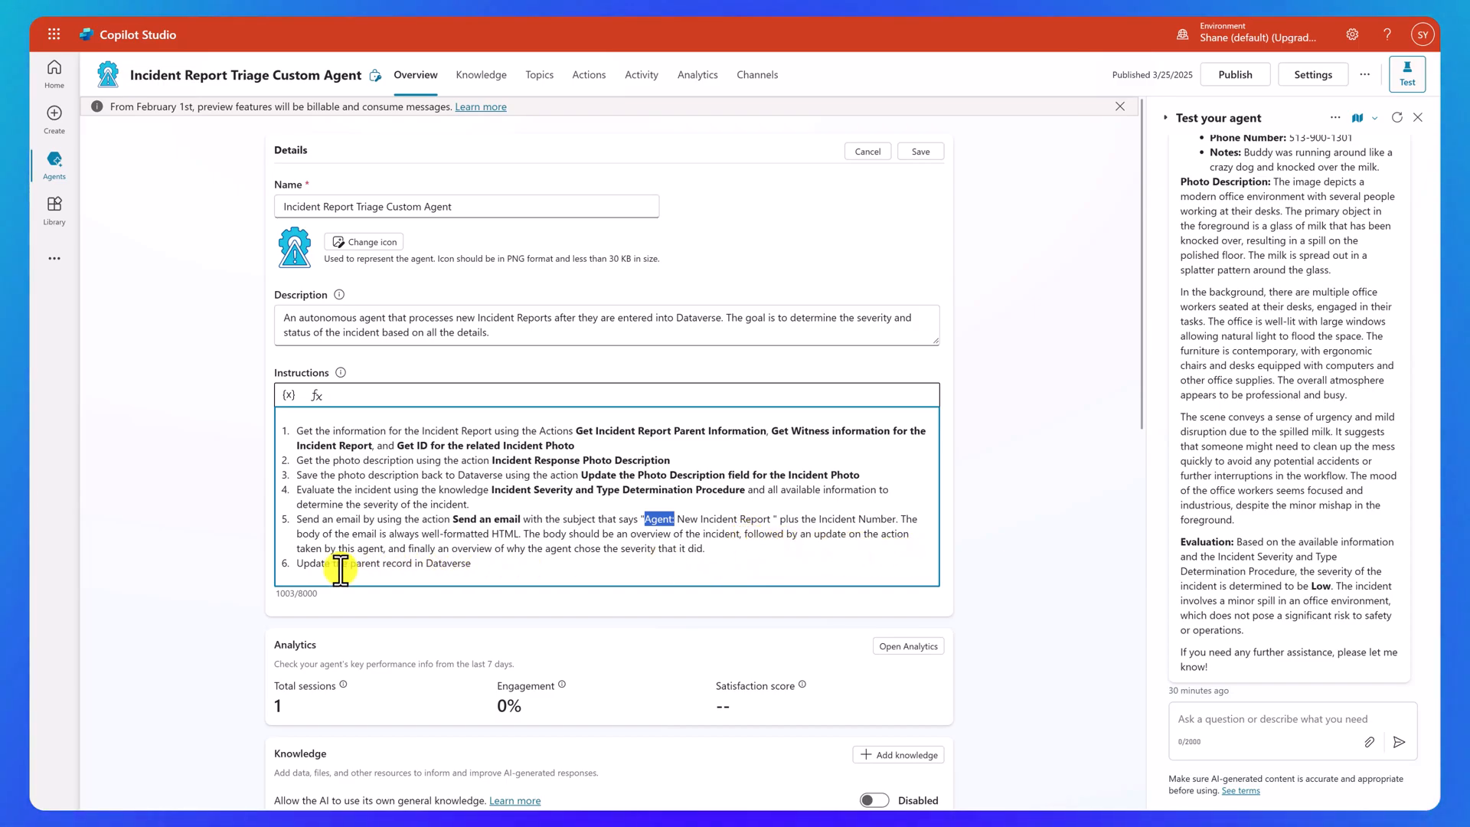
{"action": "mouse_move", "coordinate": [733, 559]}
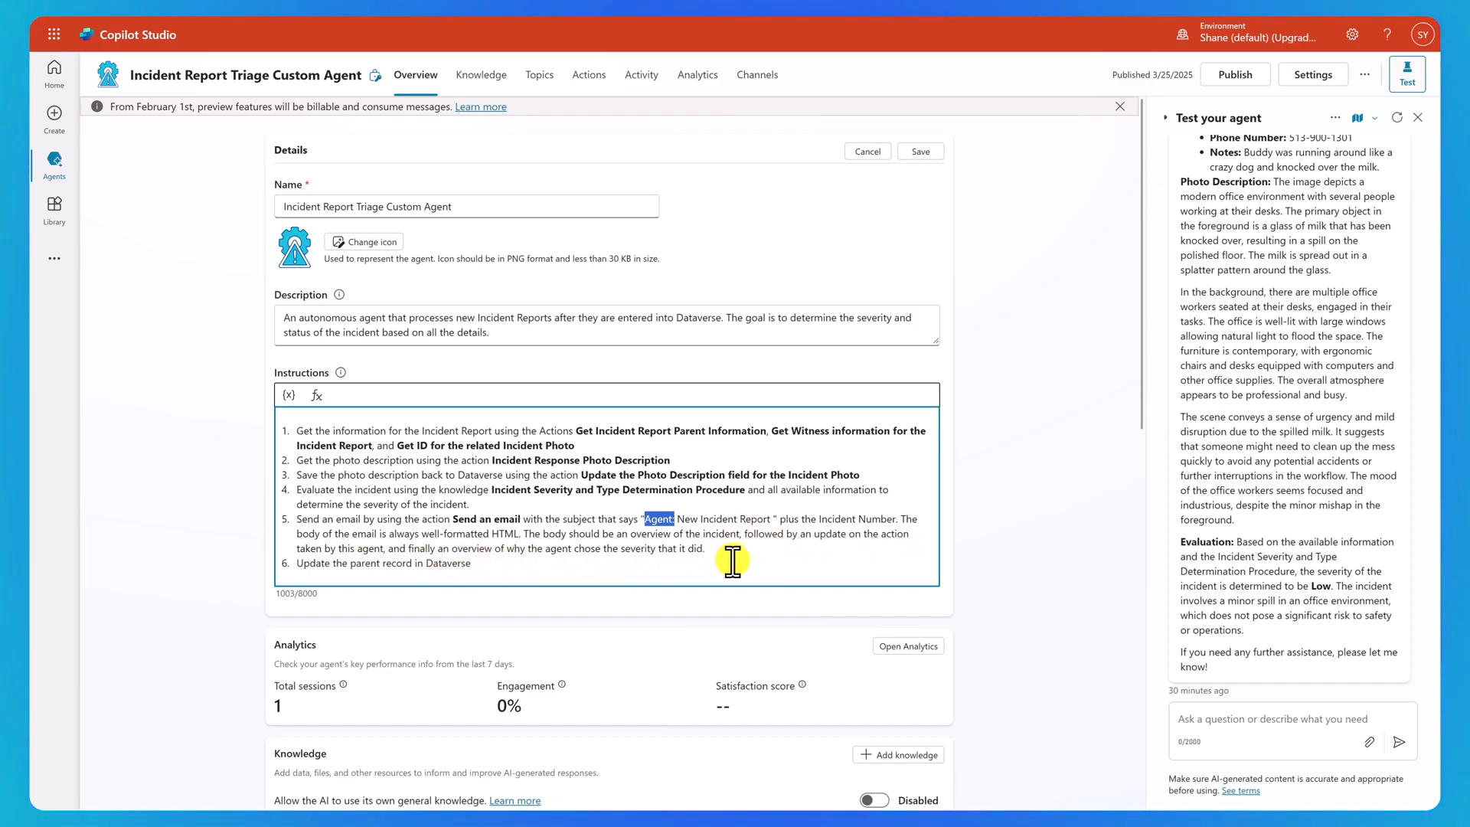
{"action": "mouse_move", "coordinate": [742, 561]}
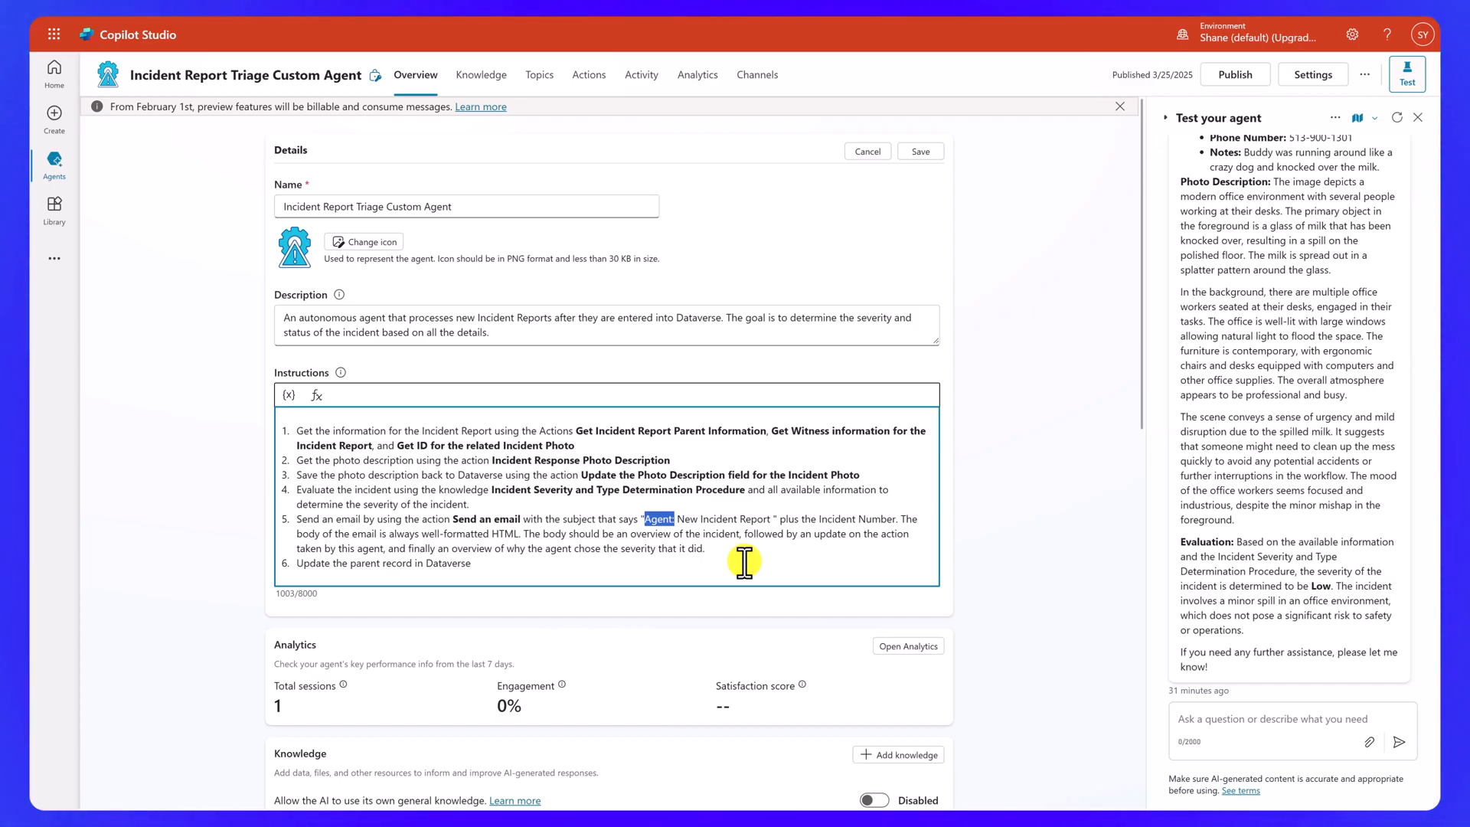
Delete instruction step 6 about updating the Dataverse parent record and save
{"action": "double_click", "coordinate": [383, 563]}
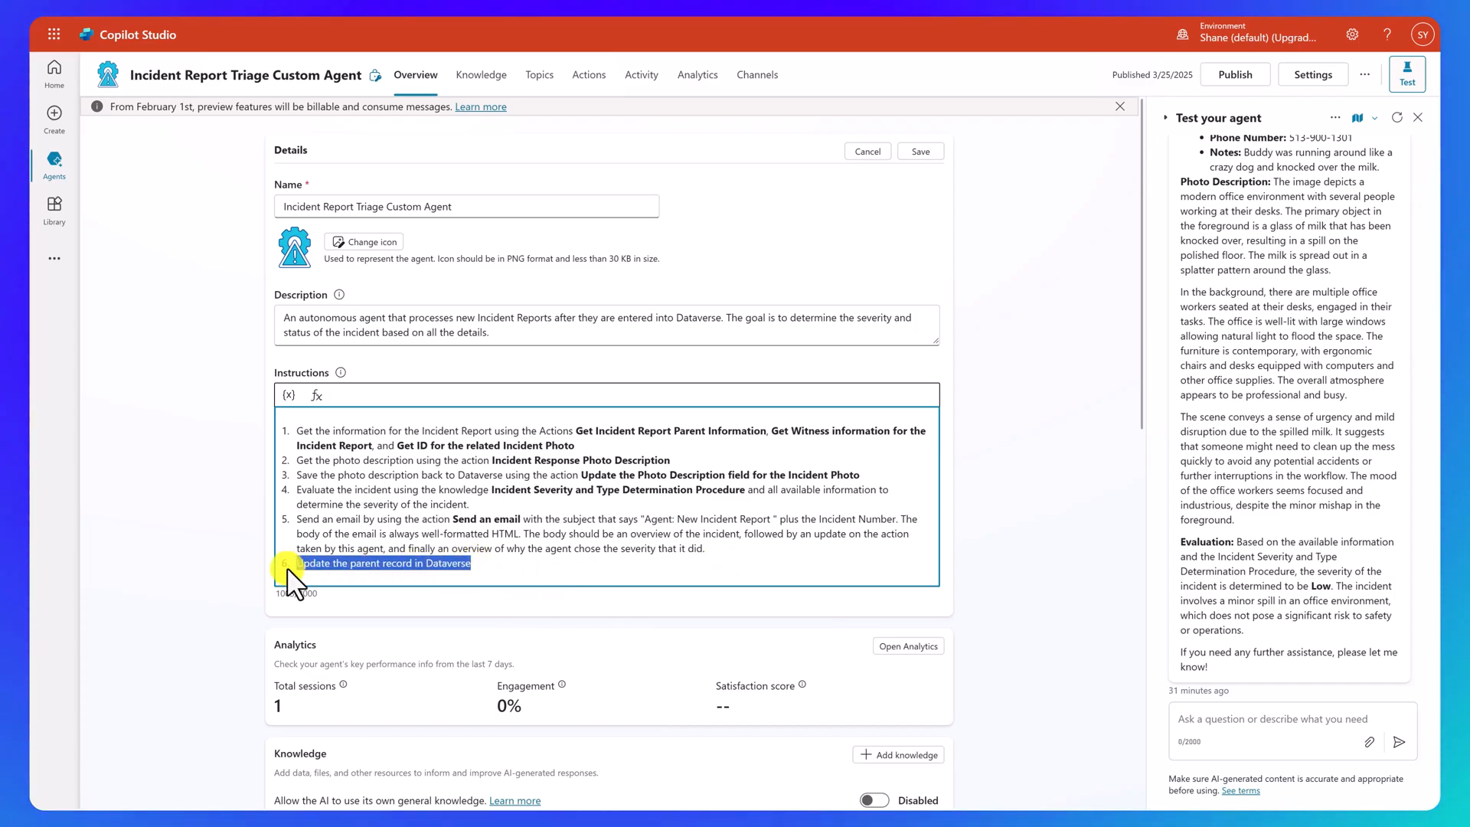
{"action": "key", "text": "Delete"}
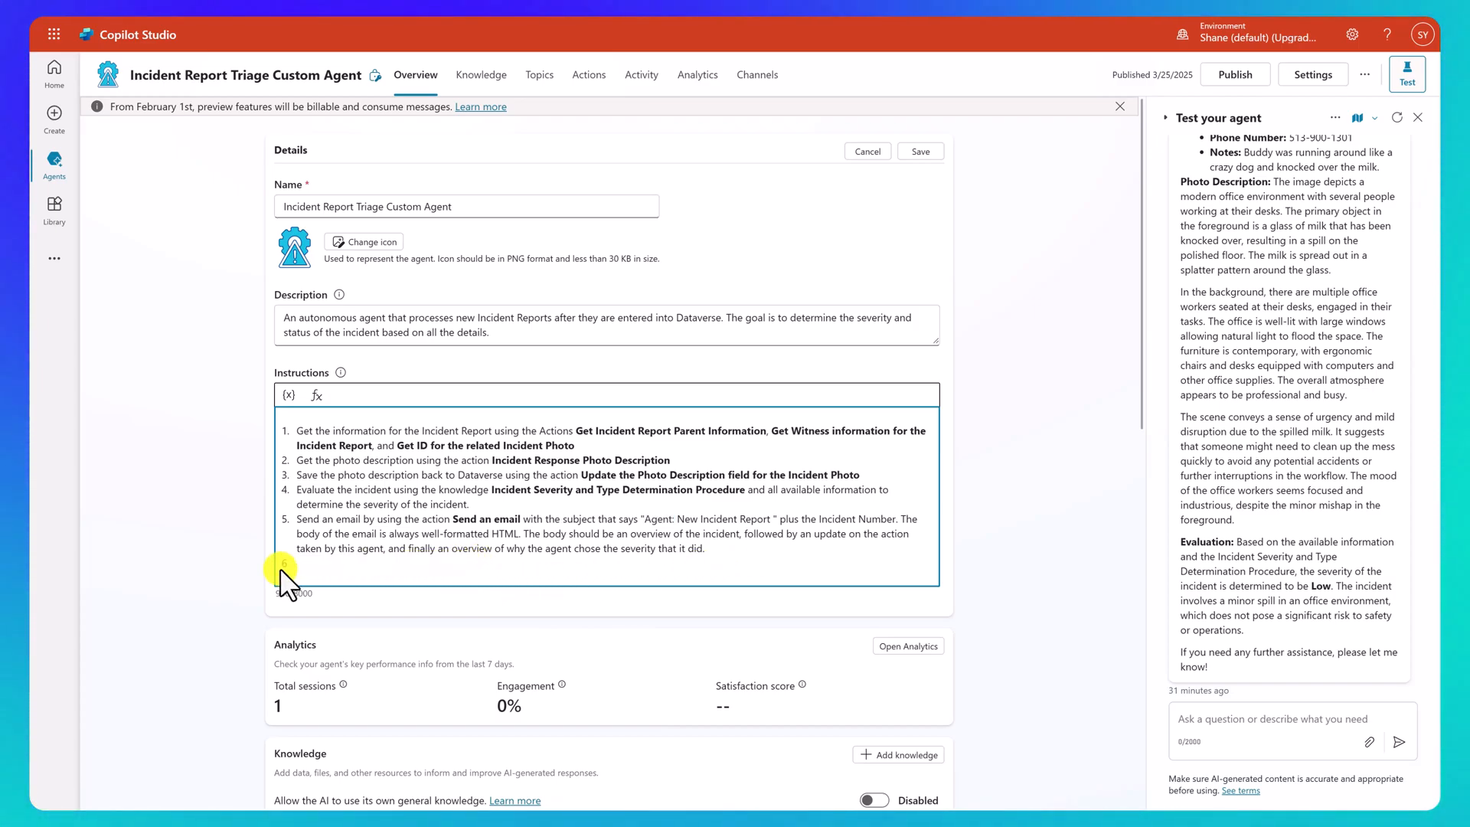
{"action": "mouse_move", "coordinate": [902, 192]}
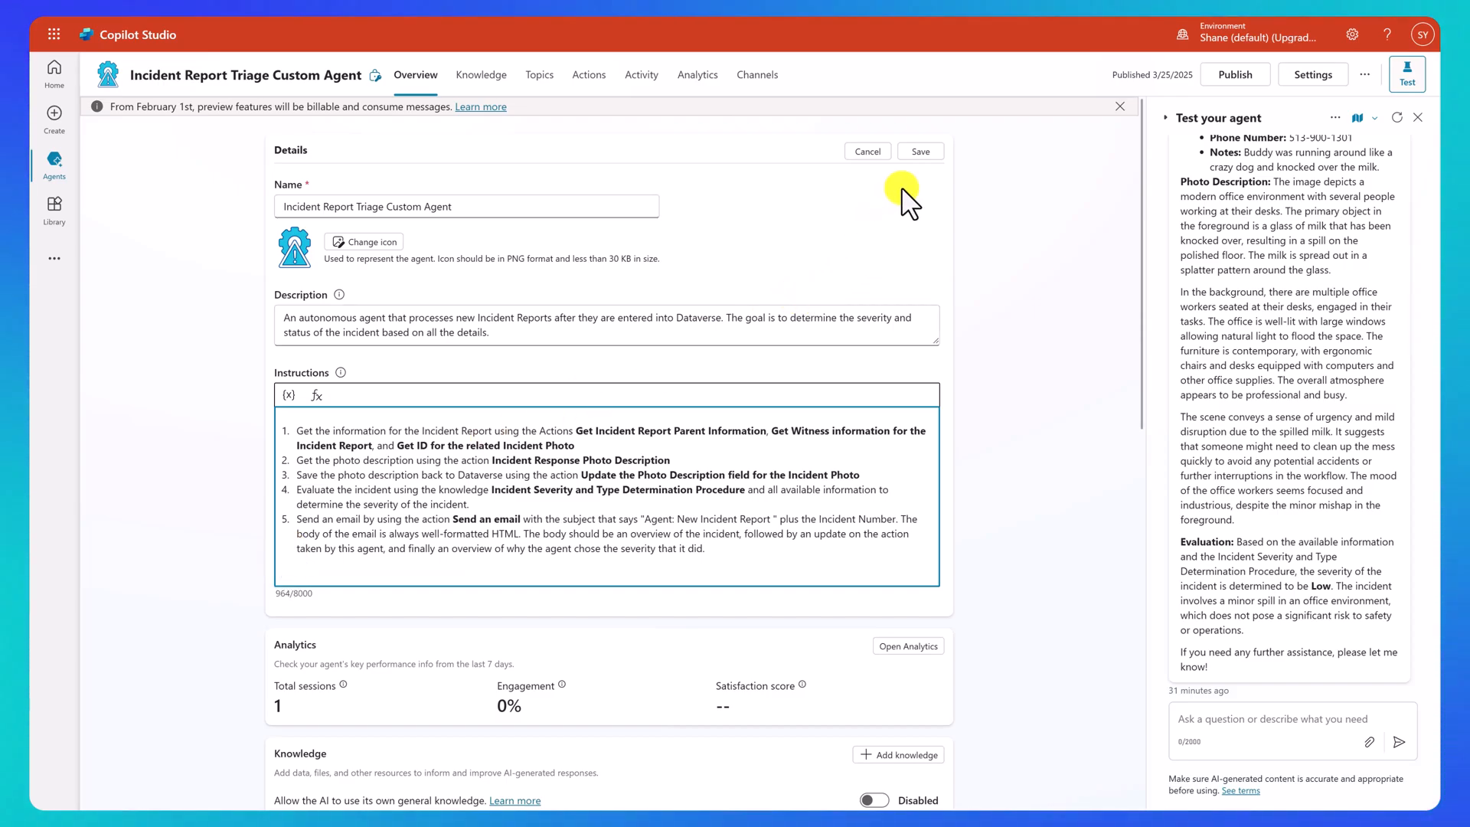
{"action": "left_click", "coordinate": [918, 150]}
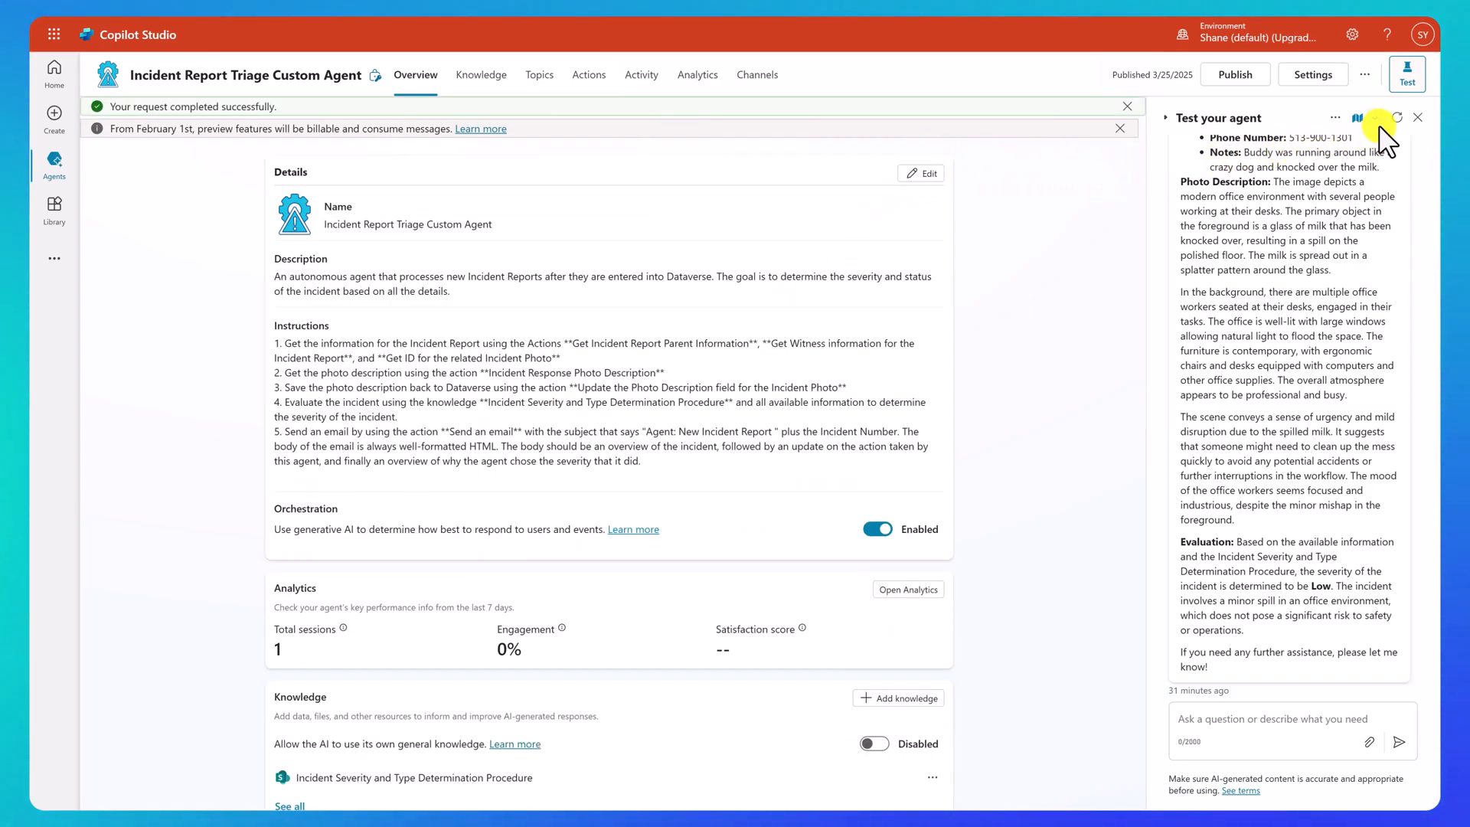
Run a fresh test with the incident row ID, producing the INC-1020 HTML email
{"action": "left_click", "coordinate": [1395, 117]}
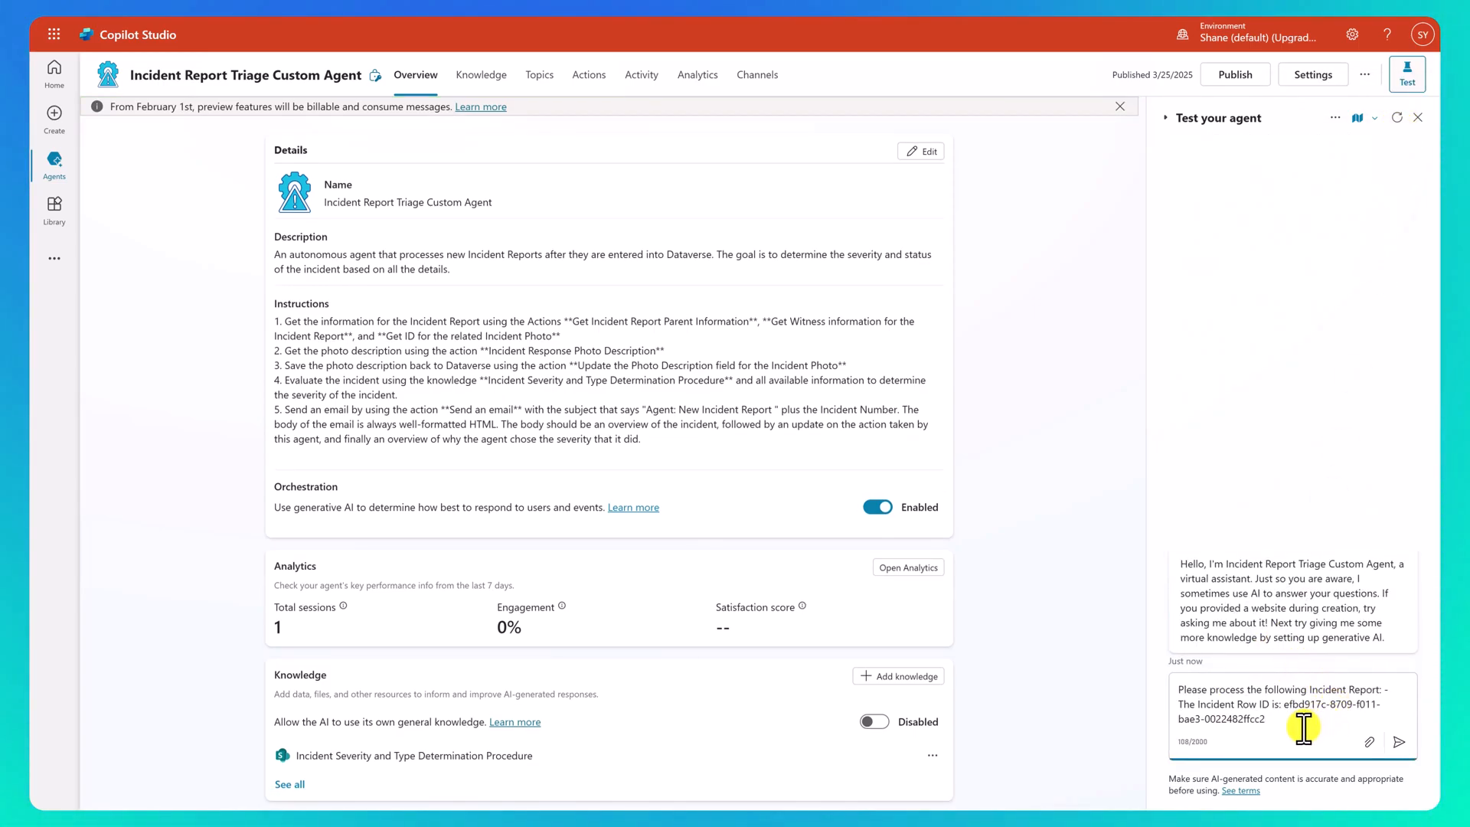
{"action": "mouse_move", "coordinate": [1307, 735]}
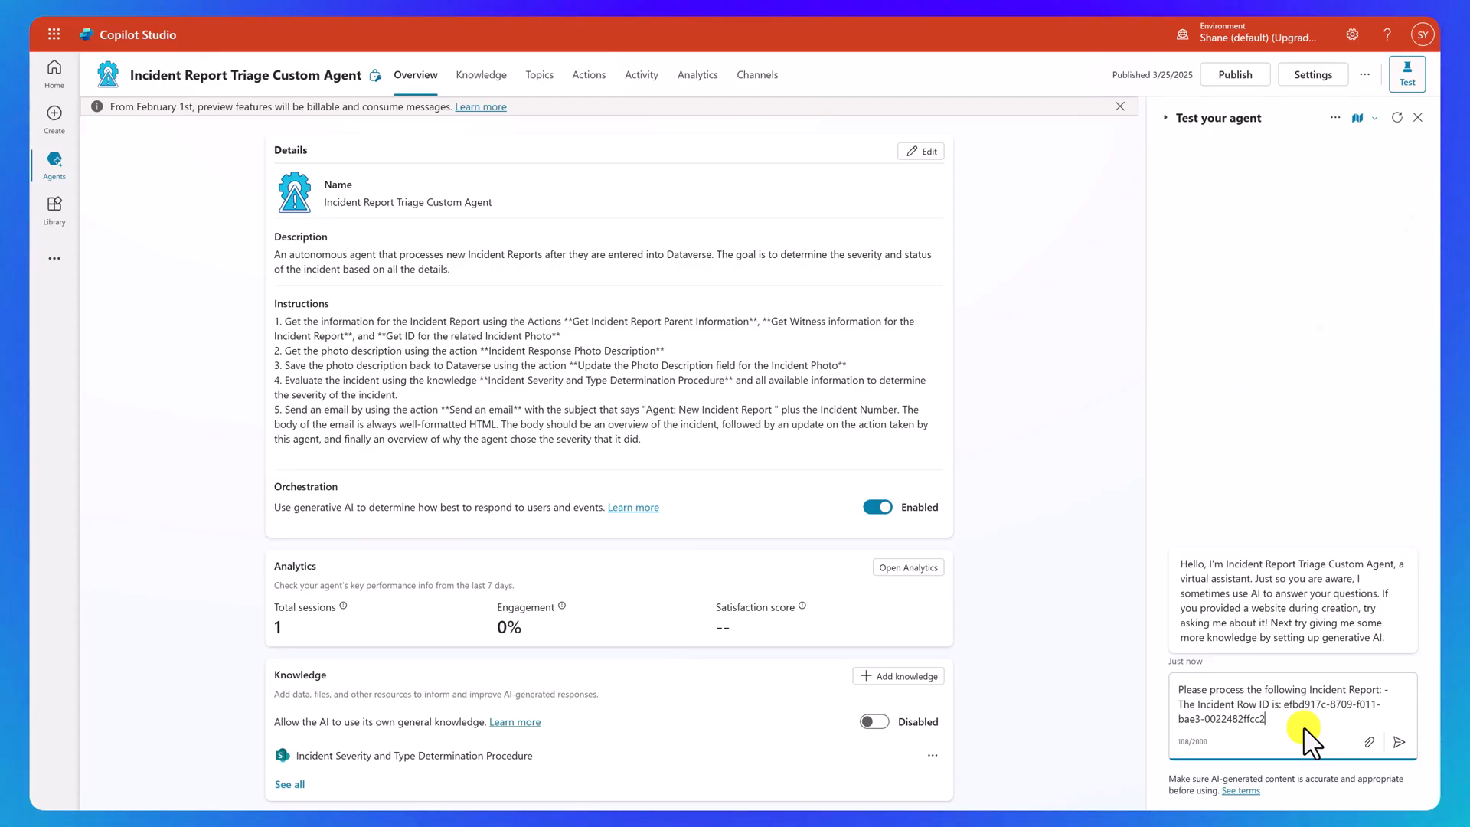
{"action": "left_click", "coordinate": [1398, 742]}
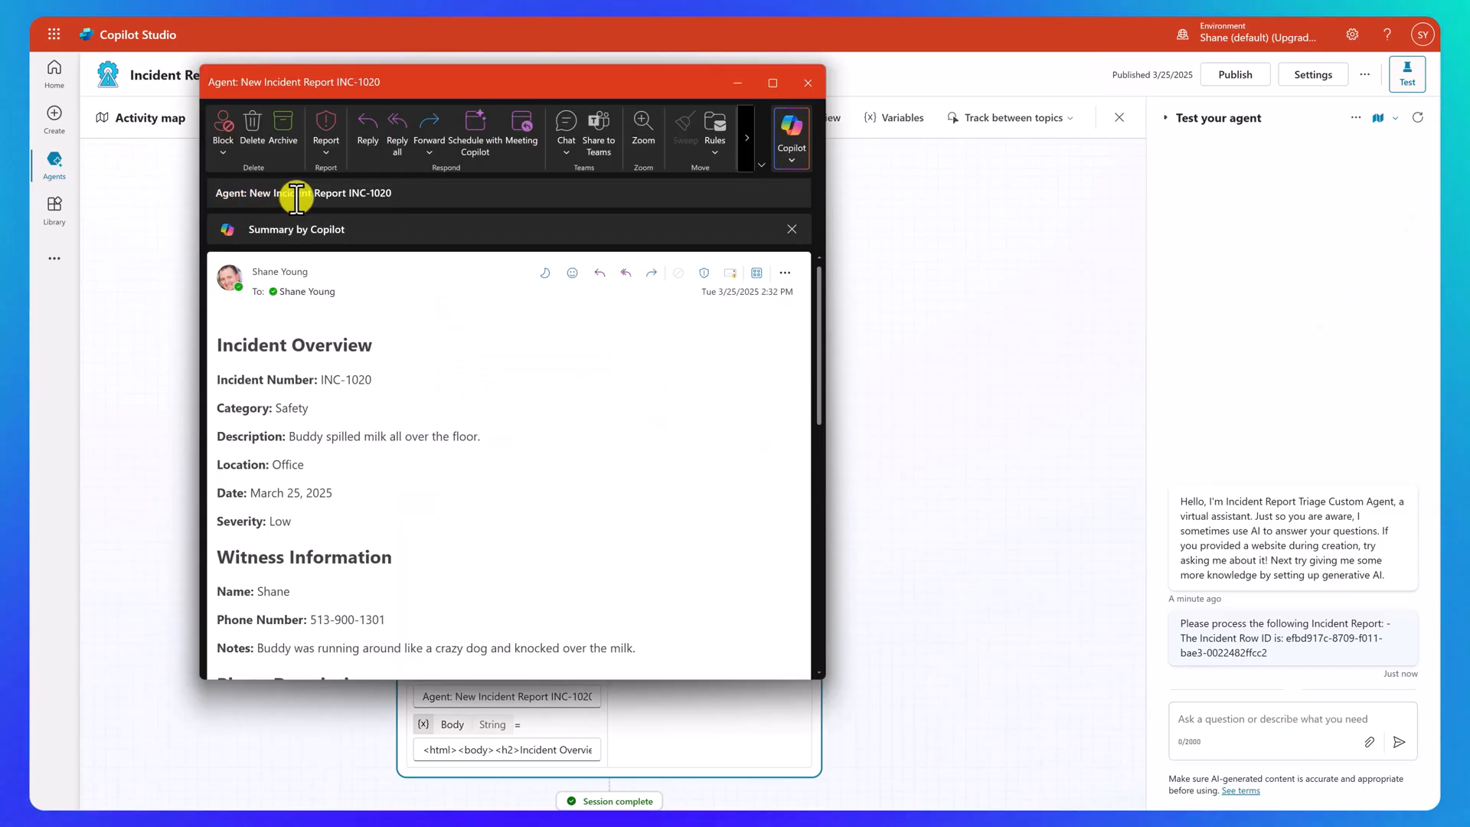
{"action": "mouse_move", "coordinate": [487, 380]}
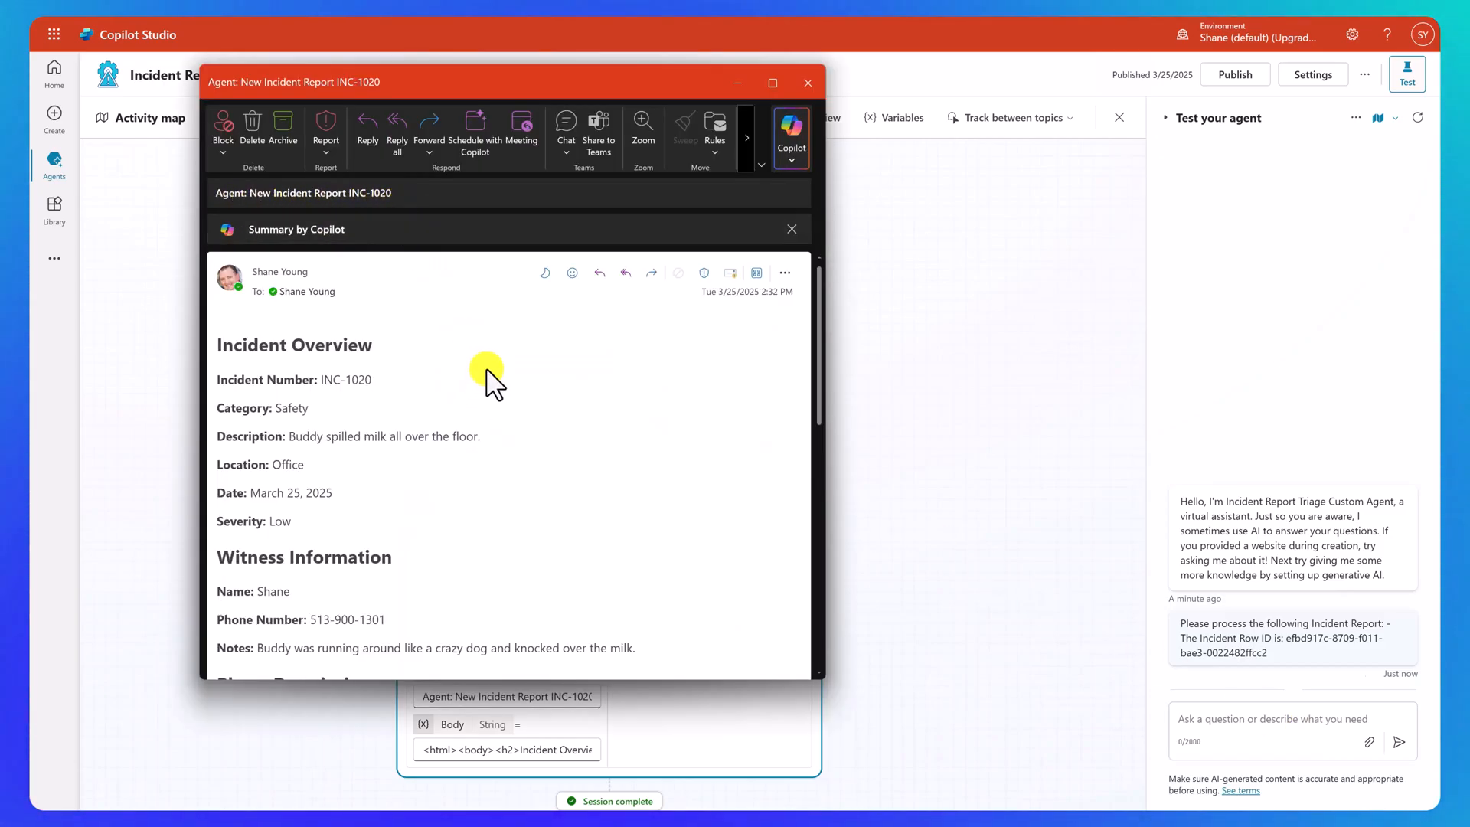
{"action": "mouse_move", "coordinate": [355, 329]}
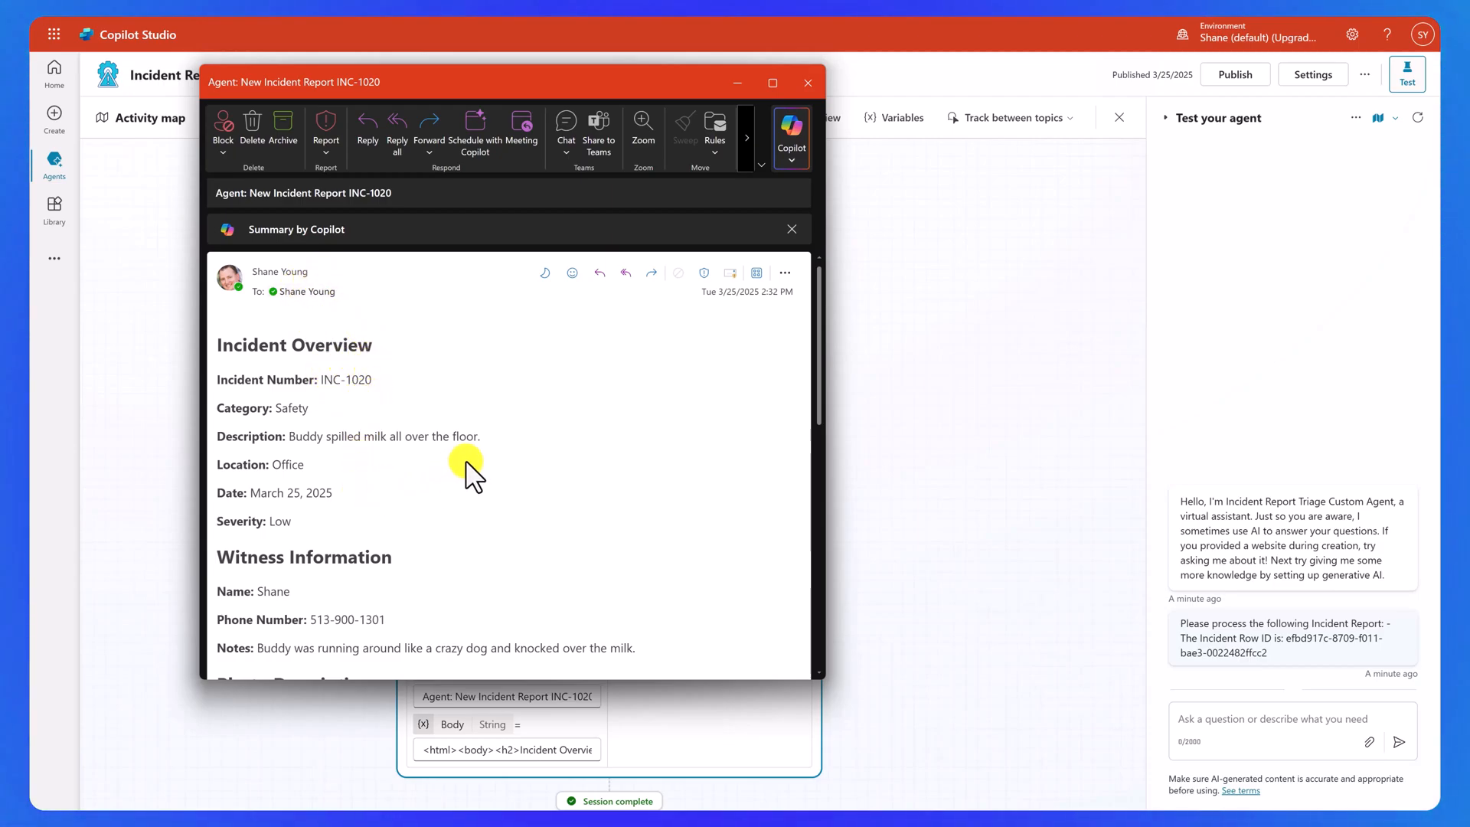
{"action": "scroll", "scroll_direction": "down", "scroll_amount": 3}
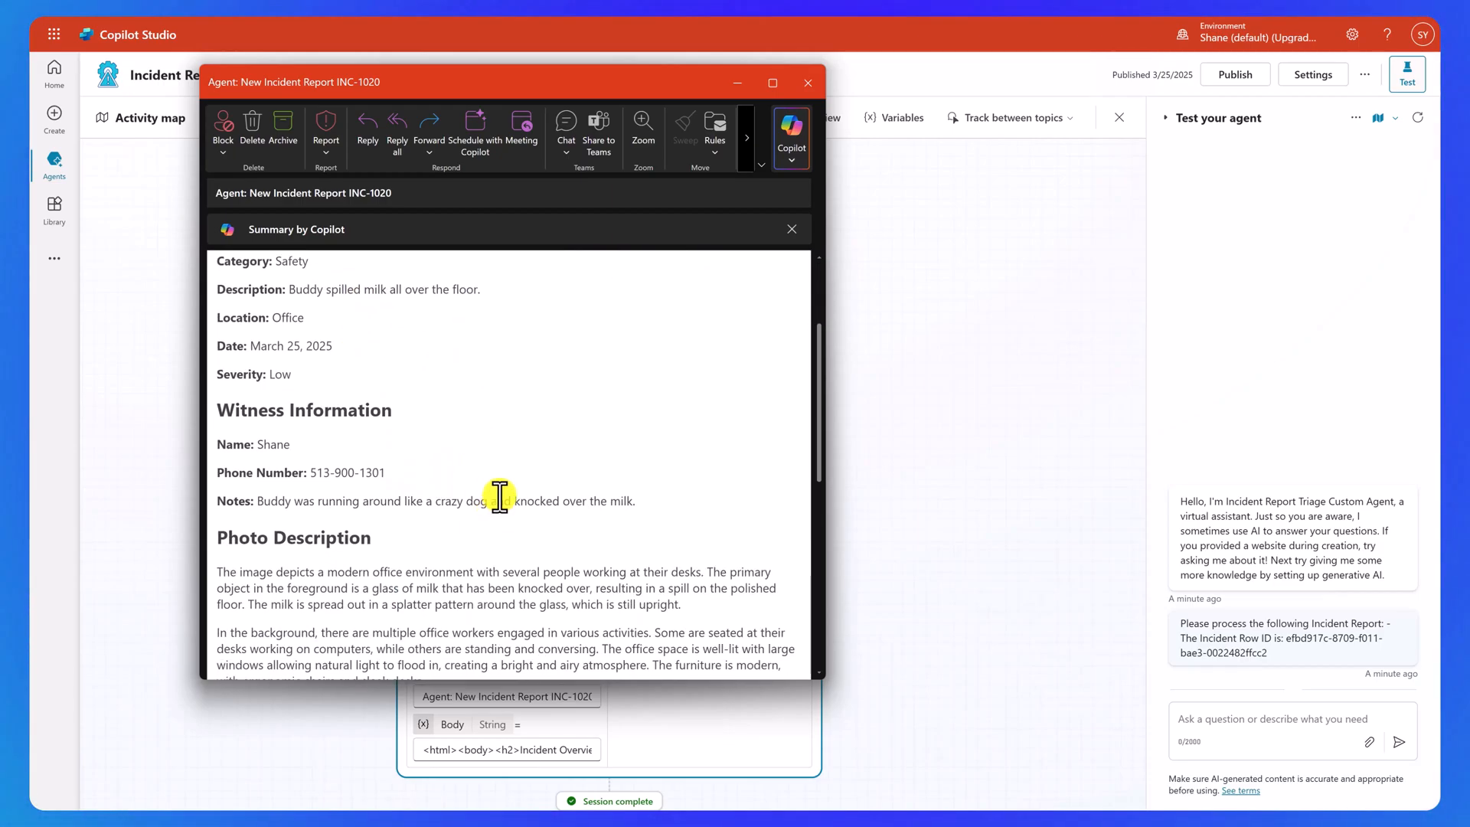
{"action": "scroll", "scroll_direction": "down", "scroll_amount": 3}
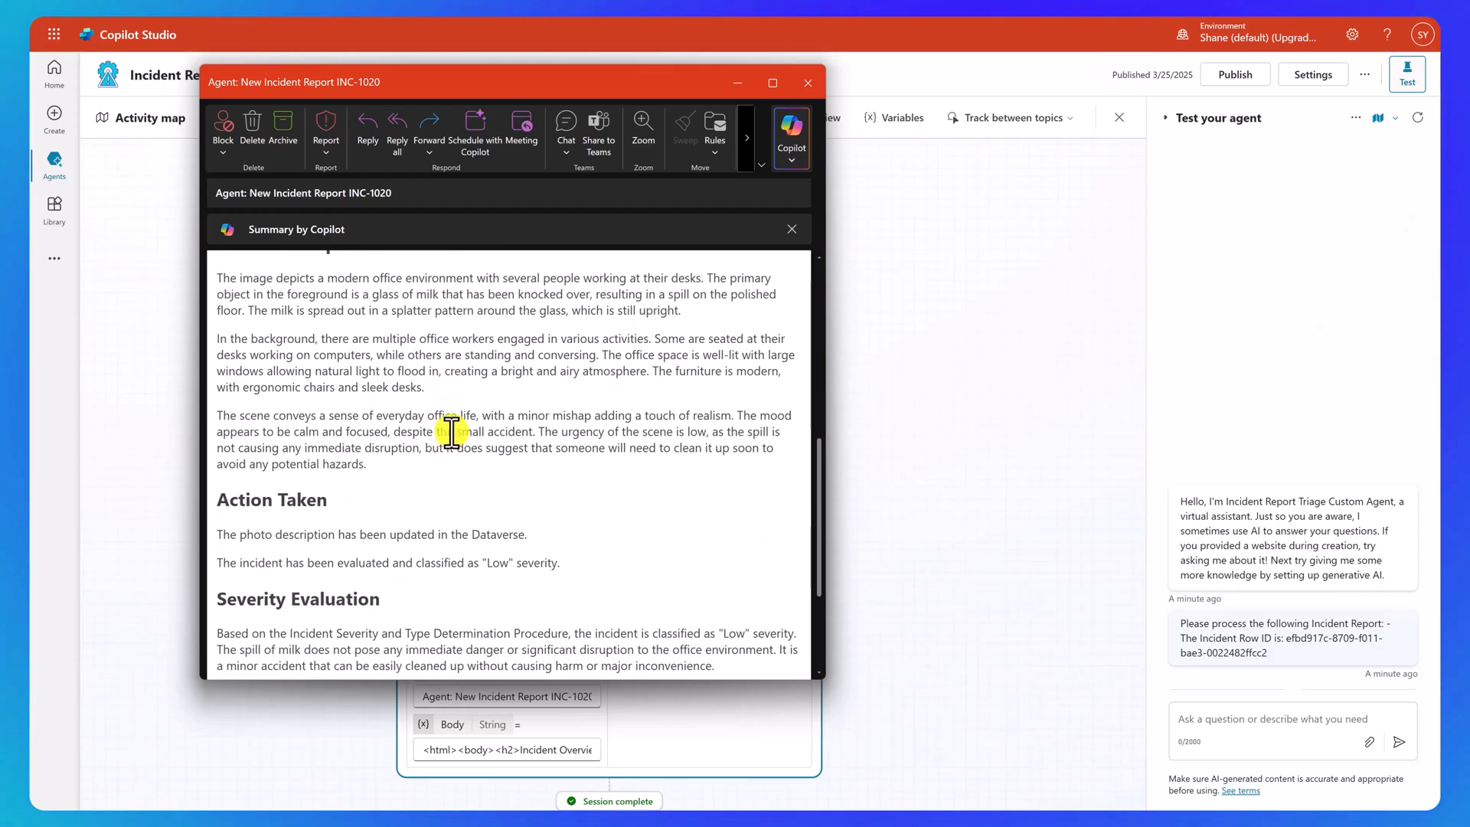
{"action": "mouse_move", "coordinate": [542, 552]}
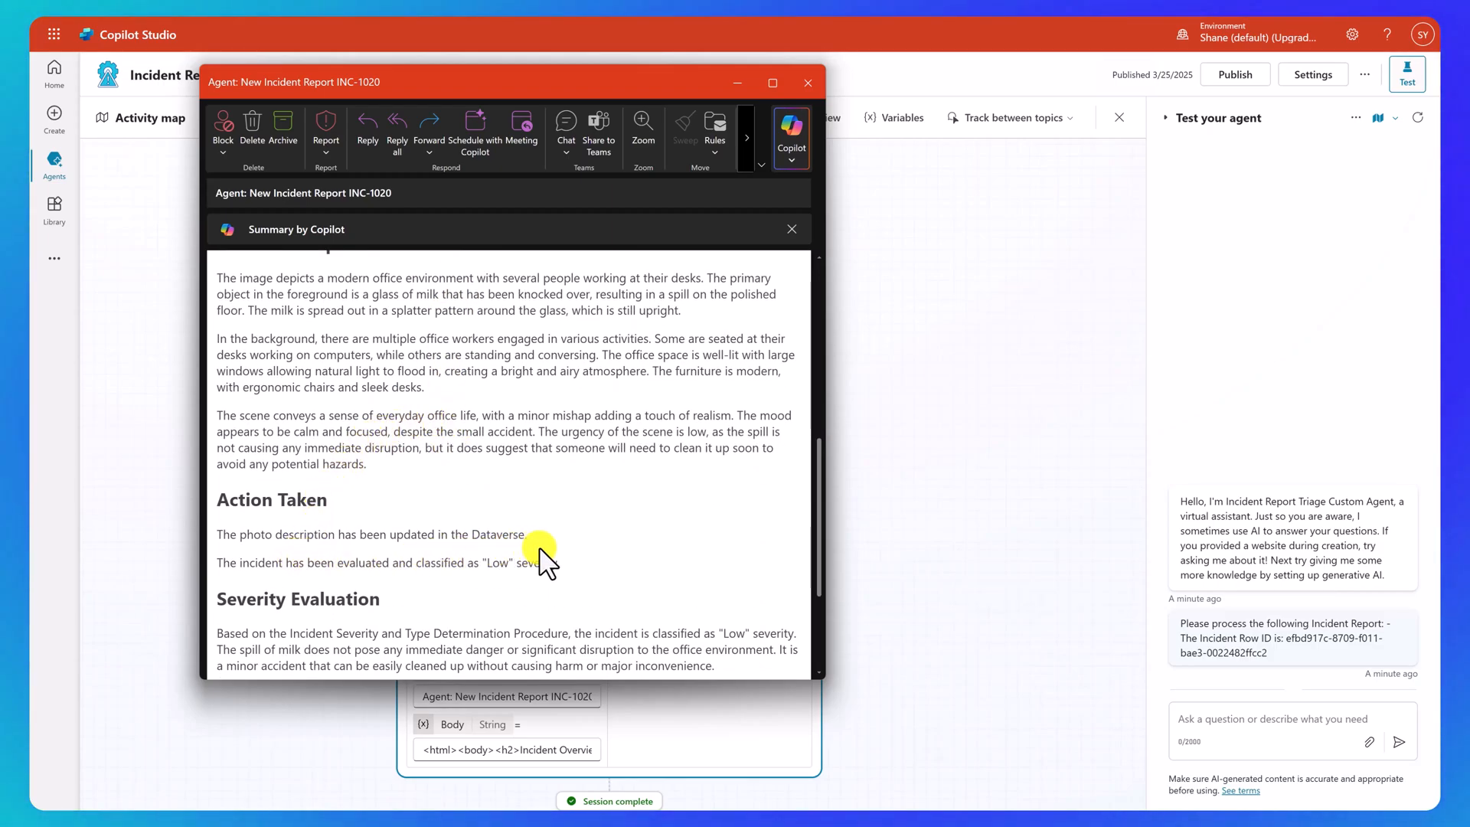
{"action": "mouse_move", "coordinate": [618, 526]}
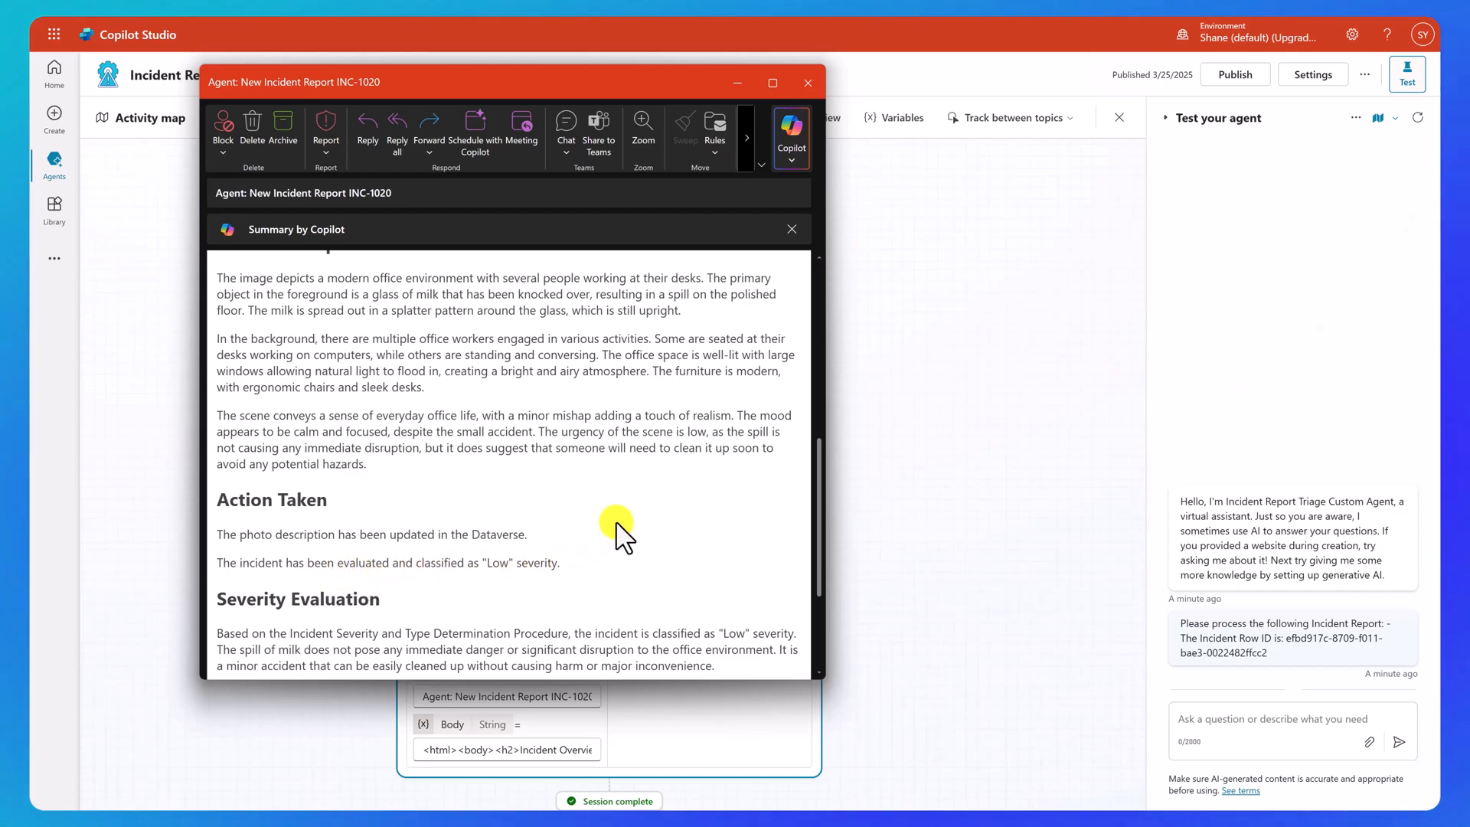
{"action": "scroll", "scroll_direction": "down", "scroll_amount": 3}
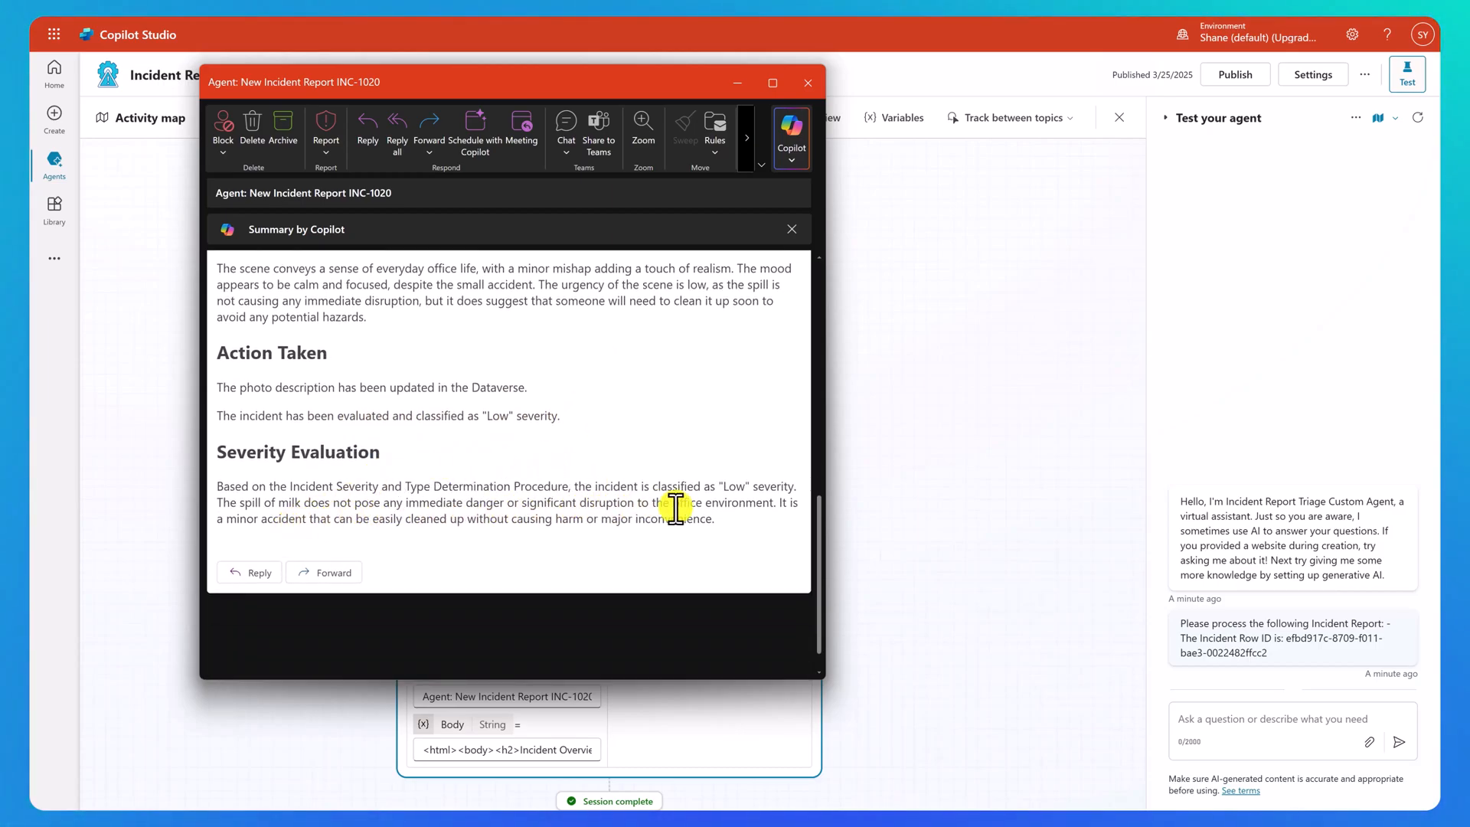
{"action": "mouse_move", "coordinate": [725, 534]}
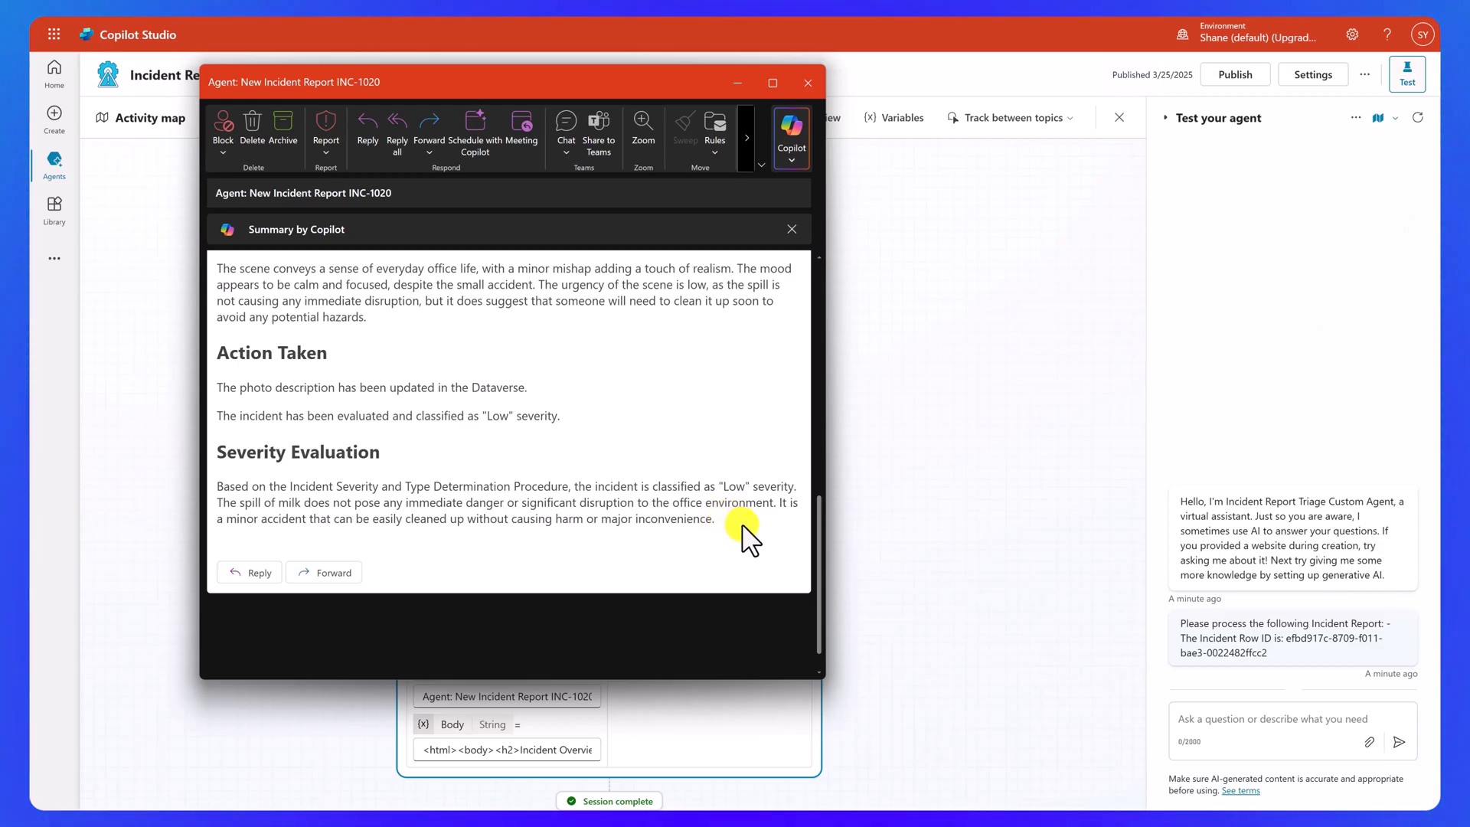
{"action": "mouse_move", "coordinate": [726, 436]}
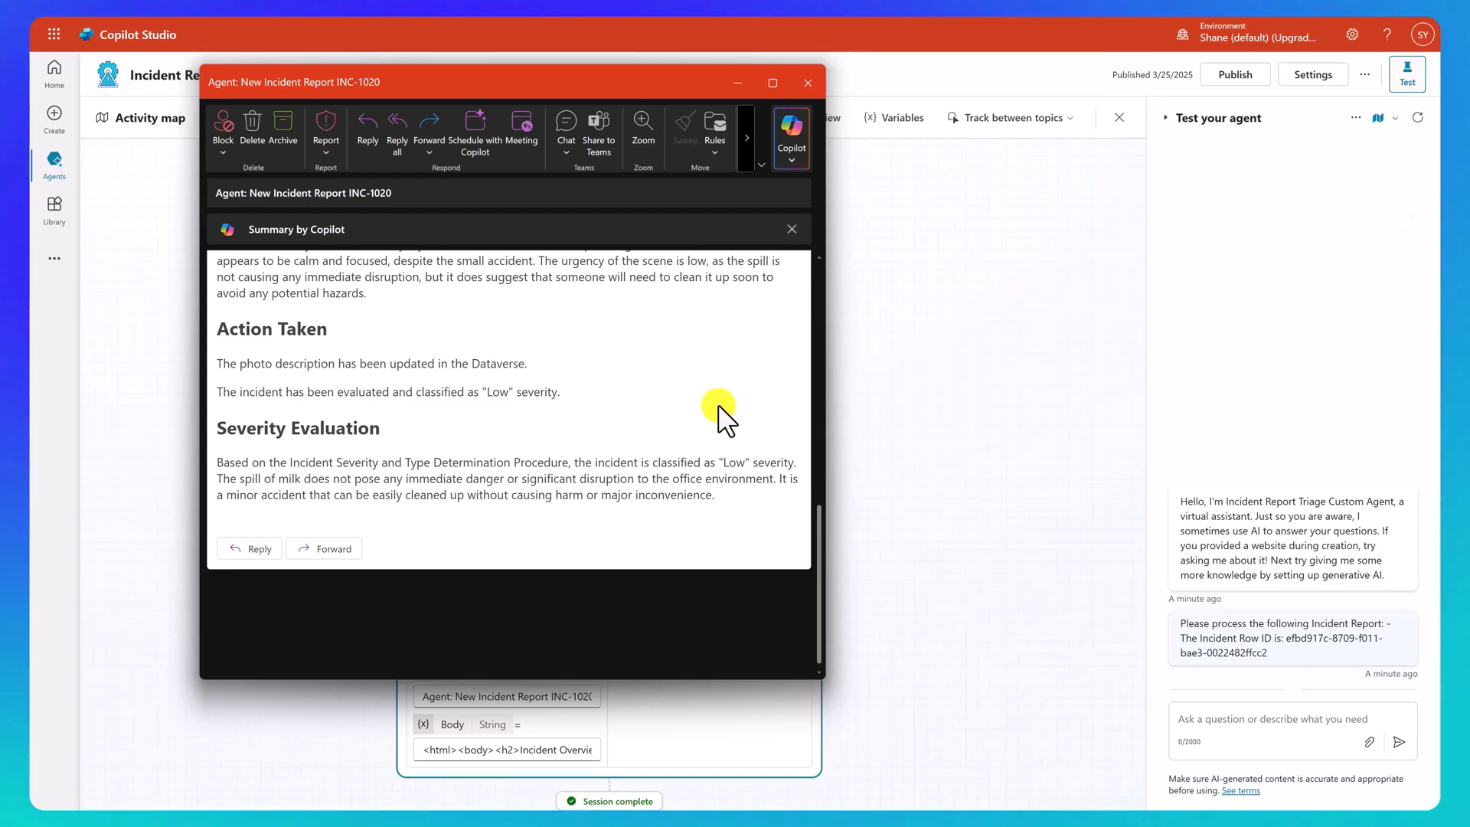
{"action": "mouse_move", "coordinate": [818, 84]}
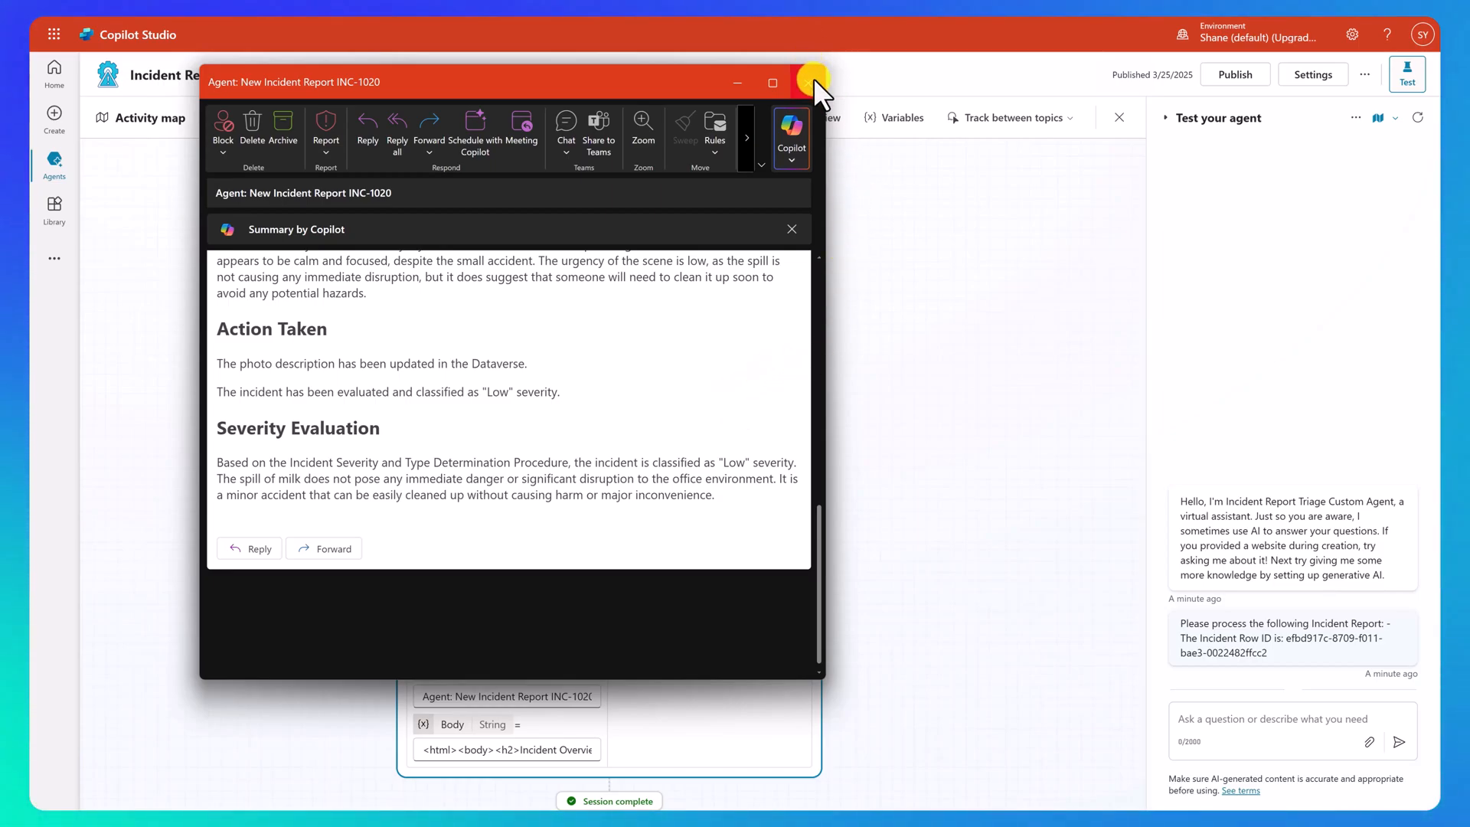
Close the Outlook email, restore step 6 to update the Dataverse parent record, and save
{"action": "left_click", "coordinate": [802, 82]}
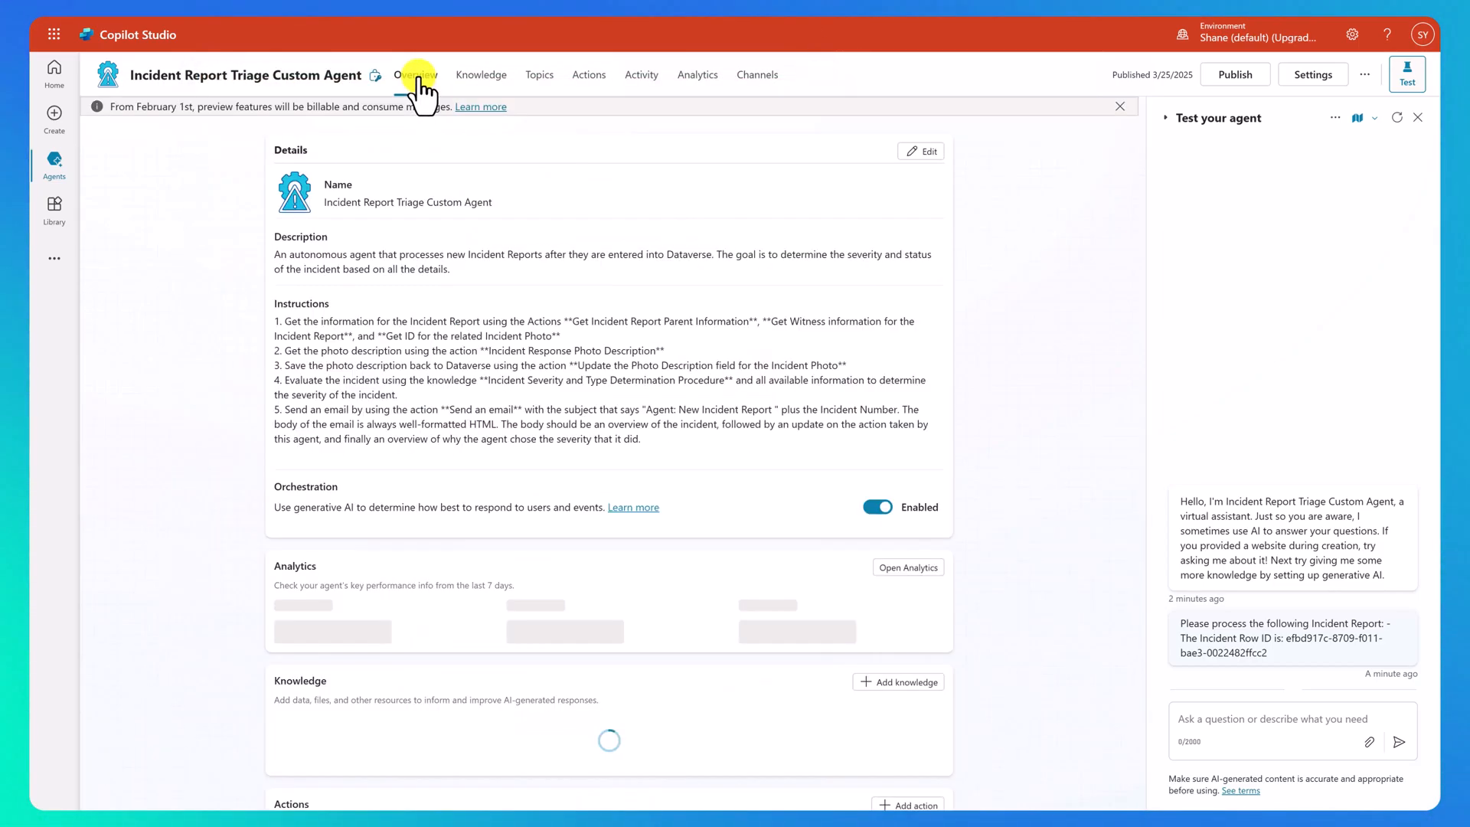
{"action": "left_click", "coordinate": [920, 151]}
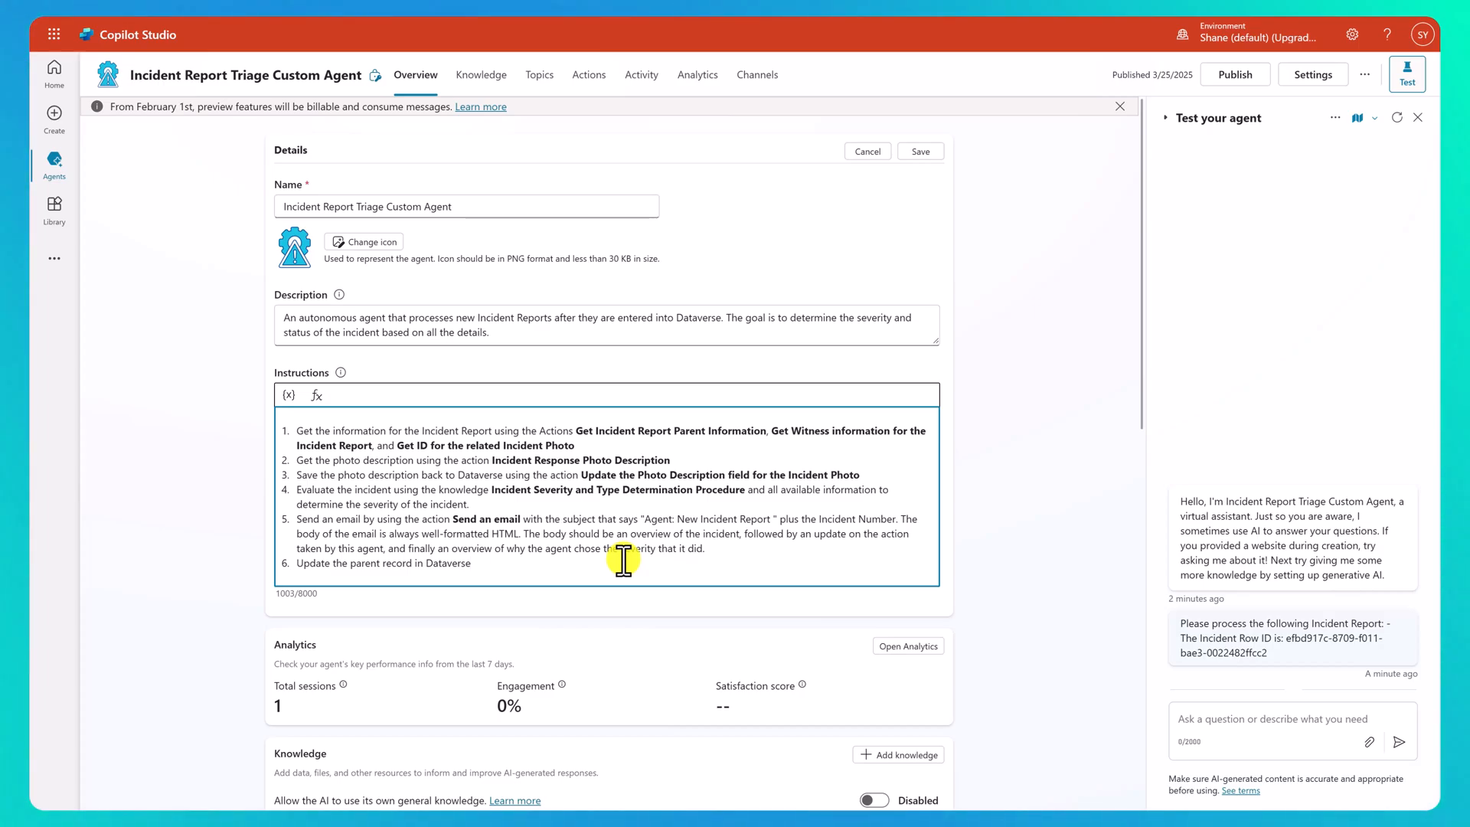
{"action": "mouse_move", "coordinate": [651, 601]}
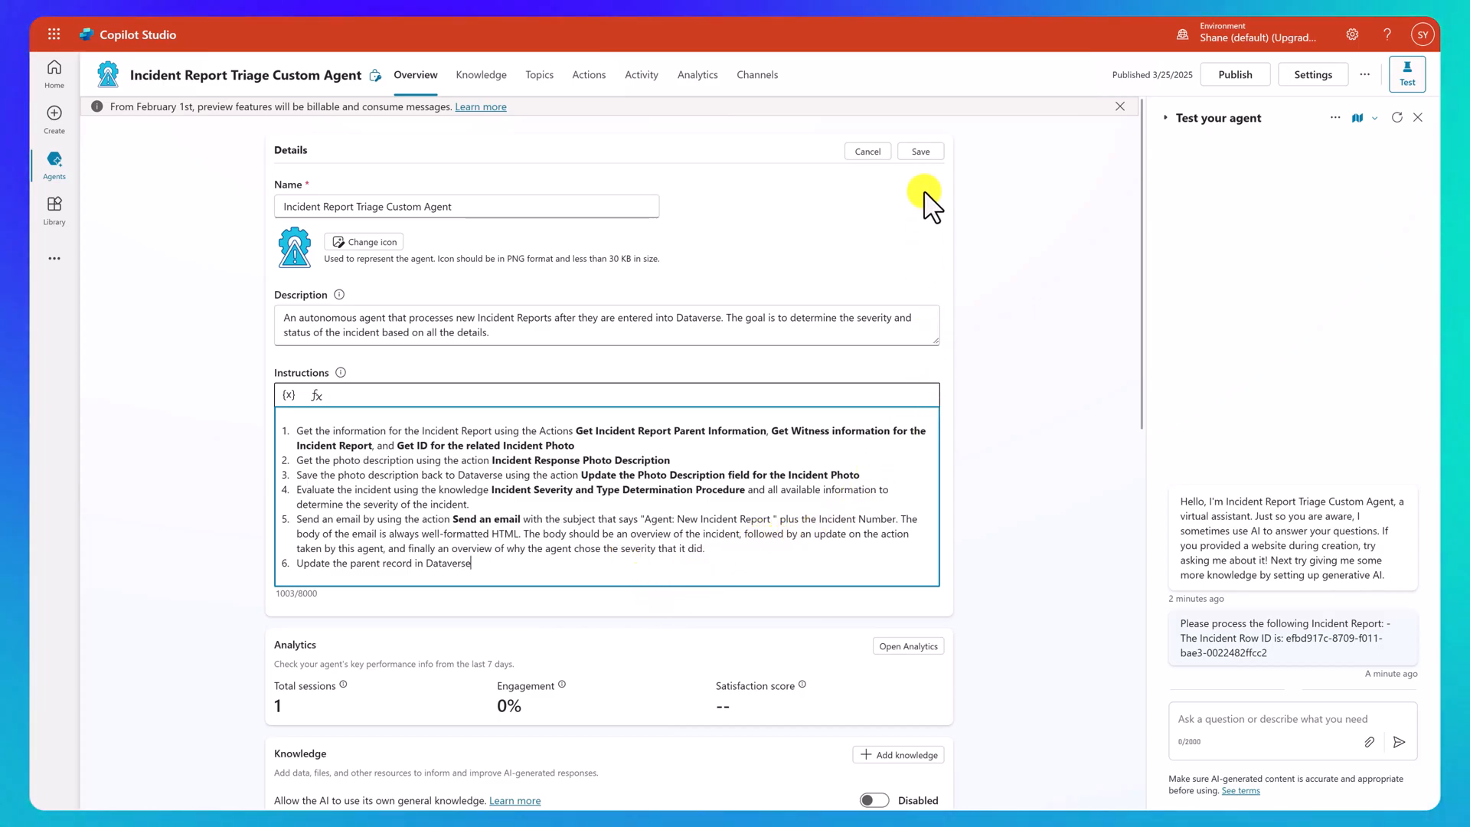
{"action": "left_click", "coordinate": [920, 151]}
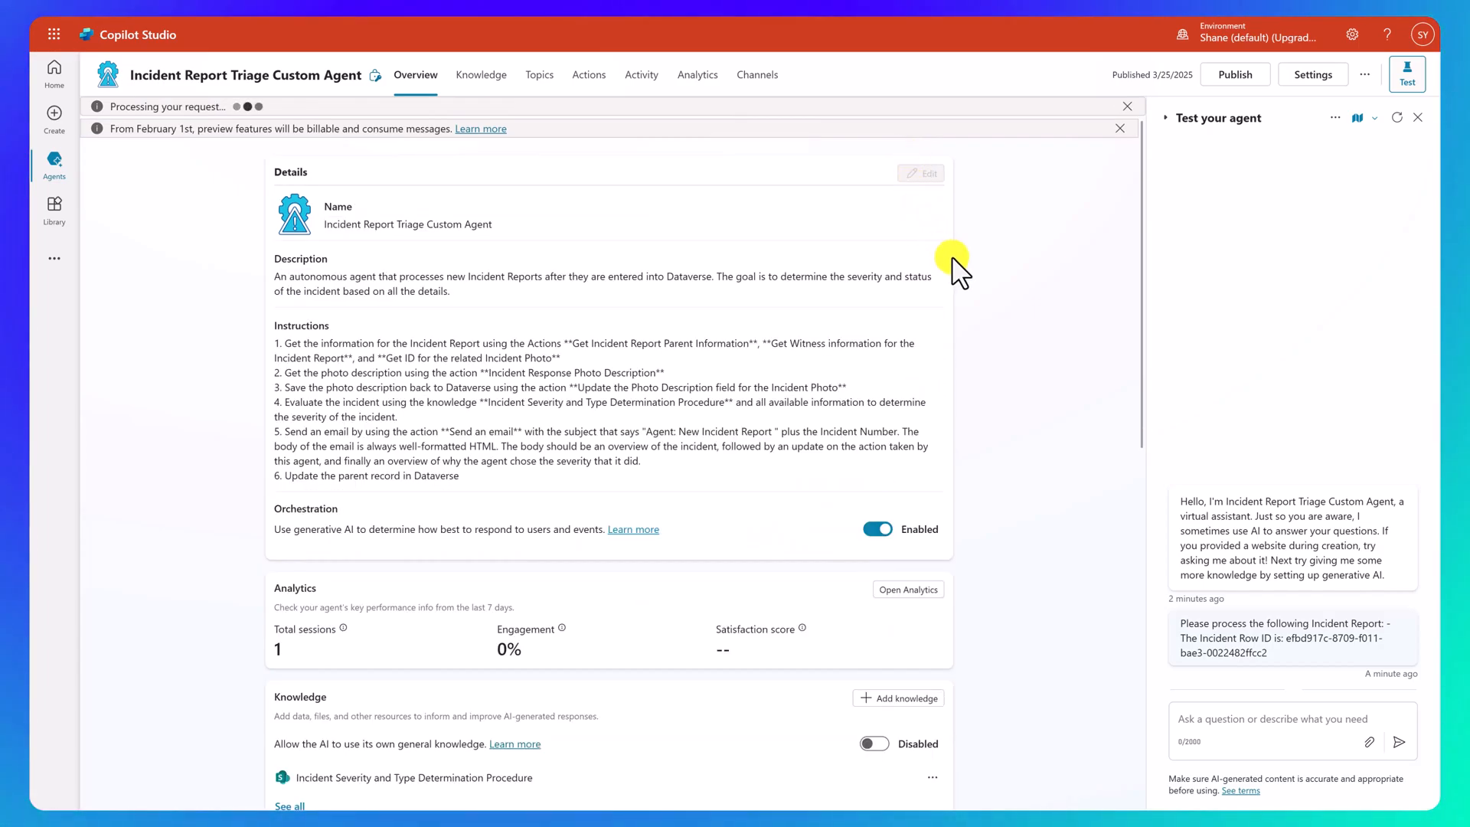